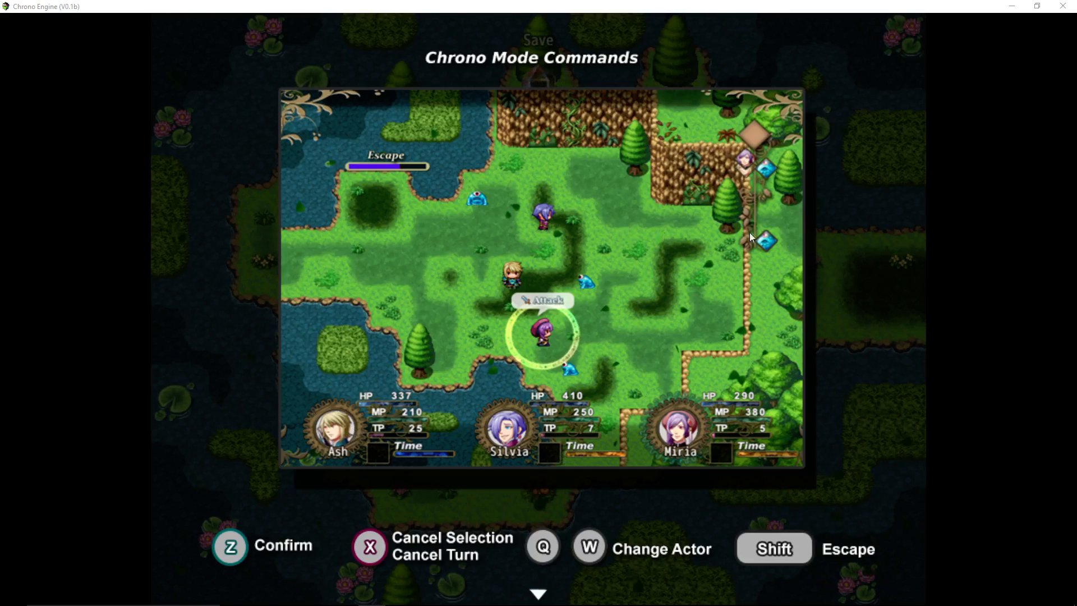
mouse_move(718, 239)
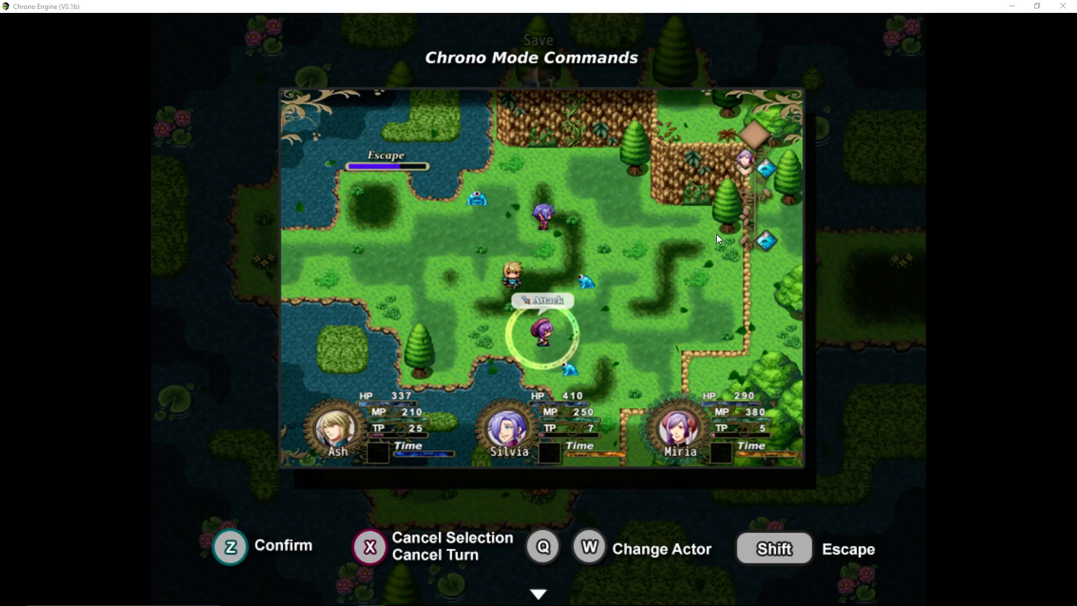
mouse_move(635, 5)
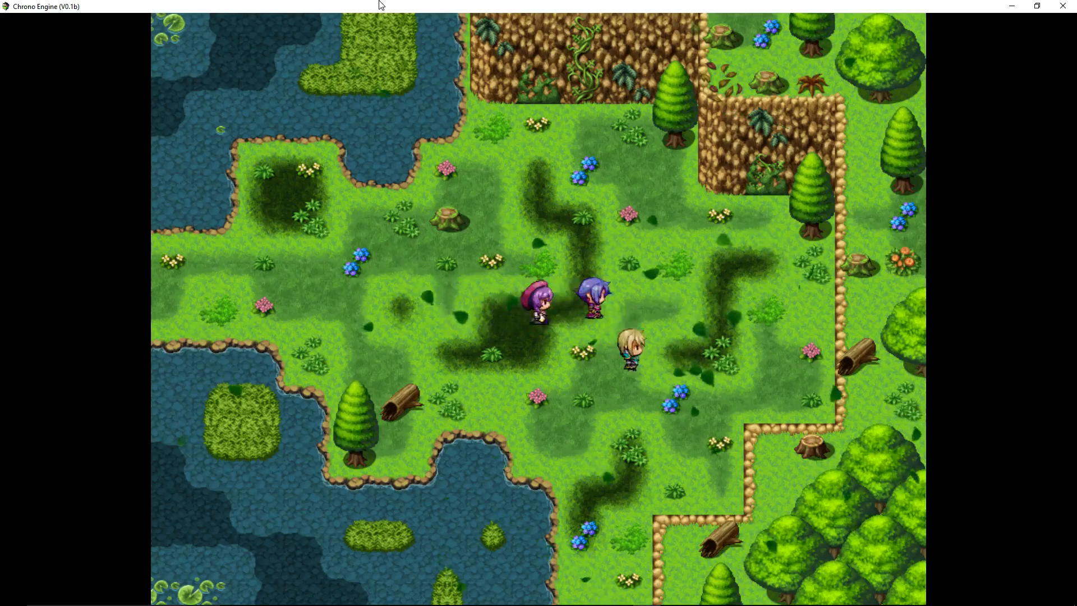
Step: Fight a Chrono Mode battle and browse skills such as Dark Arts, Plasma Wave and Rising Nova
key("up")
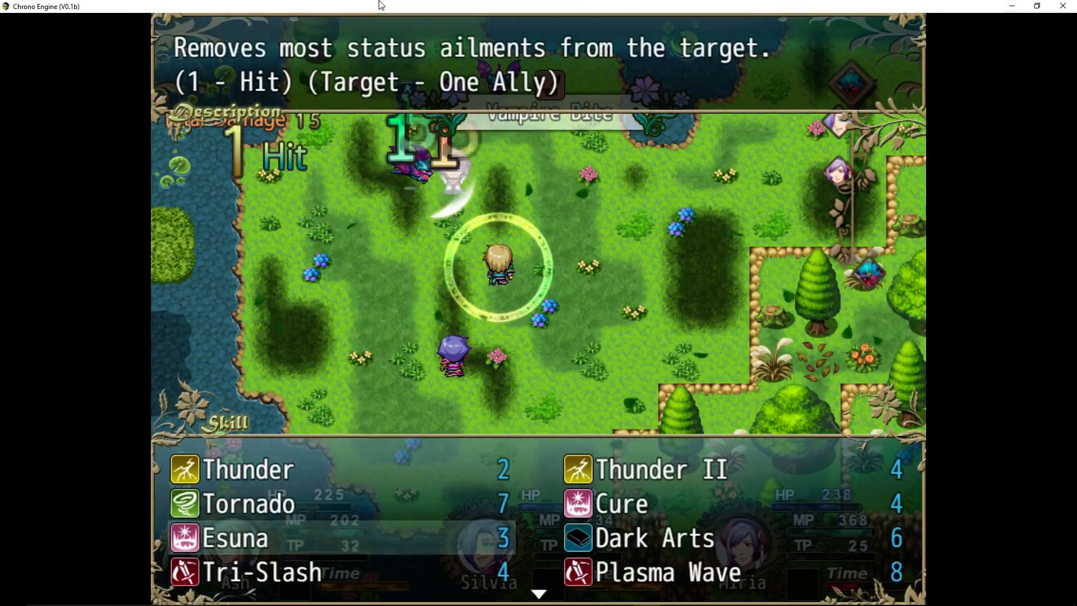
scroll("down", 3)
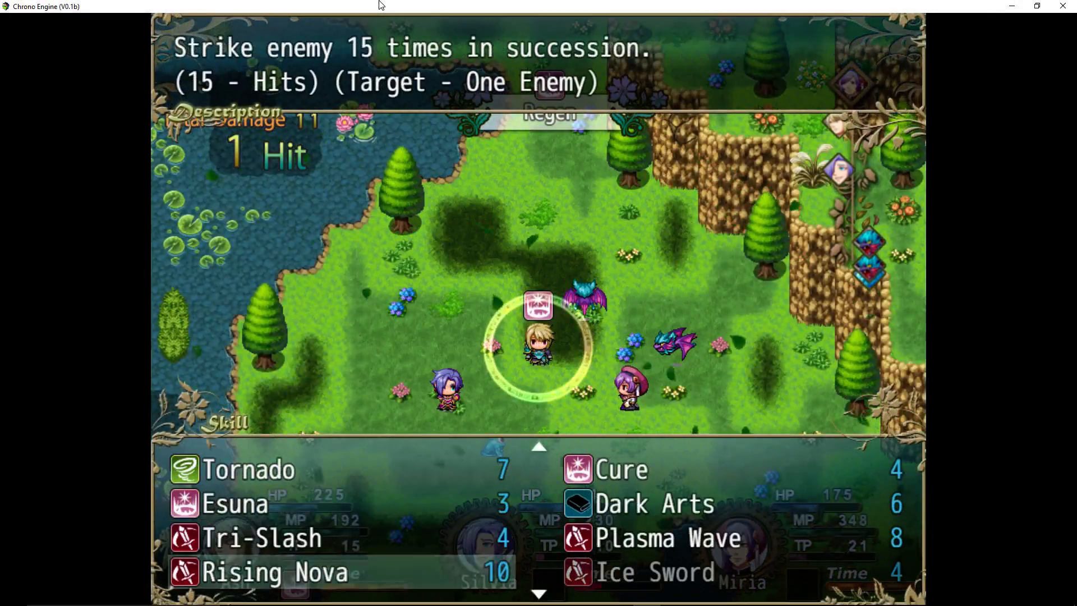
left_click(263, 537)
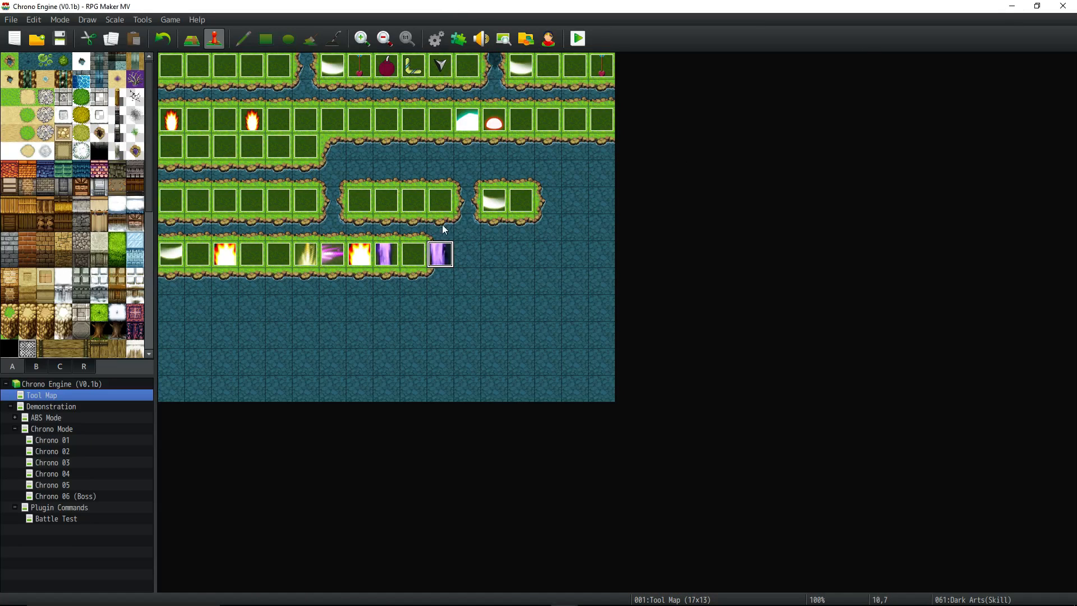
mouse_move(98, 374)
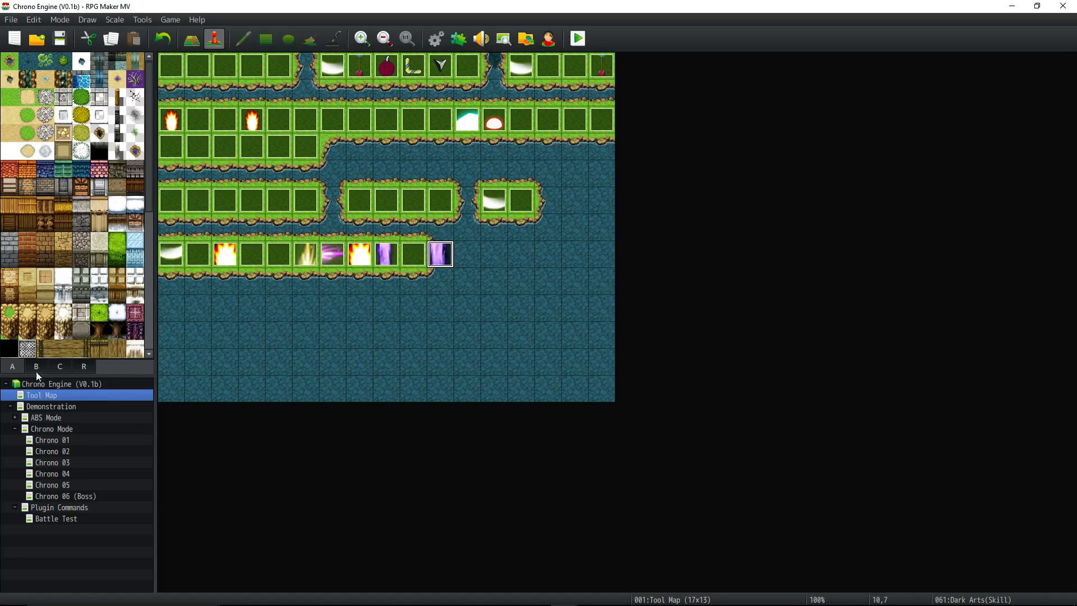
Step: View the Remedy tool event, cancel it, then open the Potion (Item) event
double_click(170, 65)
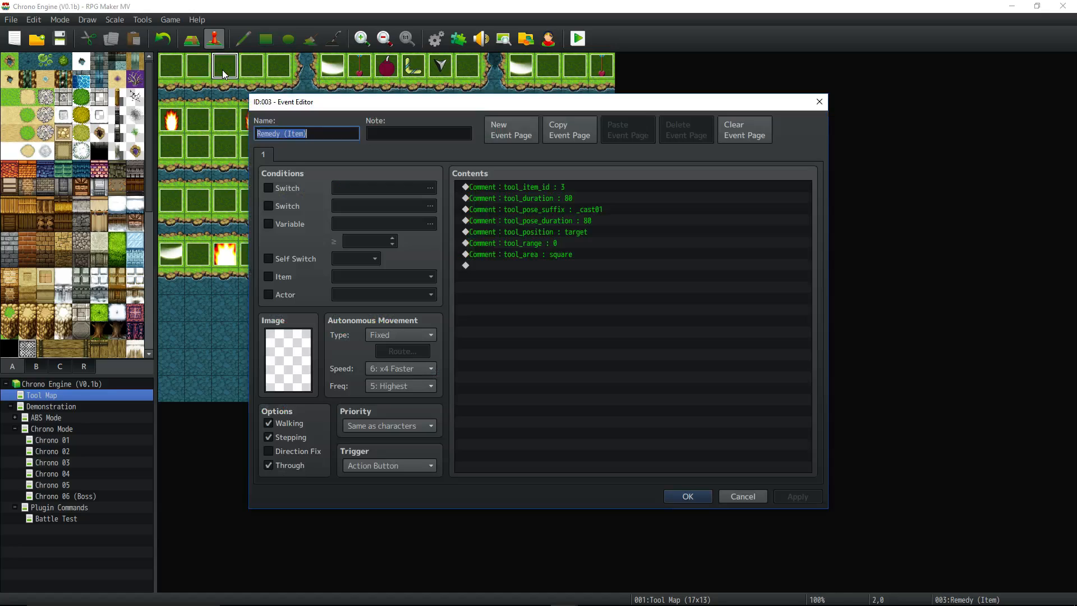
left_click(686, 495)
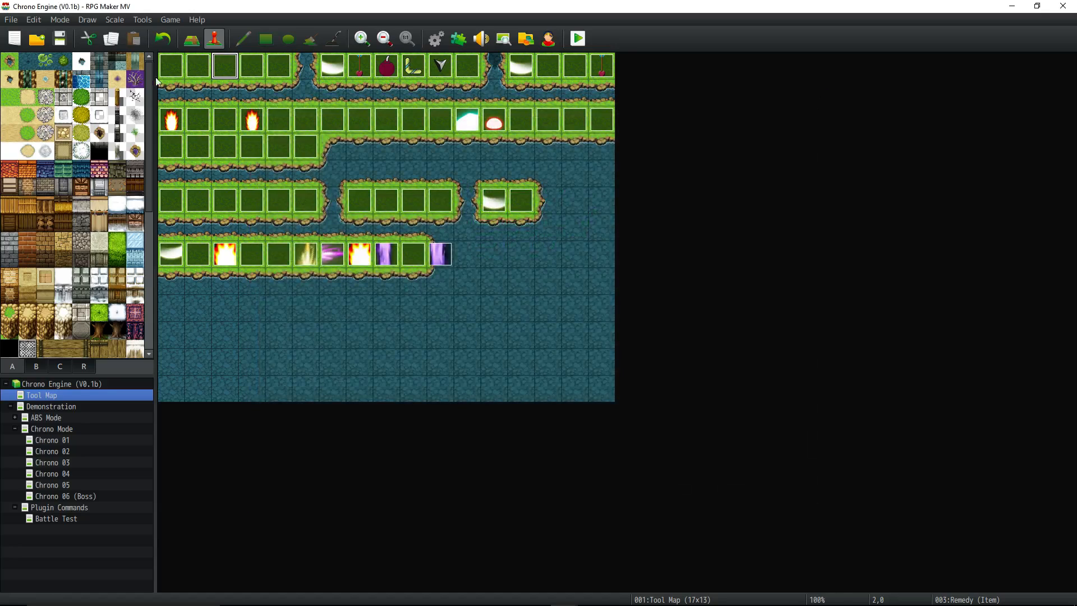
double_click(224, 65)
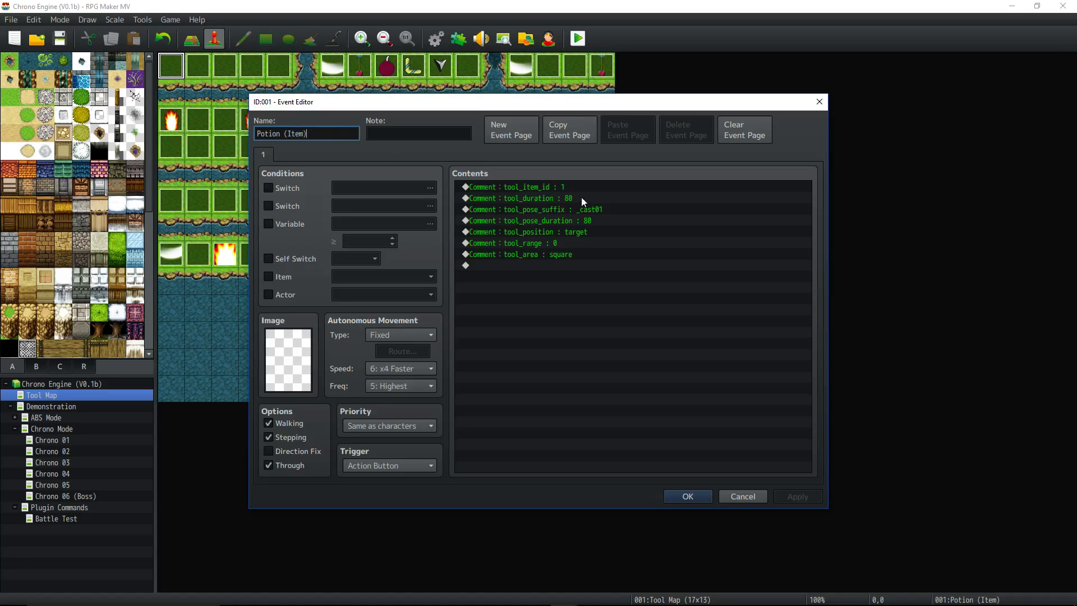
Step: Inspect Potion's tool_item_id, tool_pose_suffix and tool_duration comments, then close the event
left_click(512, 187)
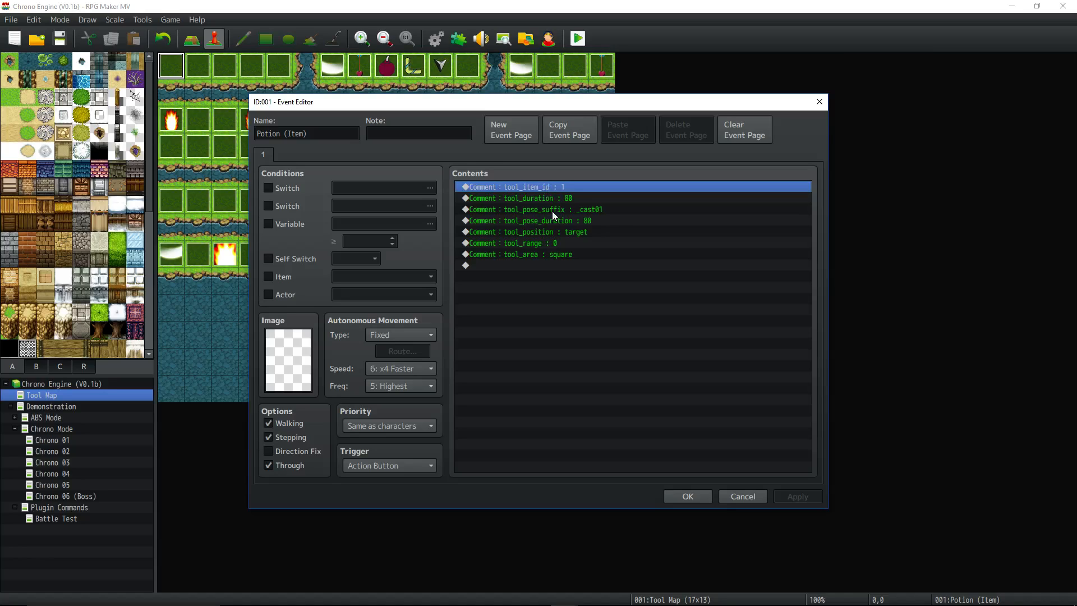
mouse_move(551, 188)
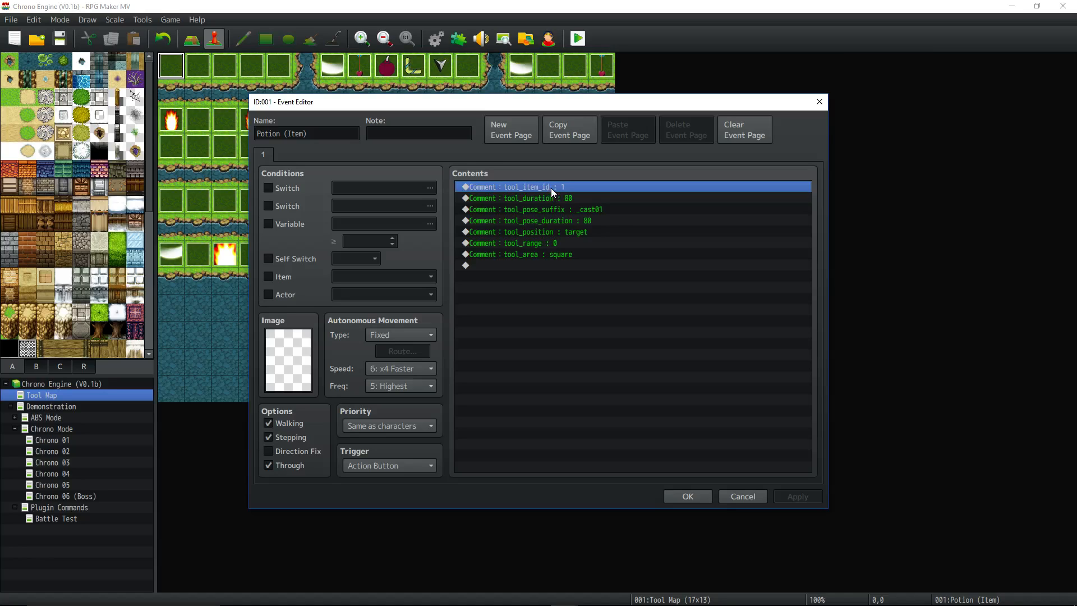
left_click(550, 209)
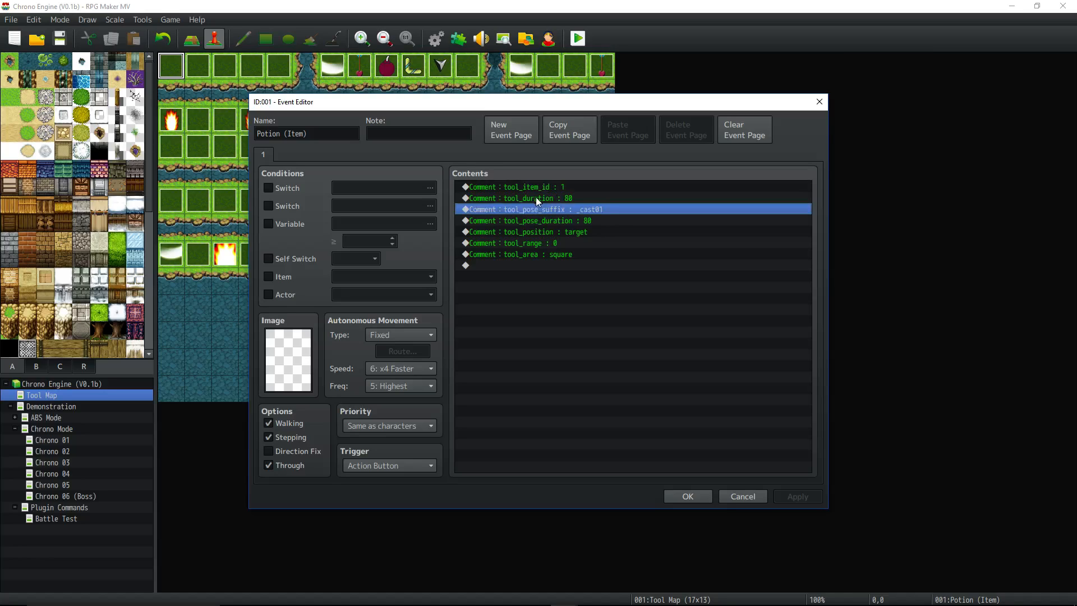
left_click(512, 186)
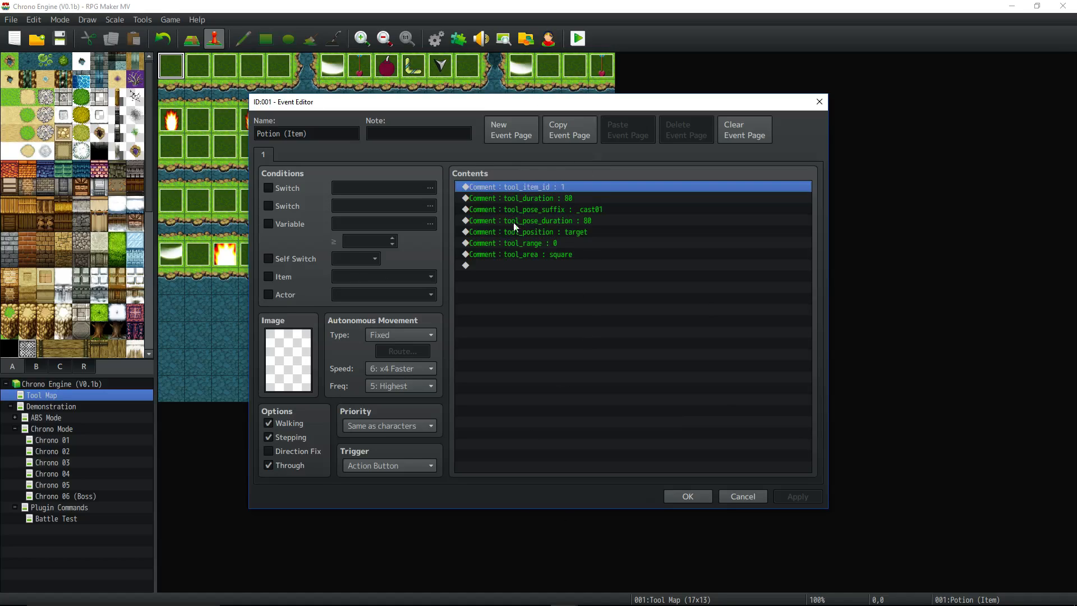
left_click(519, 198)
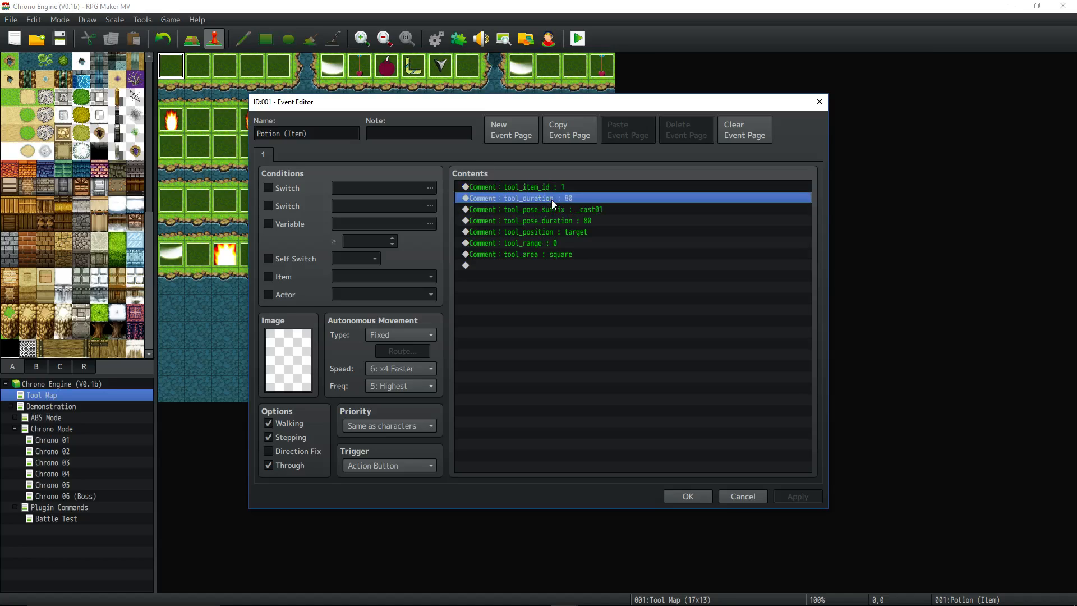
mouse_move(575, 204)
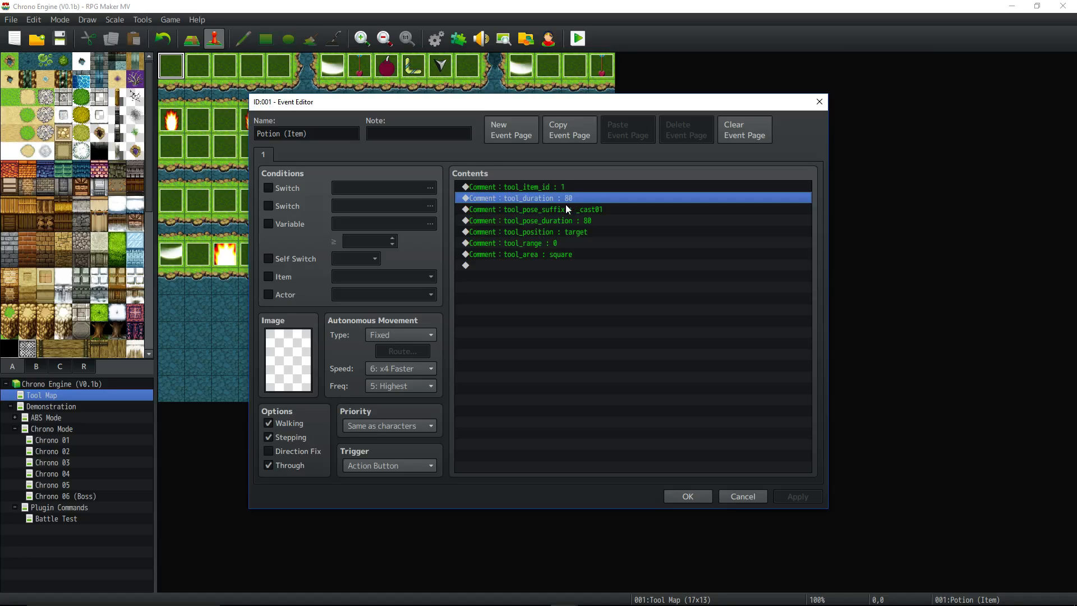
left_click(549, 209)
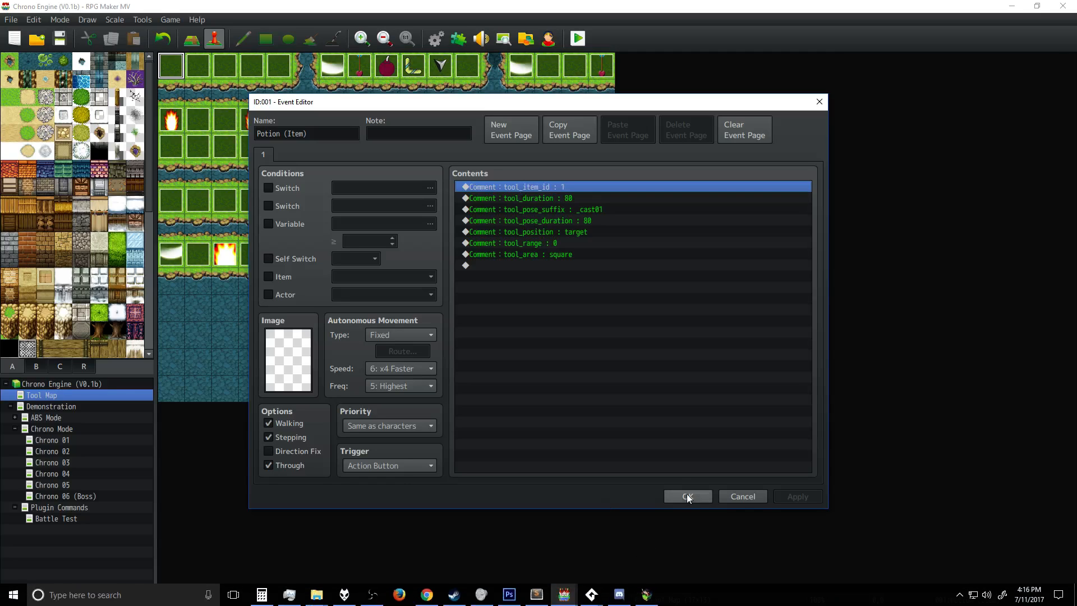
left_click(686, 495)
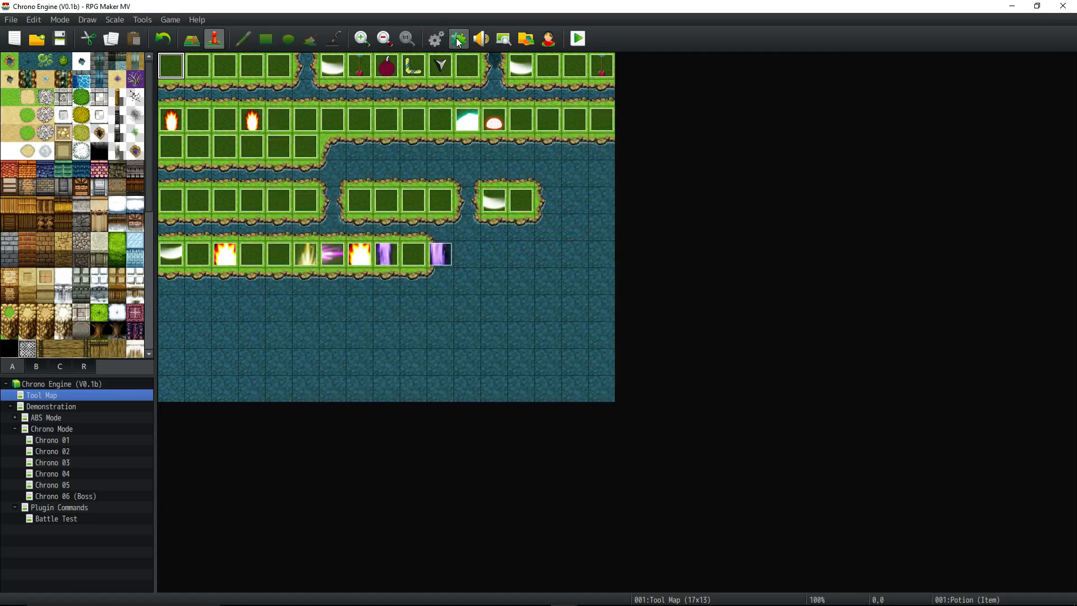
Step: Open MOG_ChronoEngine from the Plugin Manager's CHRONO section and scroll its help
left_click(458, 38)
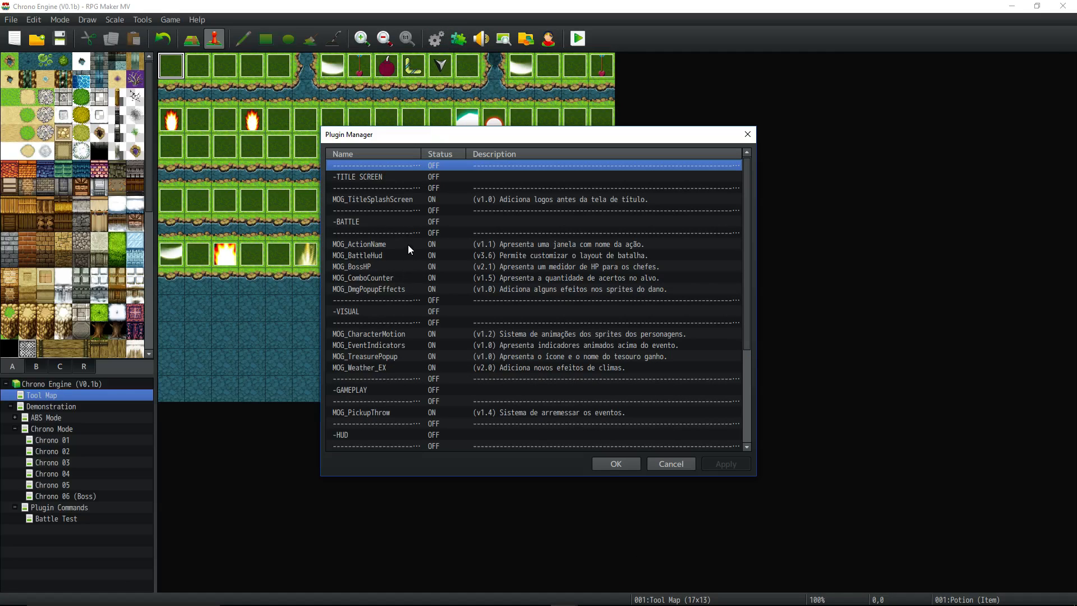
scroll("down", 3)
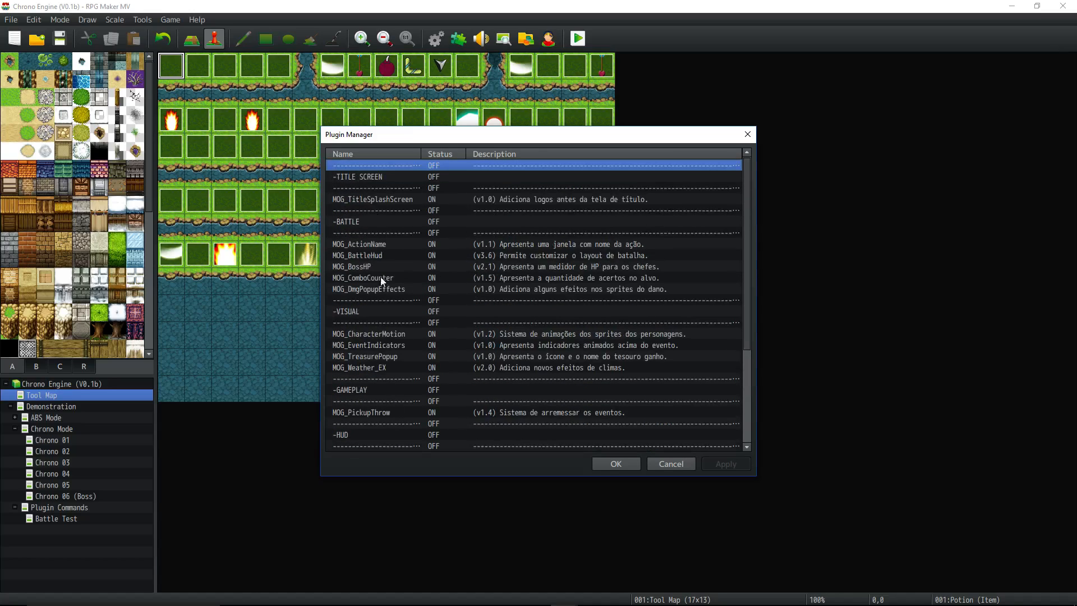
mouse_move(400, 311)
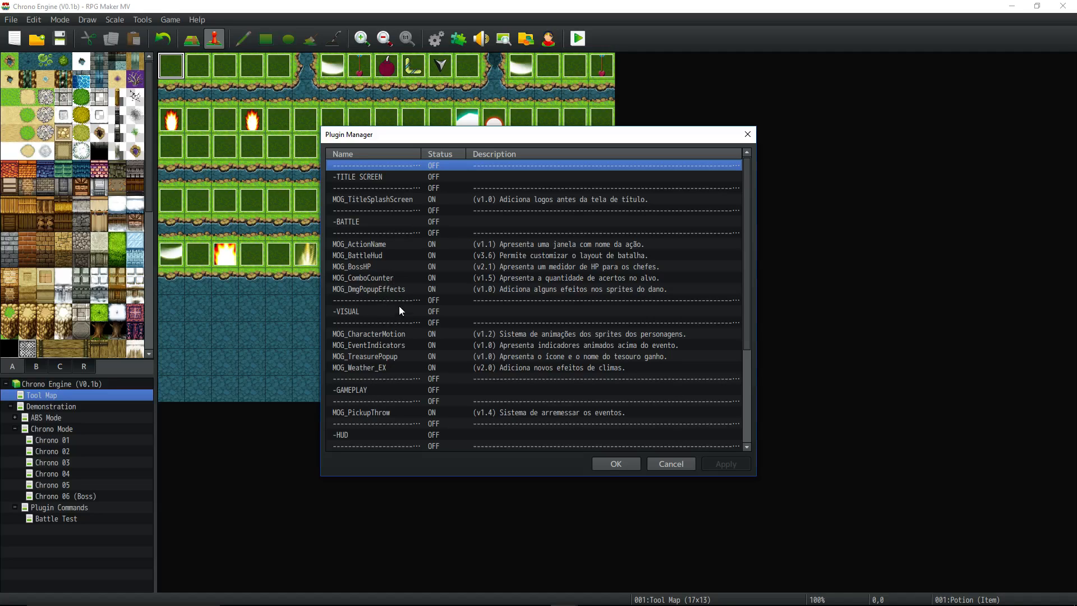
mouse_move(378, 284)
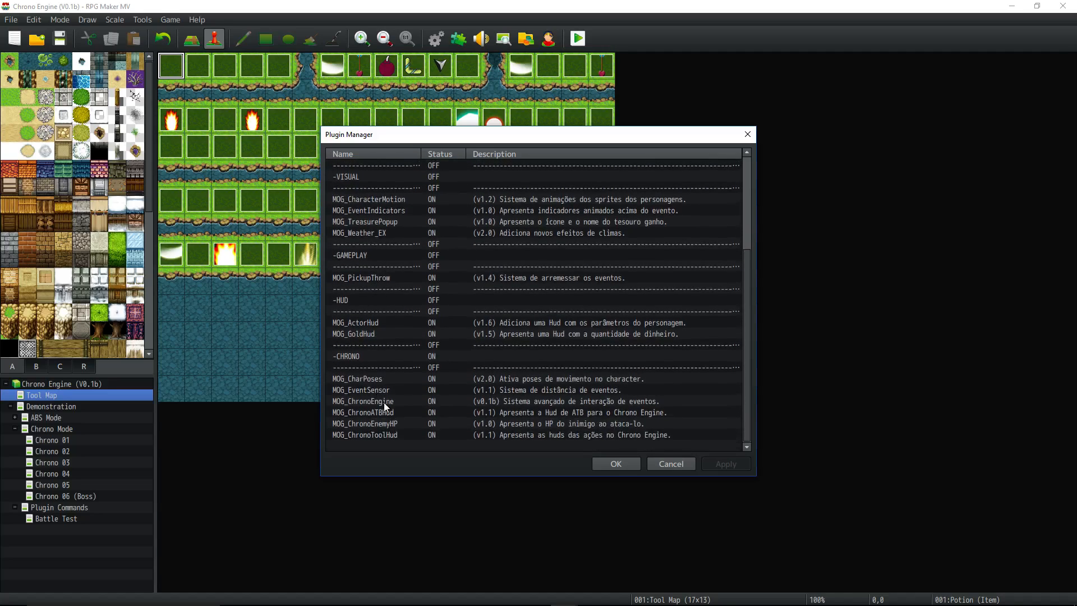
double_click(361, 401)
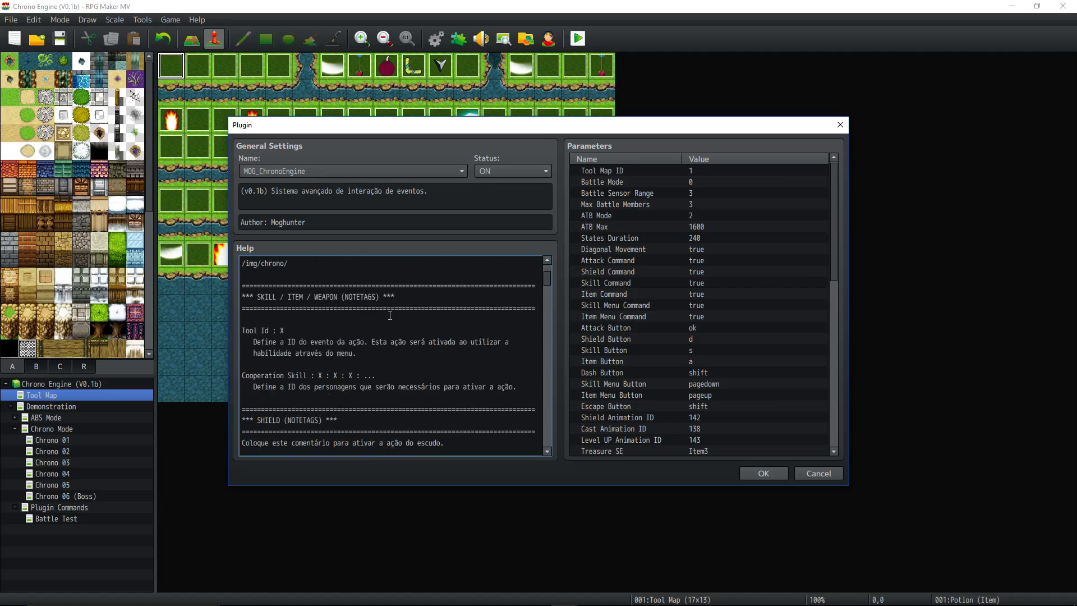
scroll("down", 3)
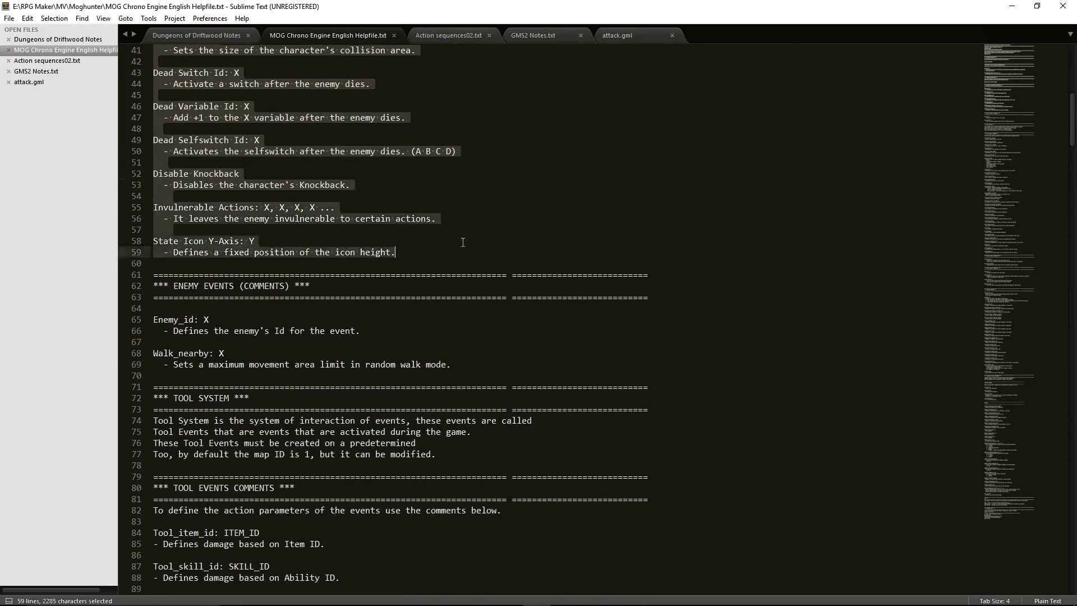
Step: Scroll the MOG Chrono Engine helpfile down to the casting time notes at its end
scroll("down", 3)
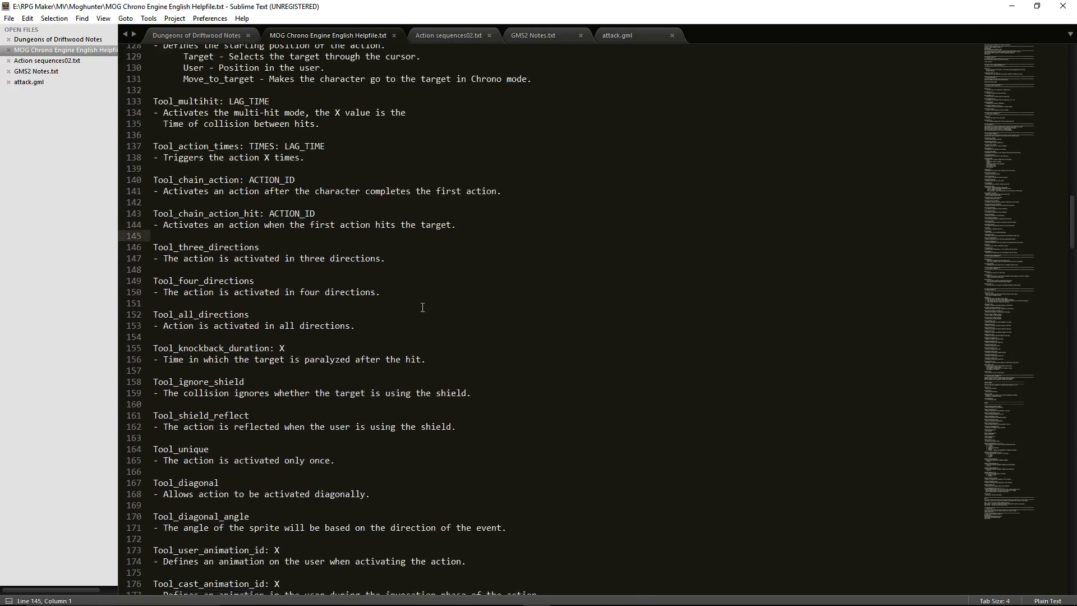
scroll("down", 3)
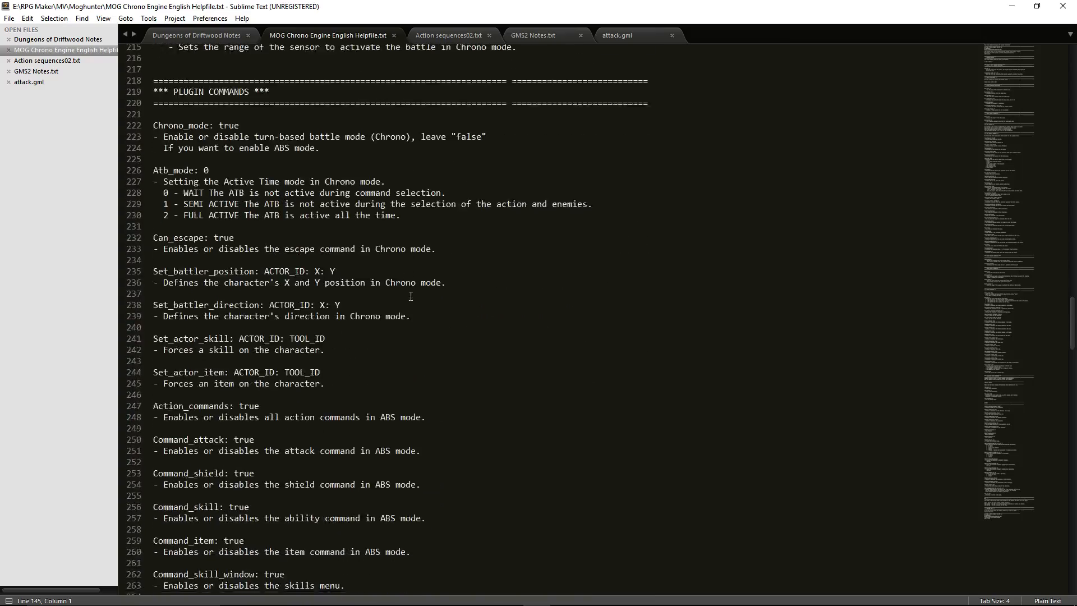
scroll("down", 3)
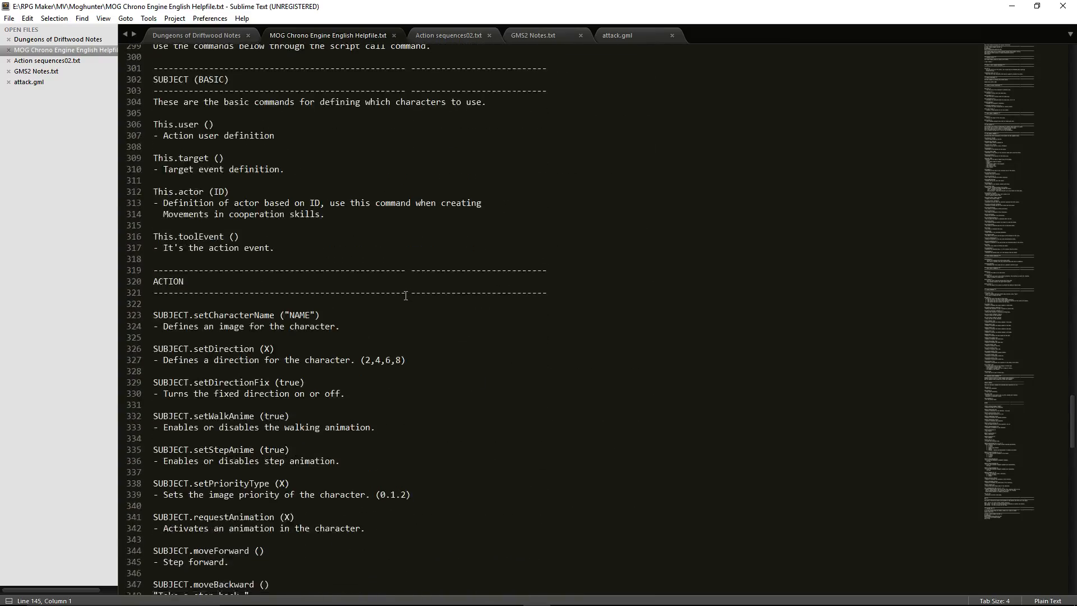
scroll("down", 3)
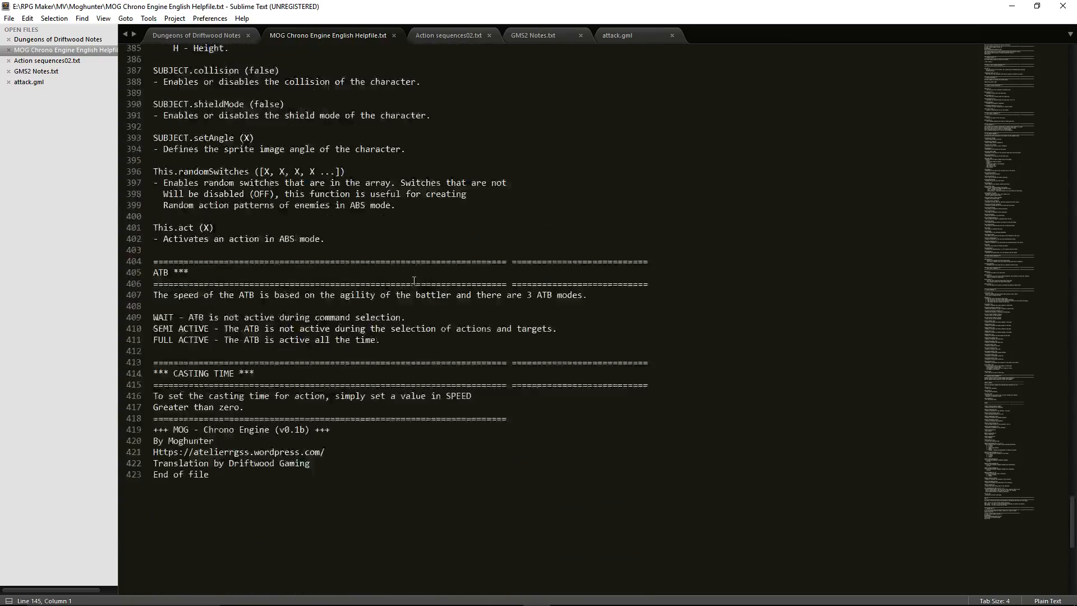
scroll("down", 3)
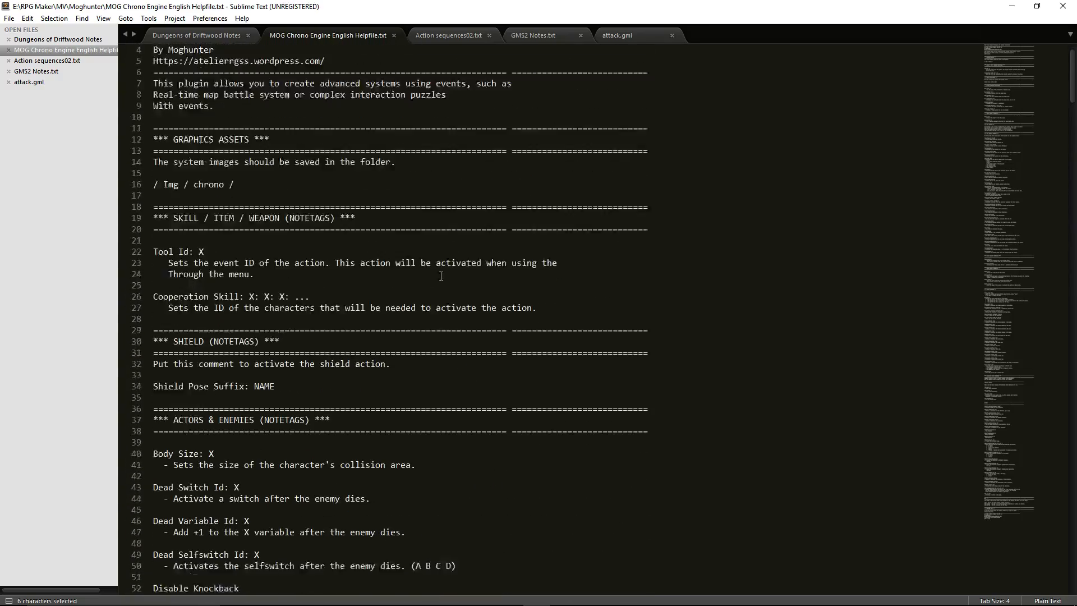
Step: Scroll the helpfile to the SKILL / ITEM / WEAPON notetags explaining Tool Id
scroll("down", 3)
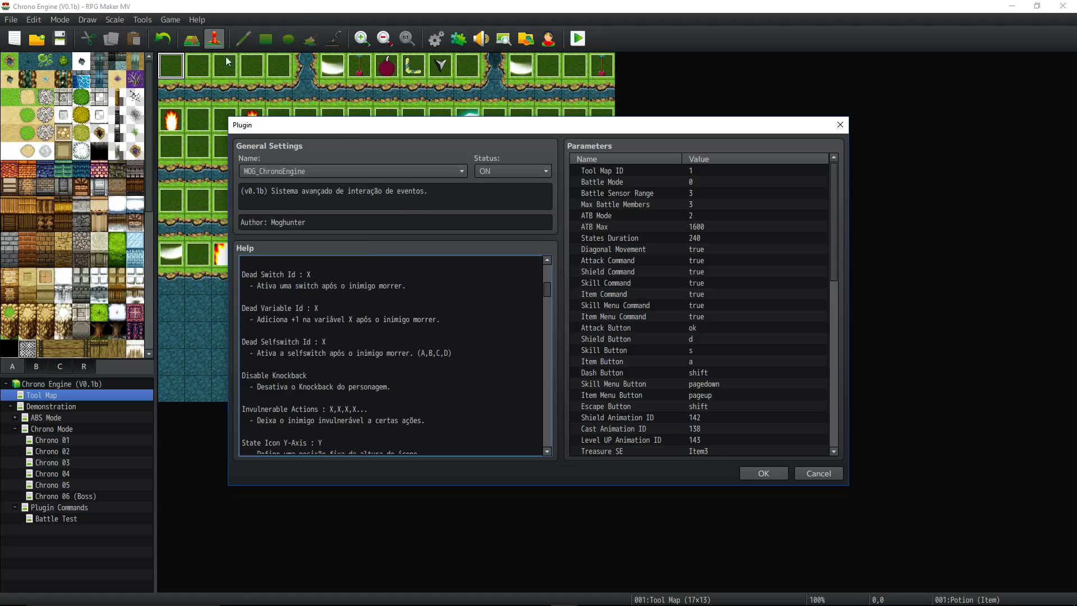
mouse_move(985, 192)
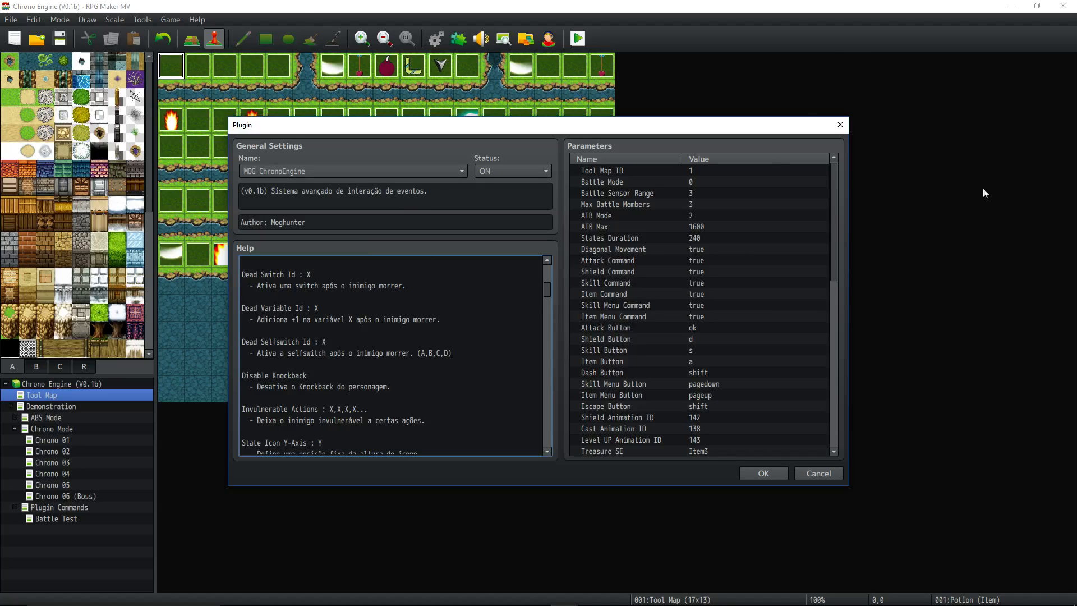
mouse_move(937, 190)
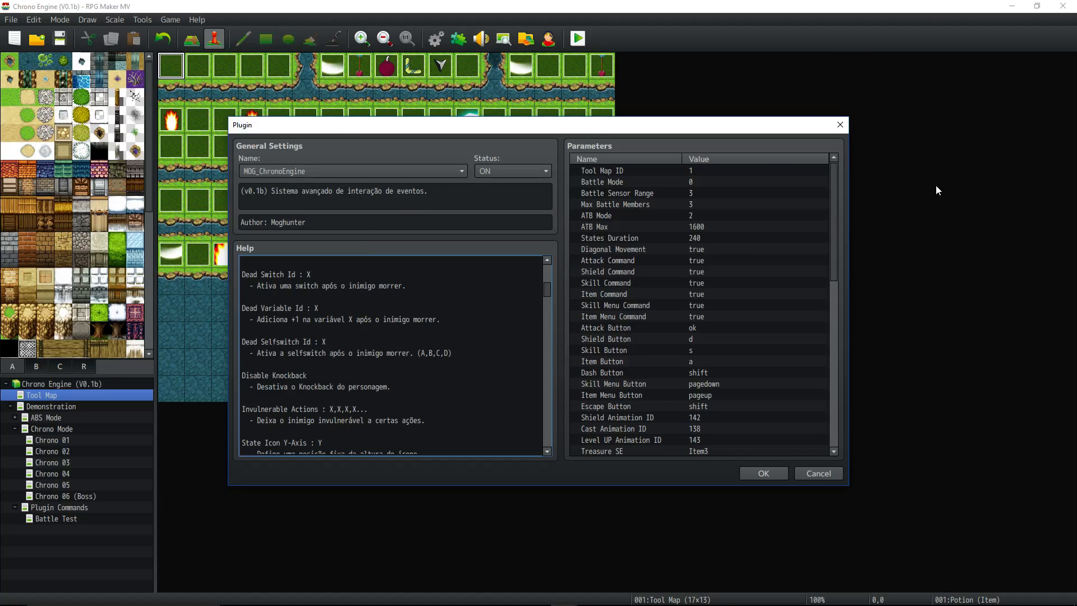
mouse_move(876, 197)
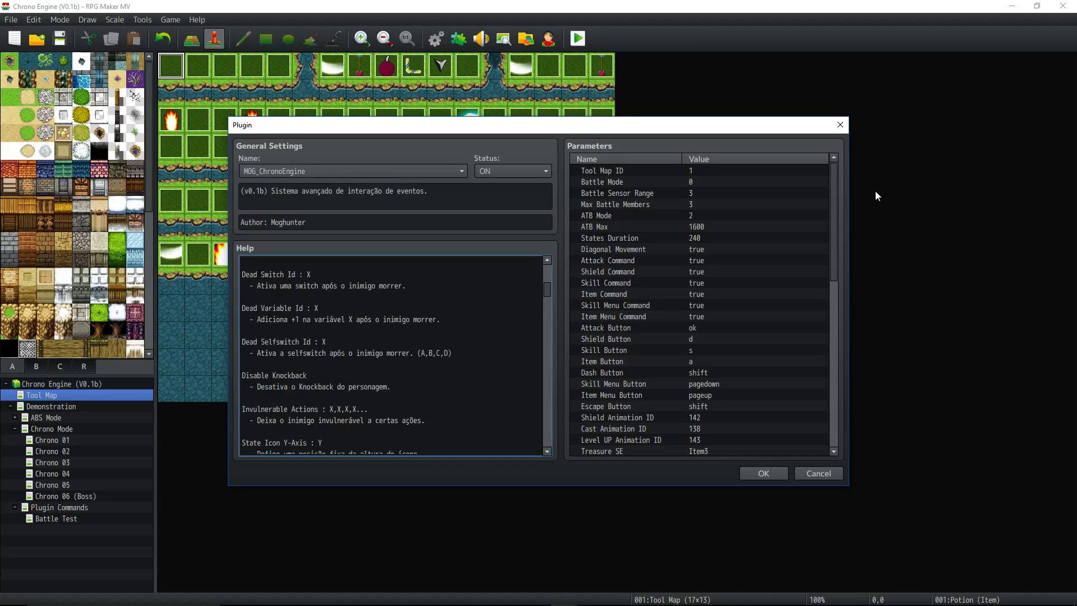
Step: Close the MOG_ChronoEngine plugin window with OK and switch to the Demonstration map
scroll("down", 3)
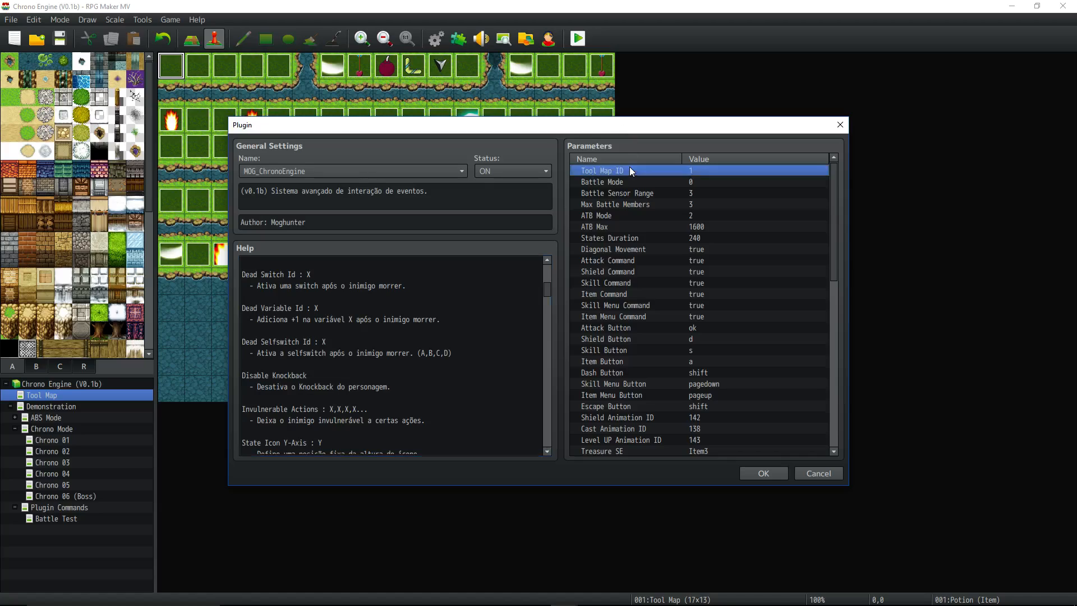
mouse_move(663, 166)
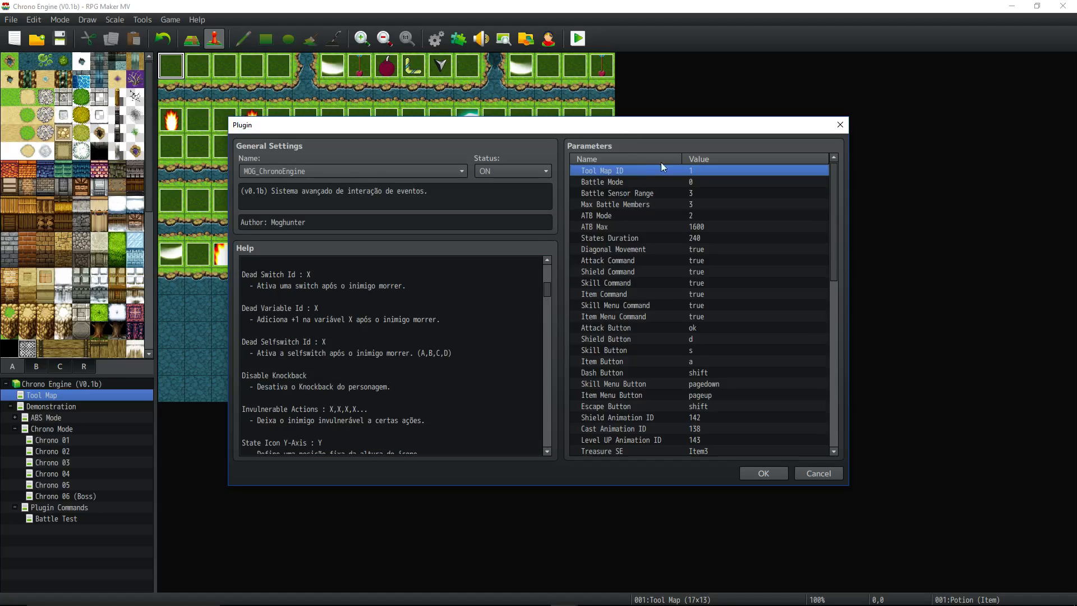
mouse_move(655, 148)
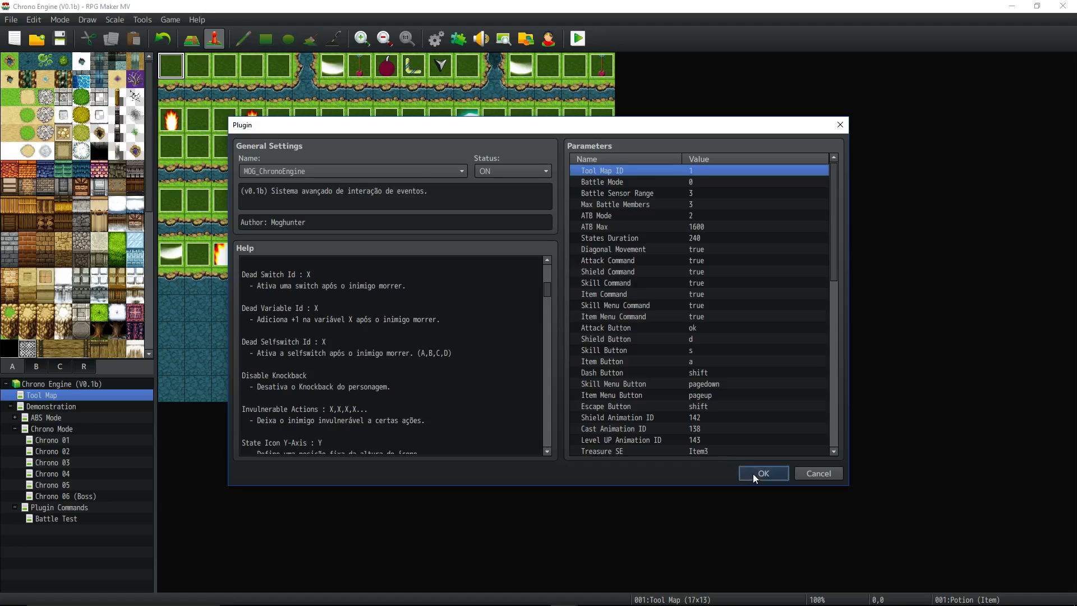
left_click(762, 473)
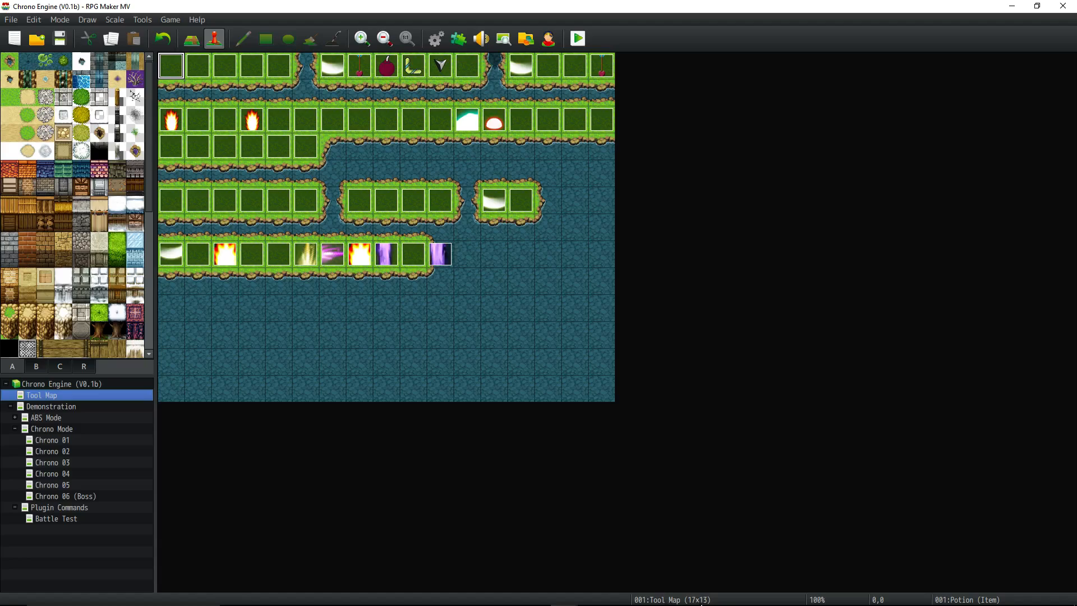
mouse_move(574, 317)
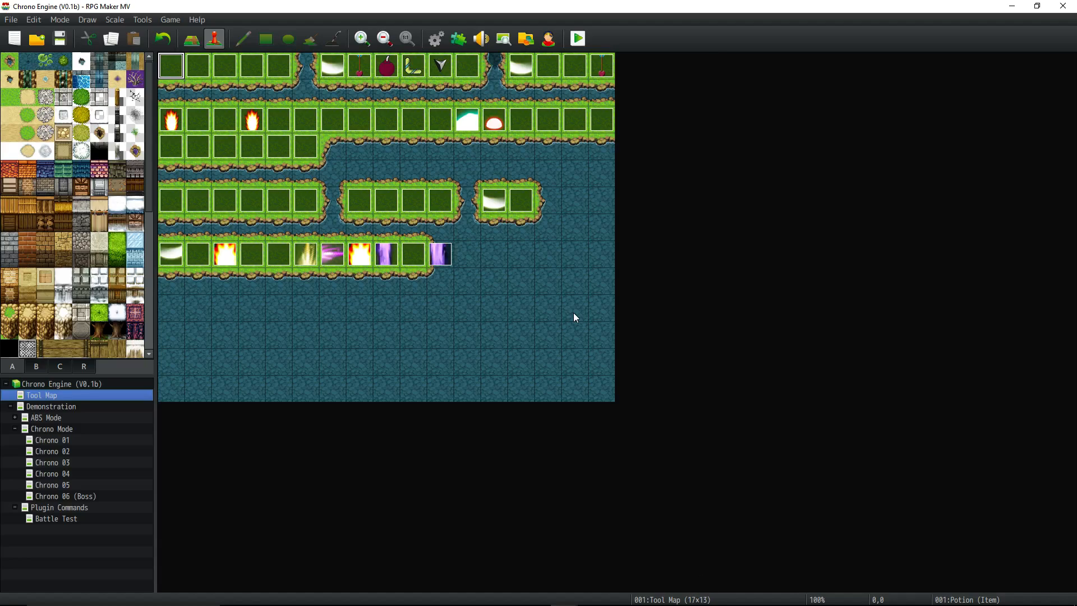
mouse_move(515, 412)
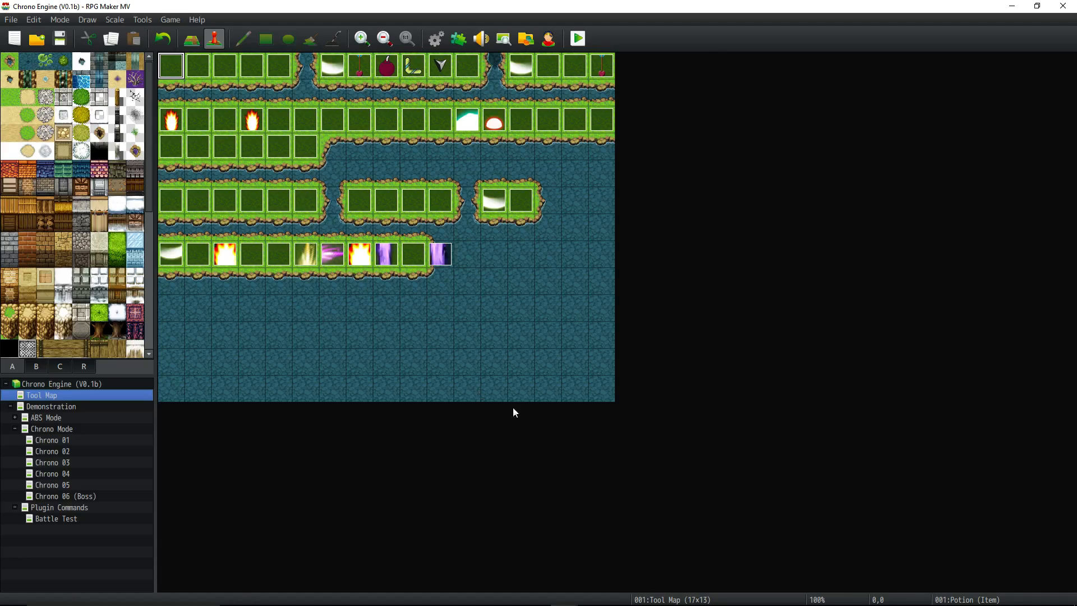
mouse_move(230, 93)
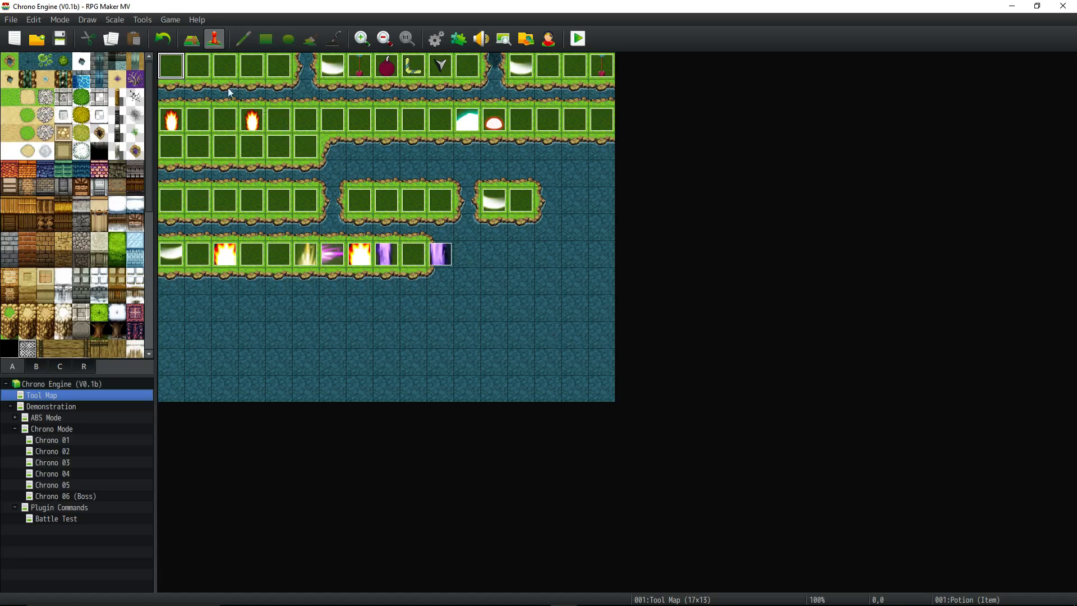
left_click(49, 406)
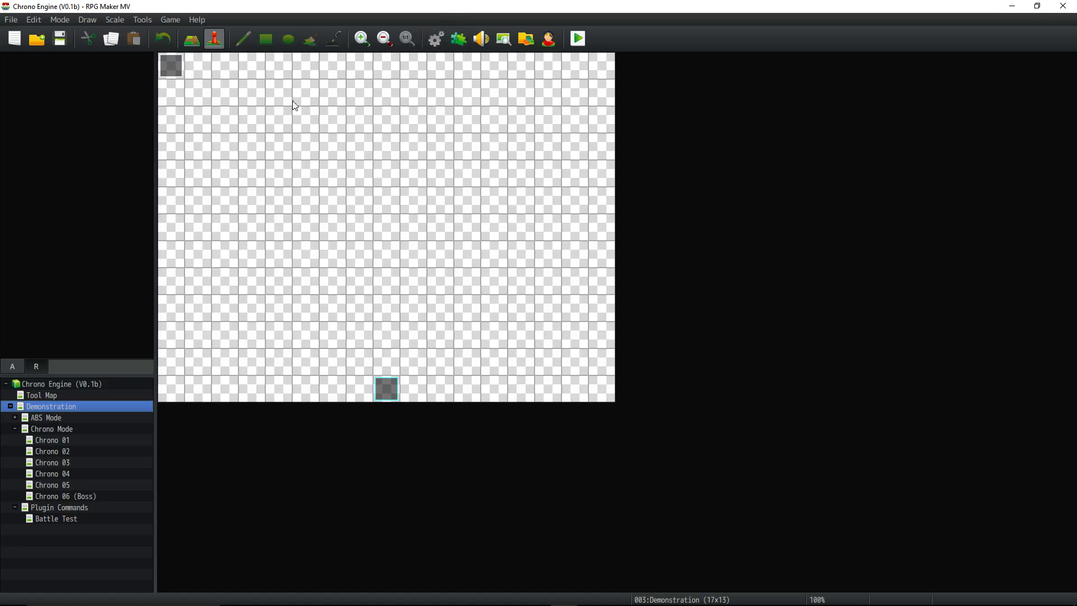
Step: From the Tool Map, reopen MOG_ChronoEngine's parameters and edit the Battle Sensor Range value
left_click(41, 394)
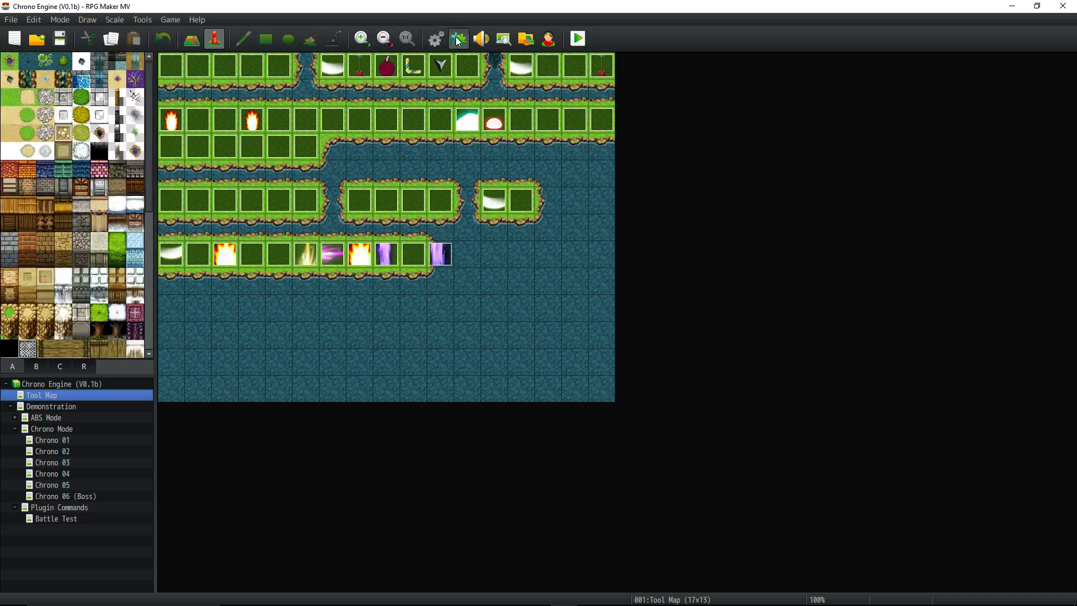
left_click(457, 39)
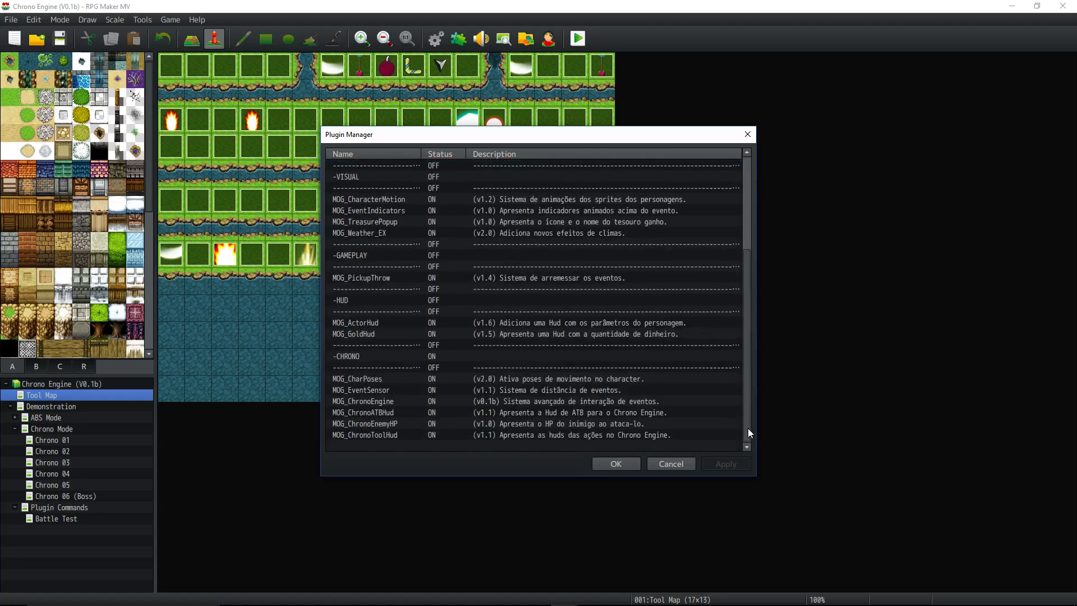
double_click(362, 401)
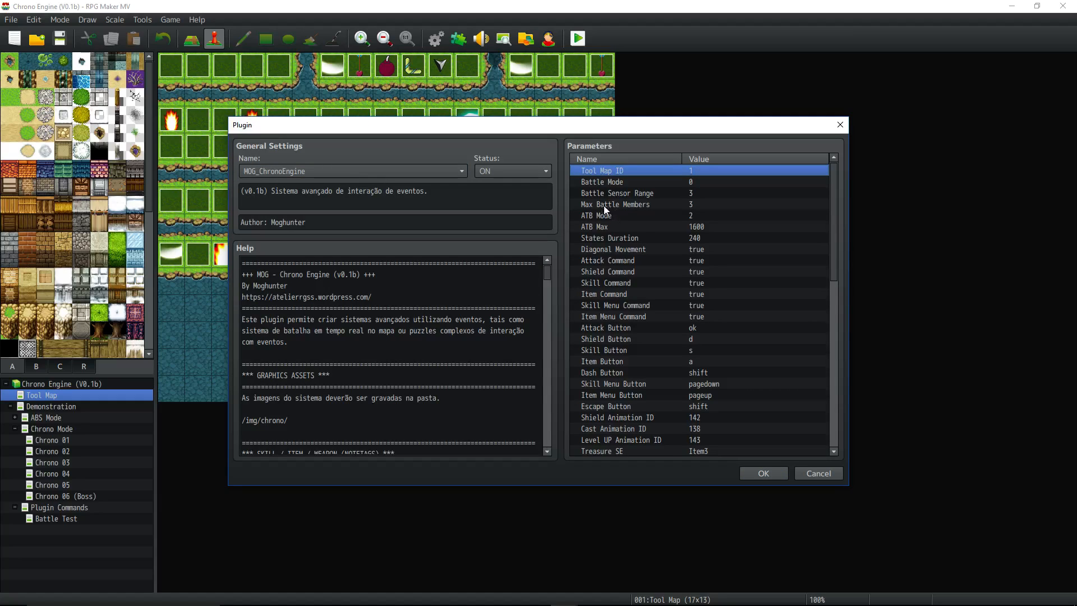
mouse_move(596, 212)
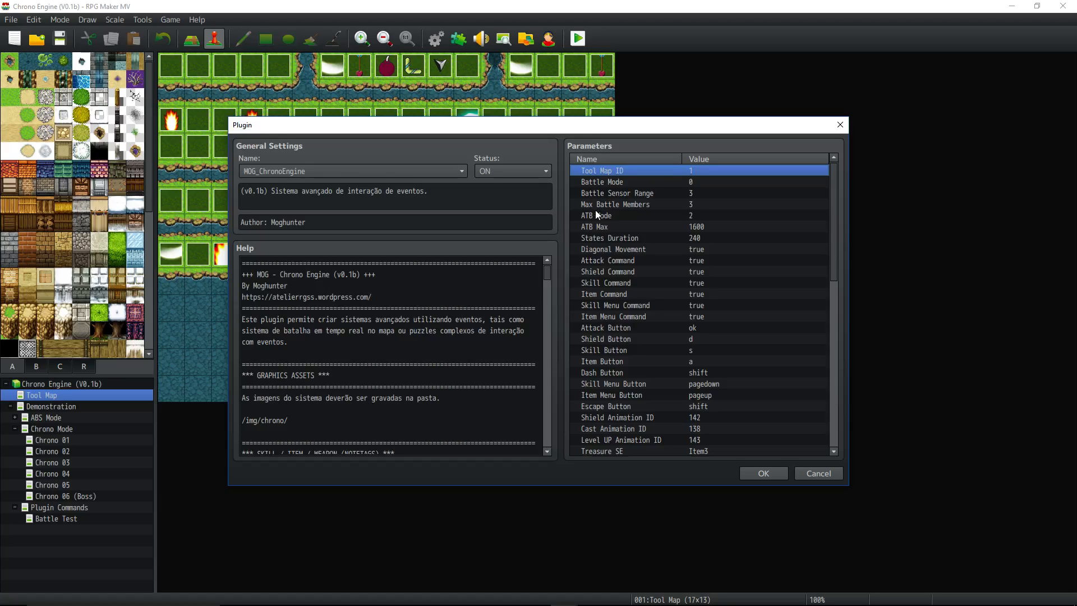
left_click(625, 181)
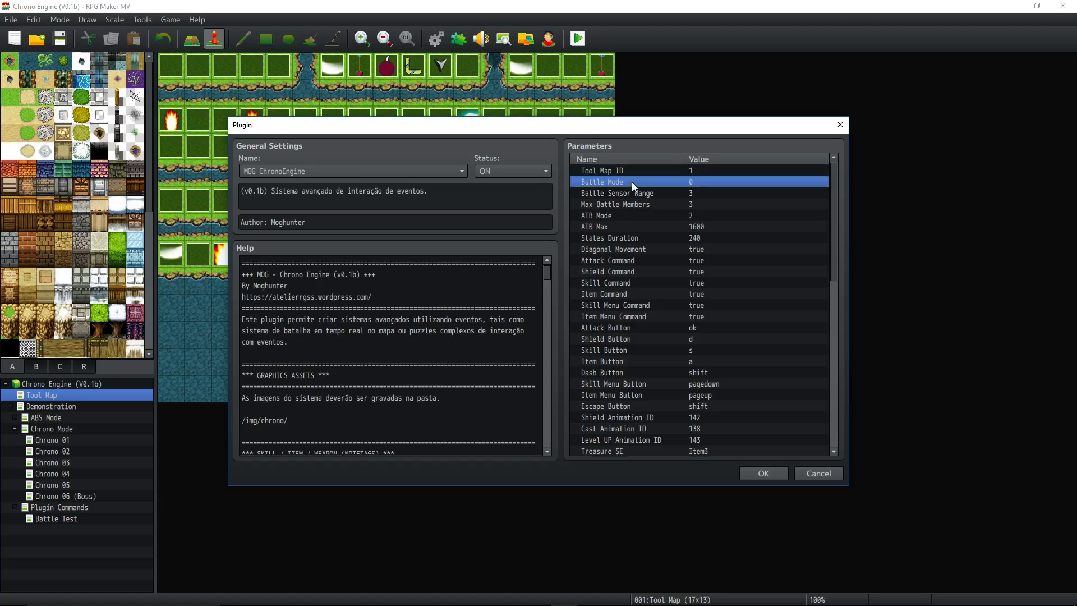
double_click(690, 181)
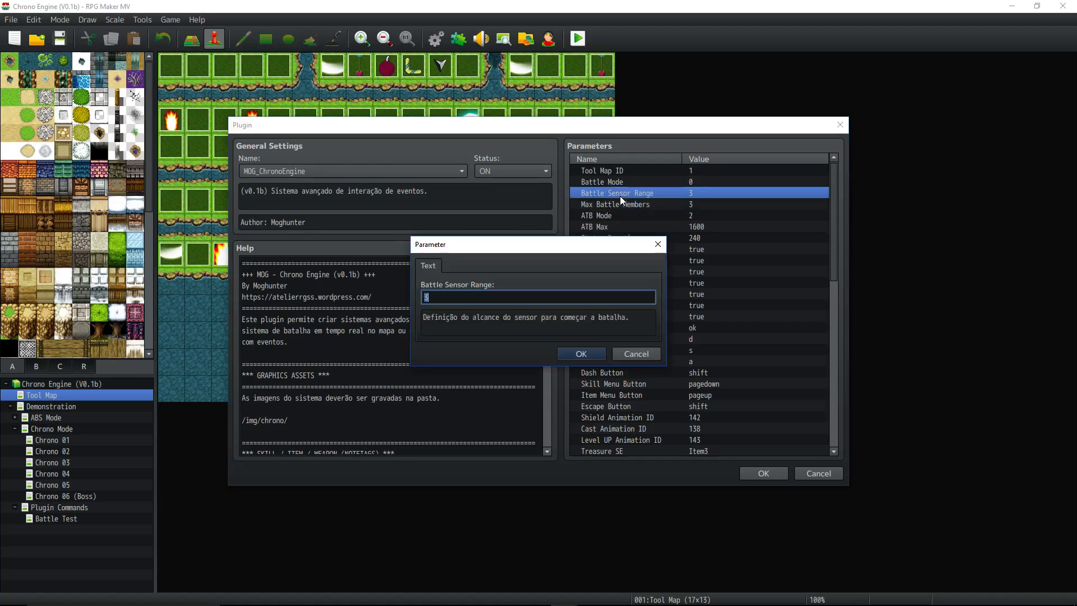
mouse_move(597, 206)
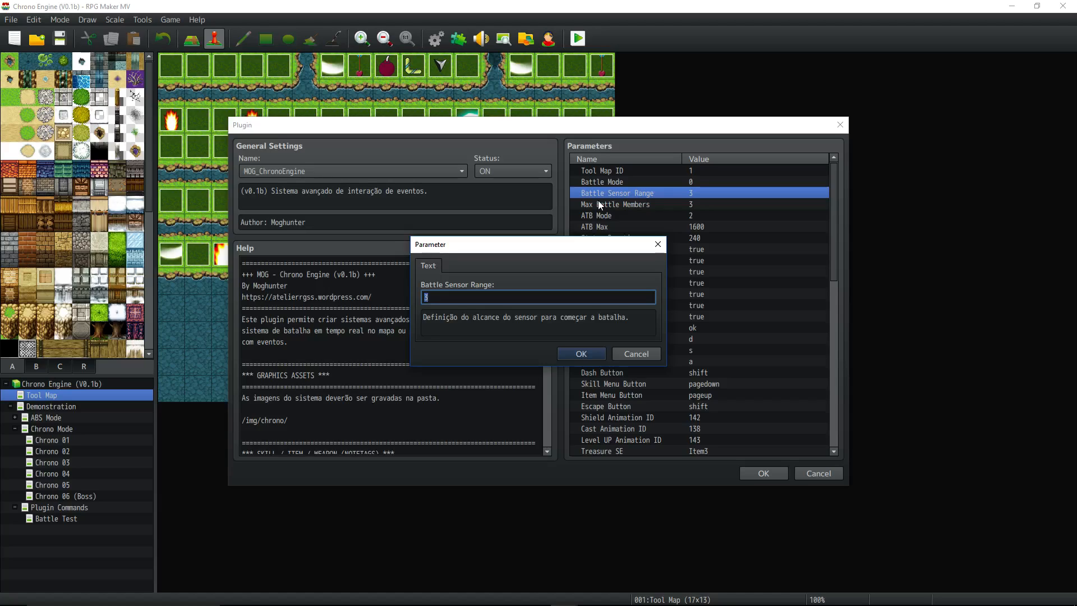
mouse_move(588, 261)
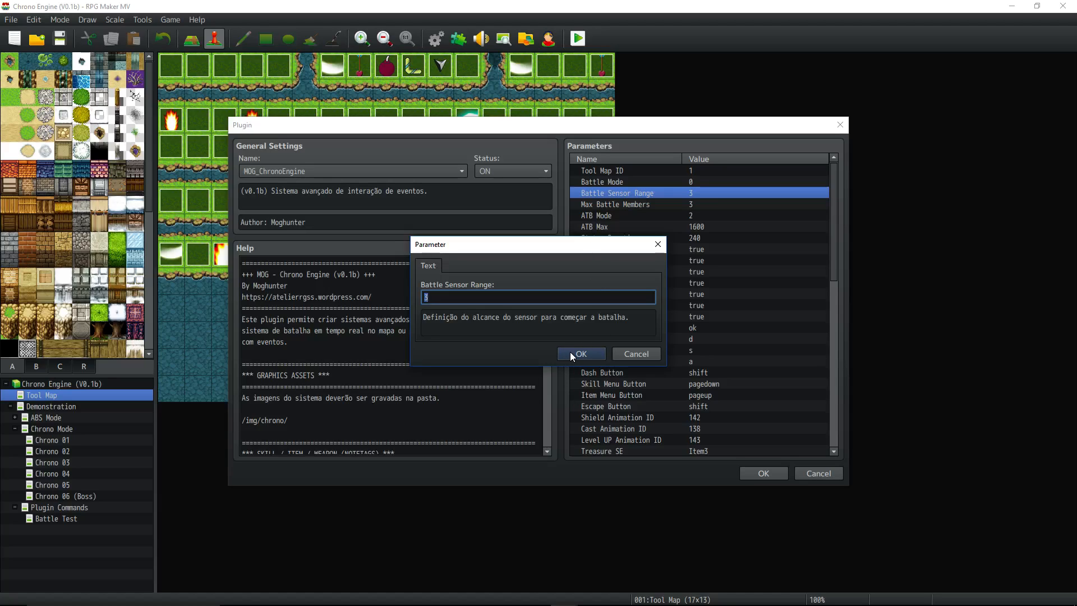
mouse_move(581, 354)
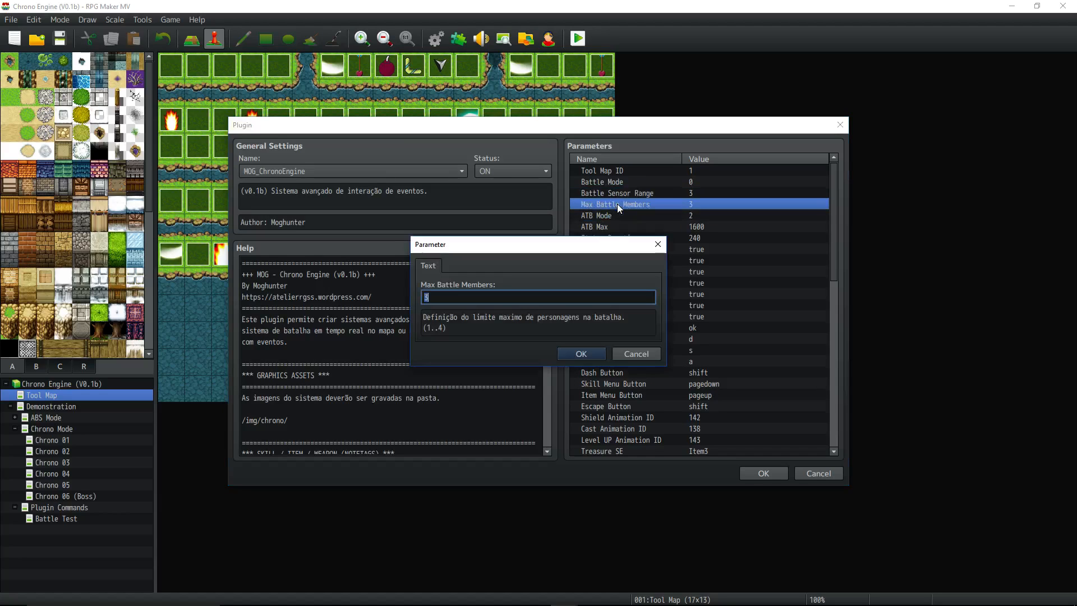
Step: Confirm Max Battle Members, ATB Mode (2) and ATB Max (1600) without changes
left_click(581, 354)
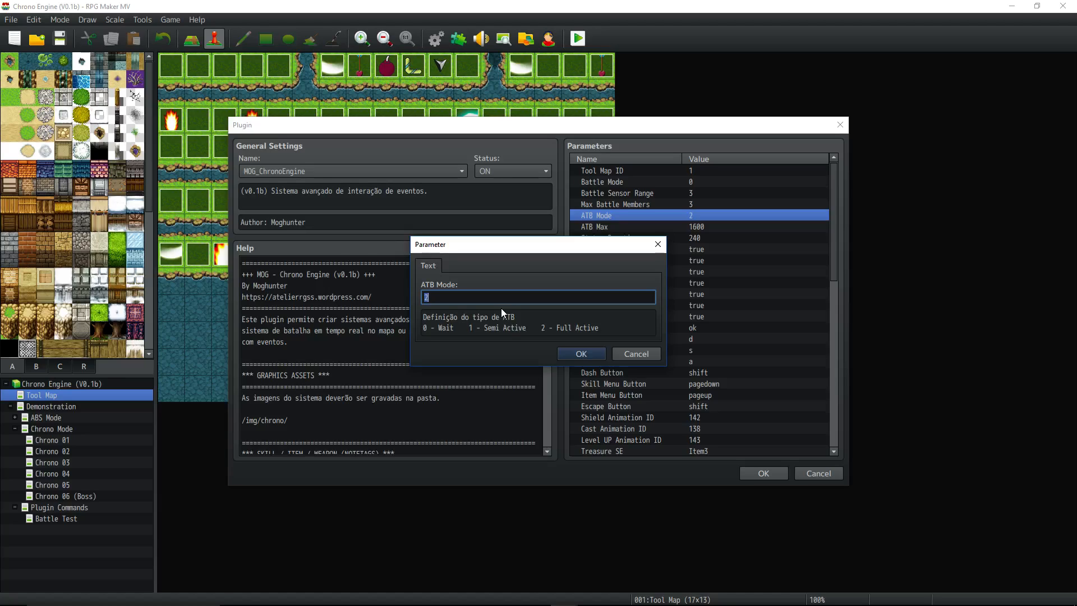
mouse_move(449, 335)
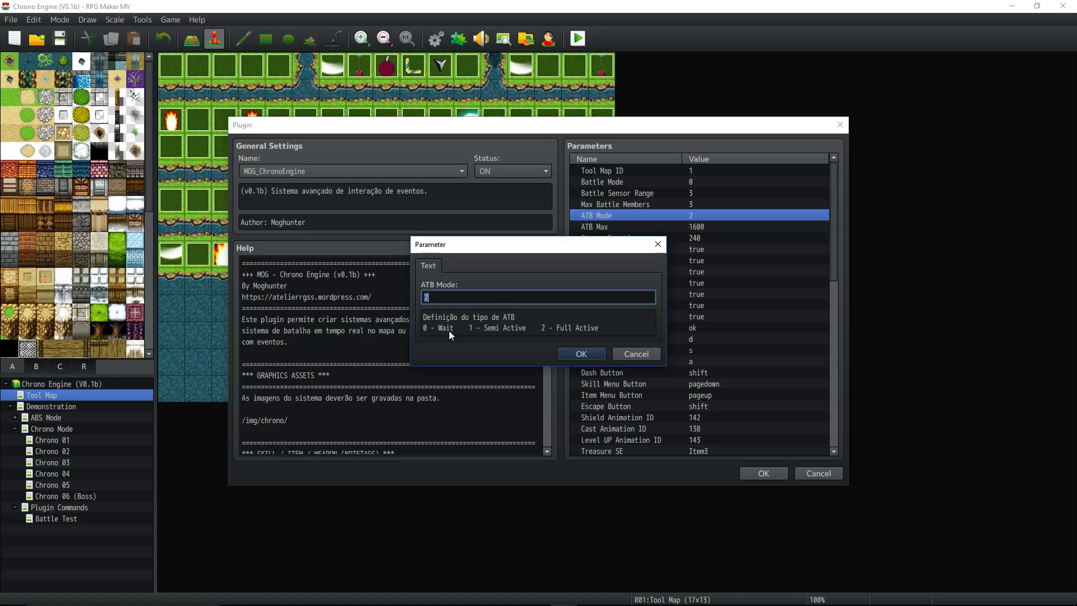
mouse_move(437, 314)
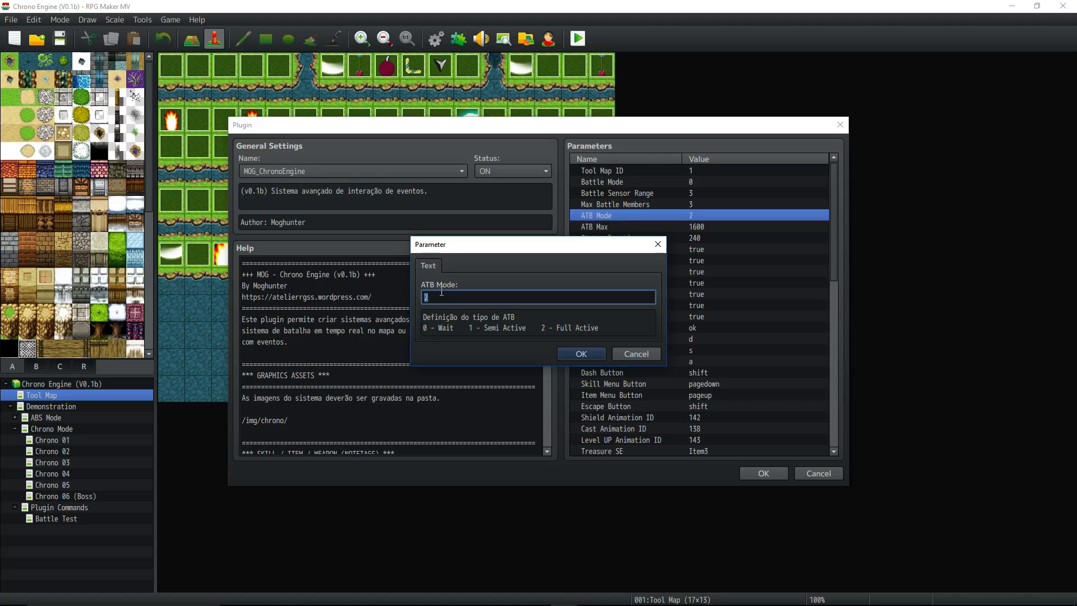
left_click(579, 354)
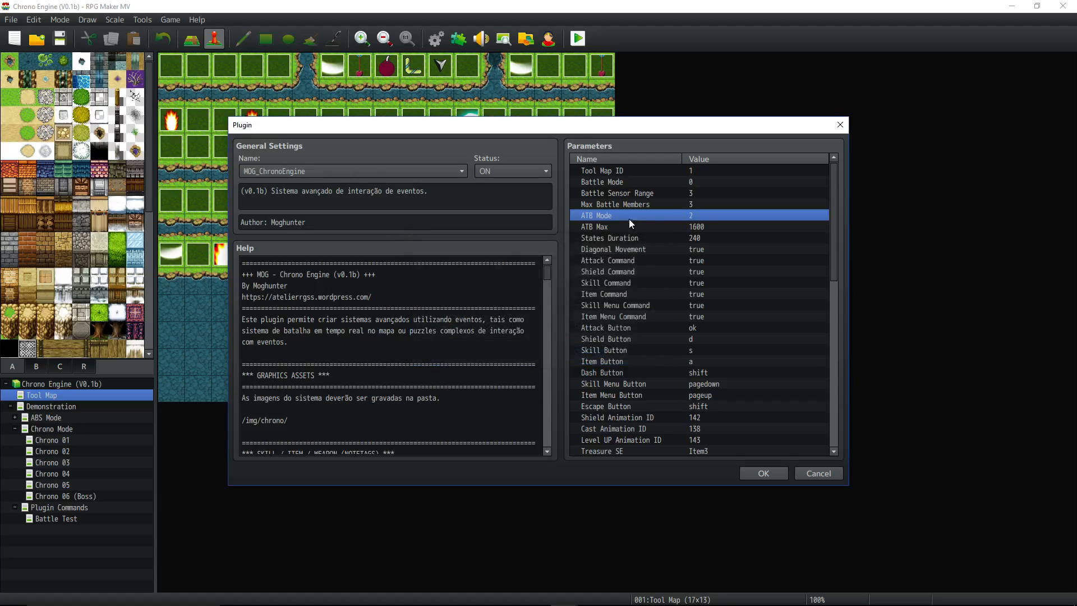
double_click(695, 226)
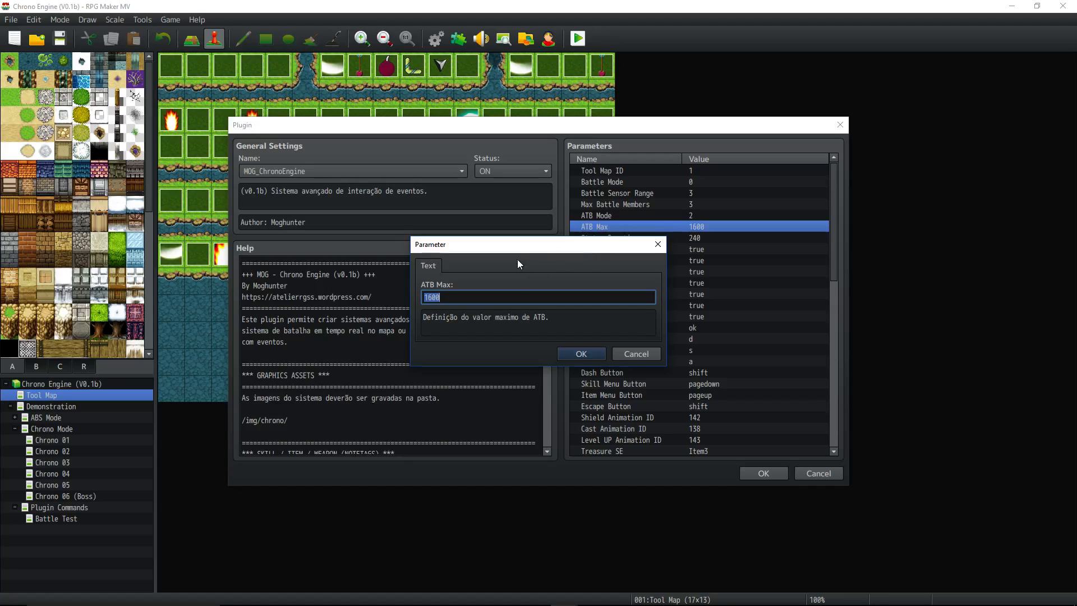
mouse_move(577, 340)
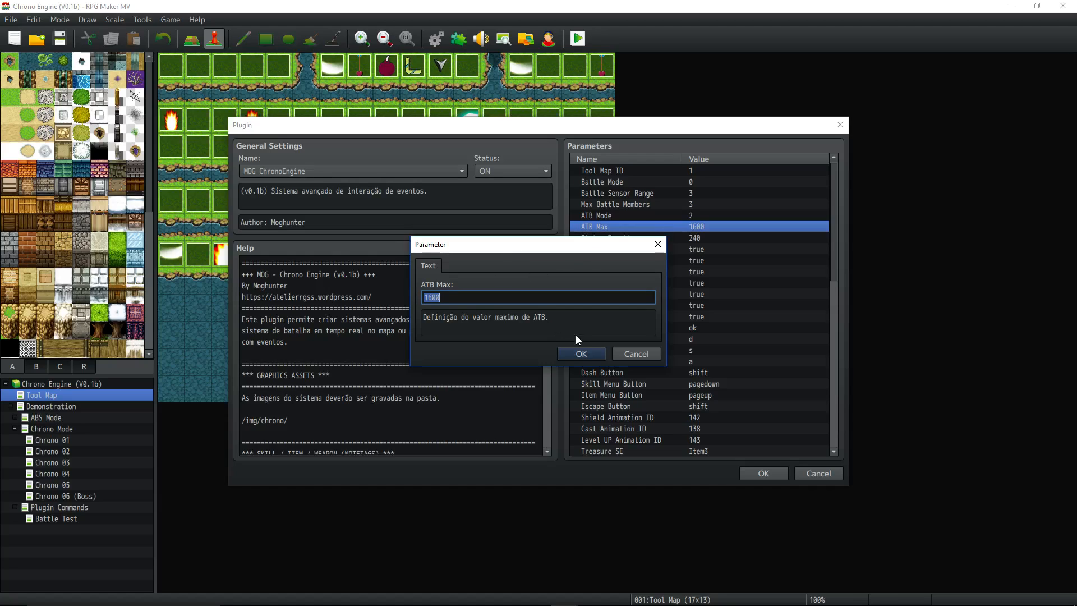
left_click(579, 352)
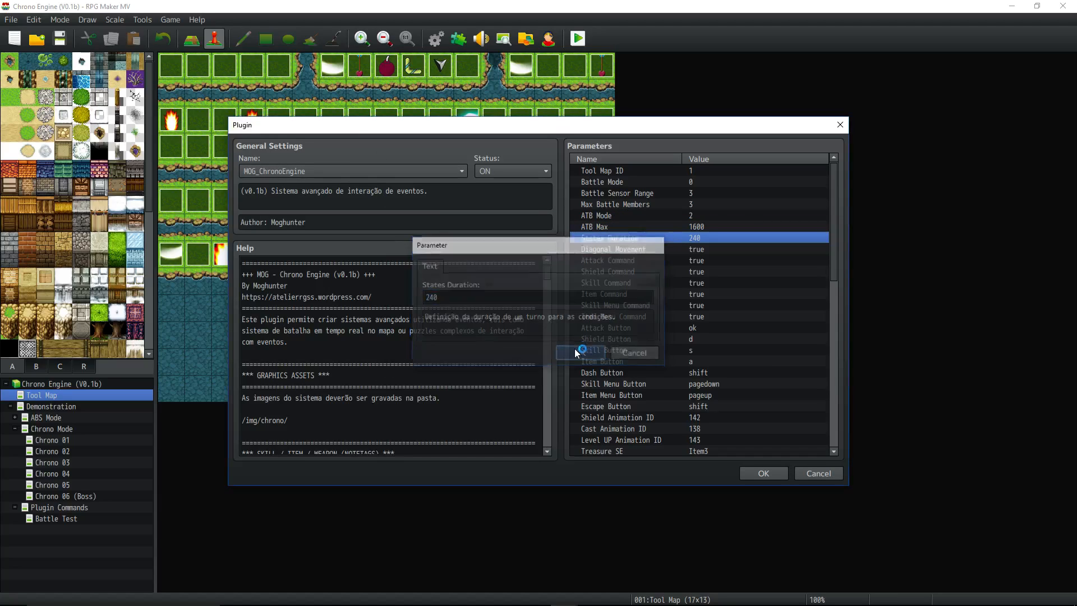
left_click(630, 352)
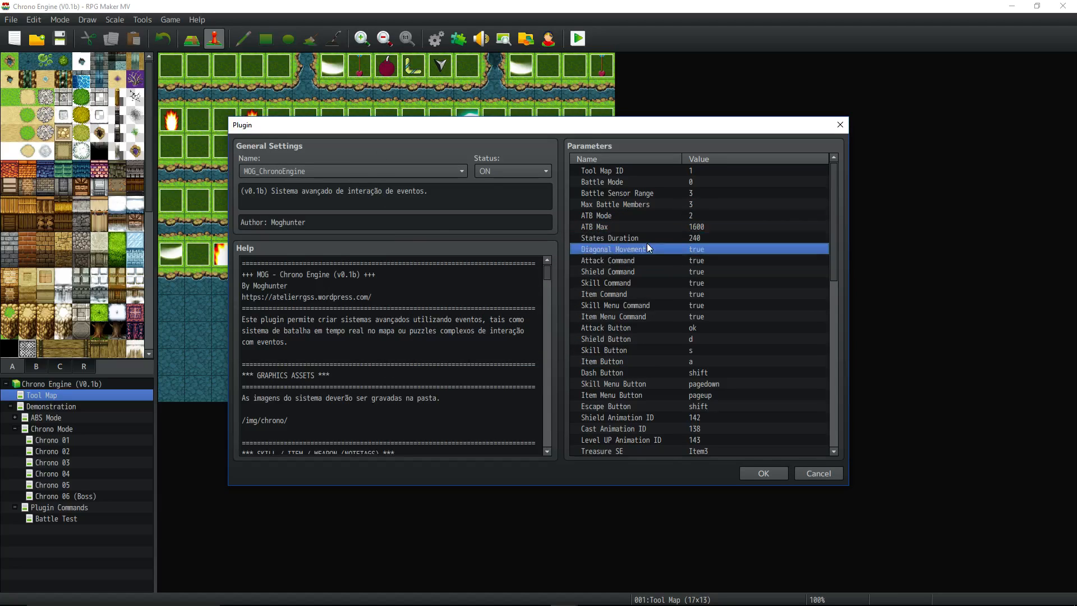
mouse_move(461, 294)
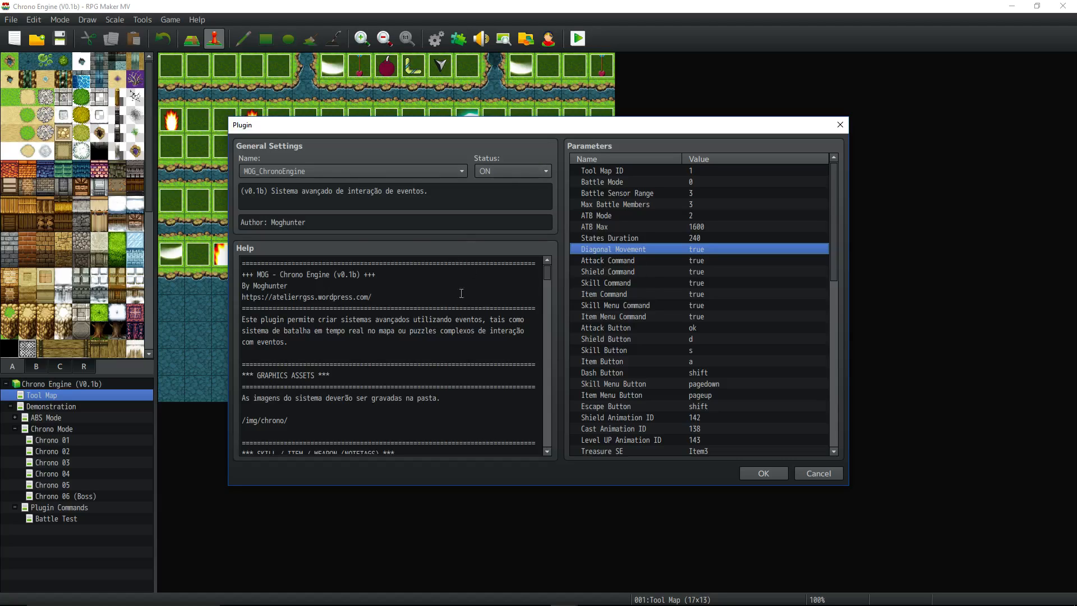
mouse_move(817, 269)
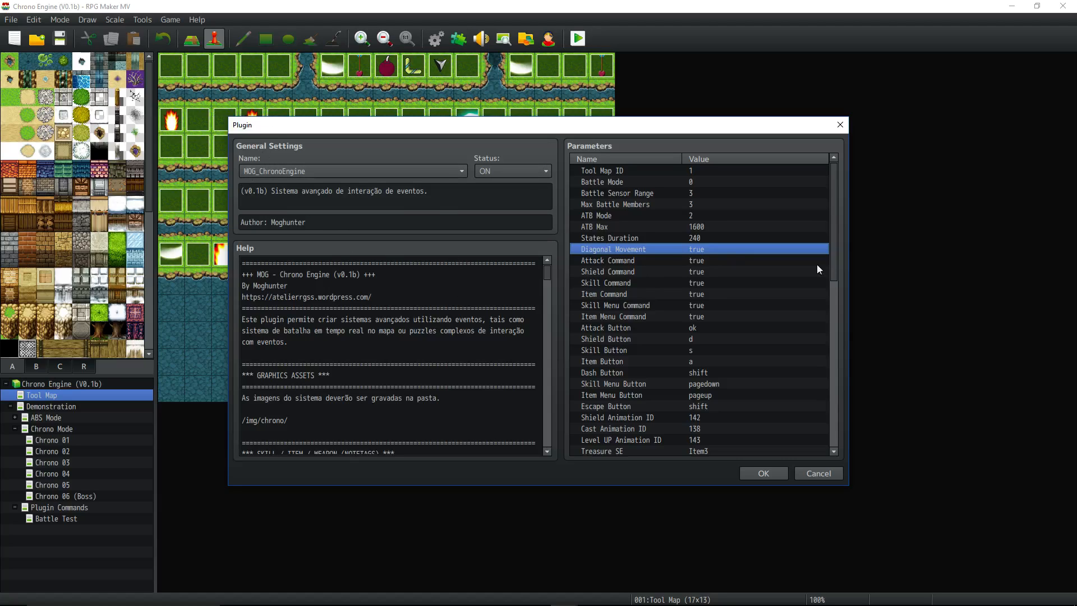
mouse_move(664, 255)
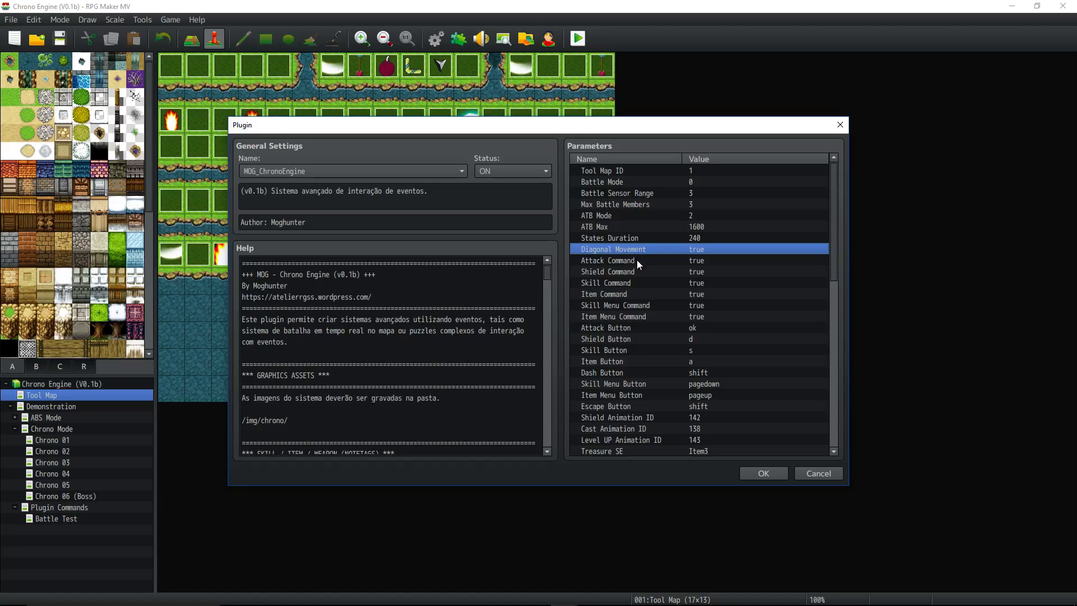
mouse_move(734, 5)
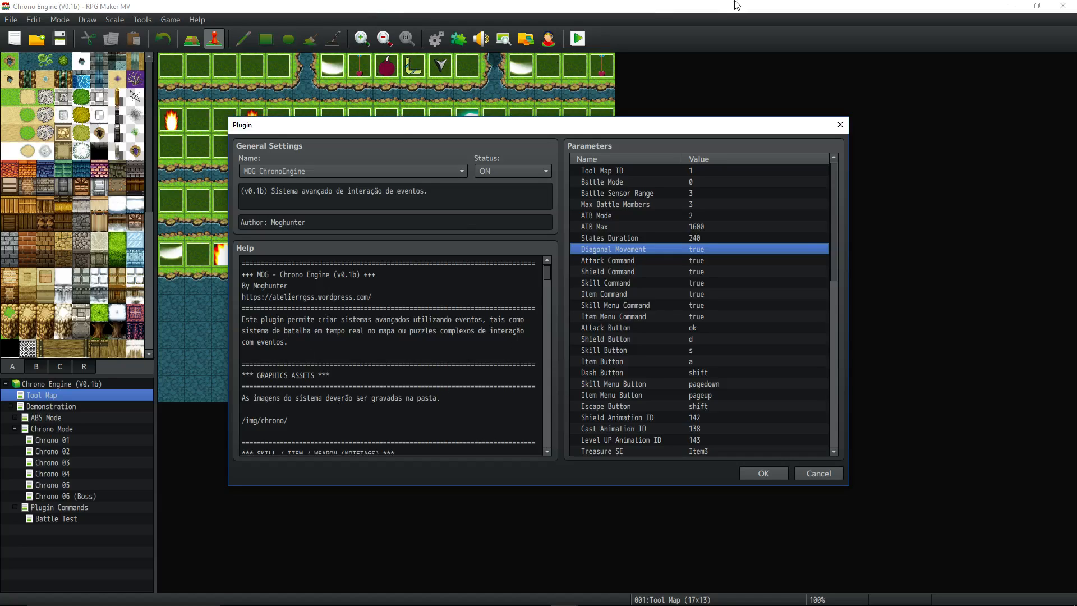
mouse_move(475, 159)
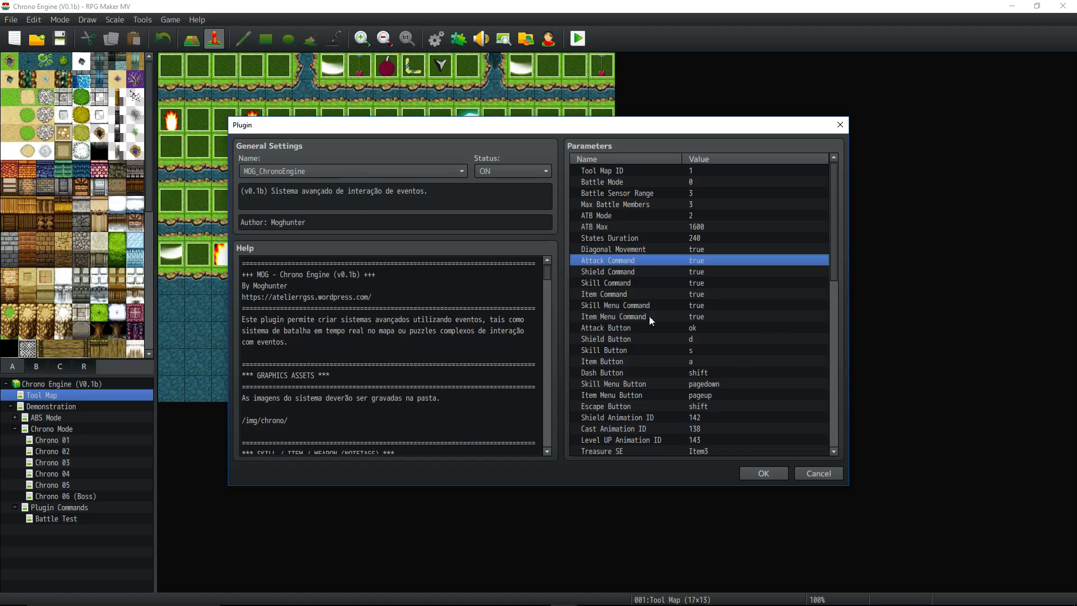
left_click(603, 293)
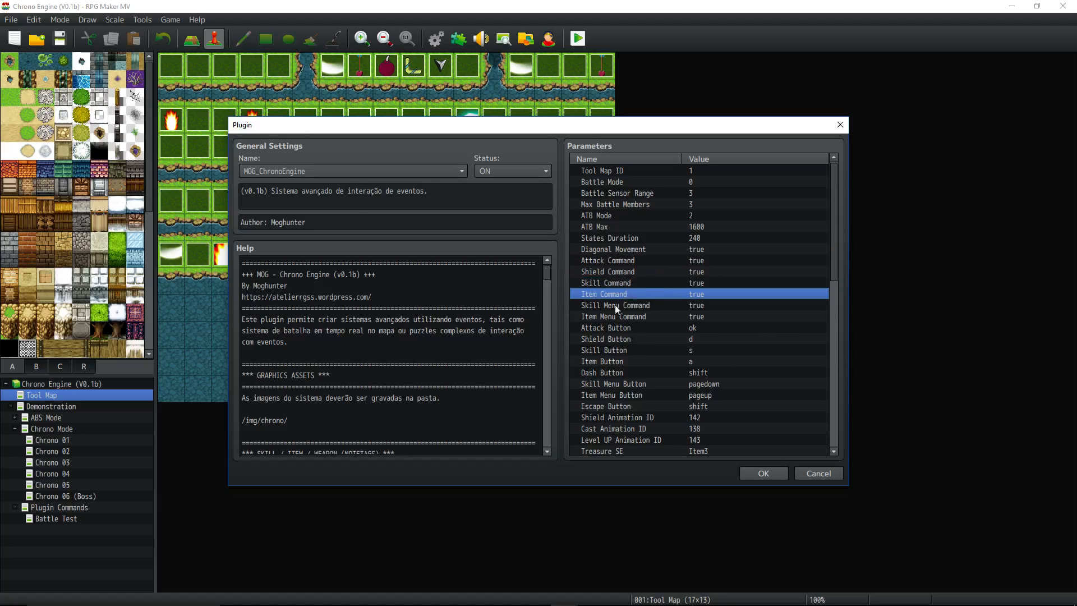
mouse_move(471, 232)
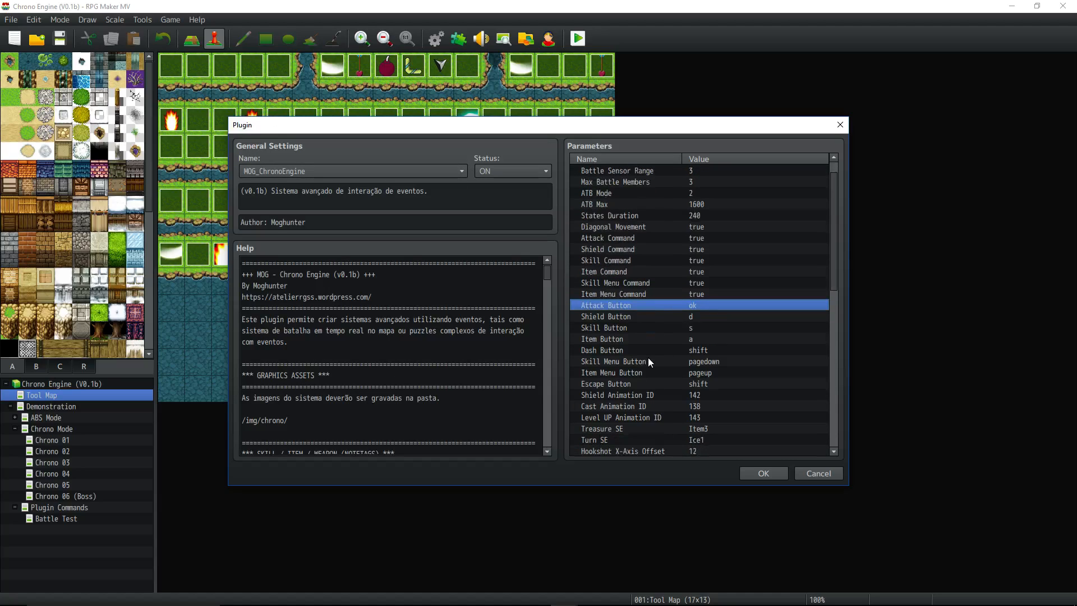
left_click(618, 316)
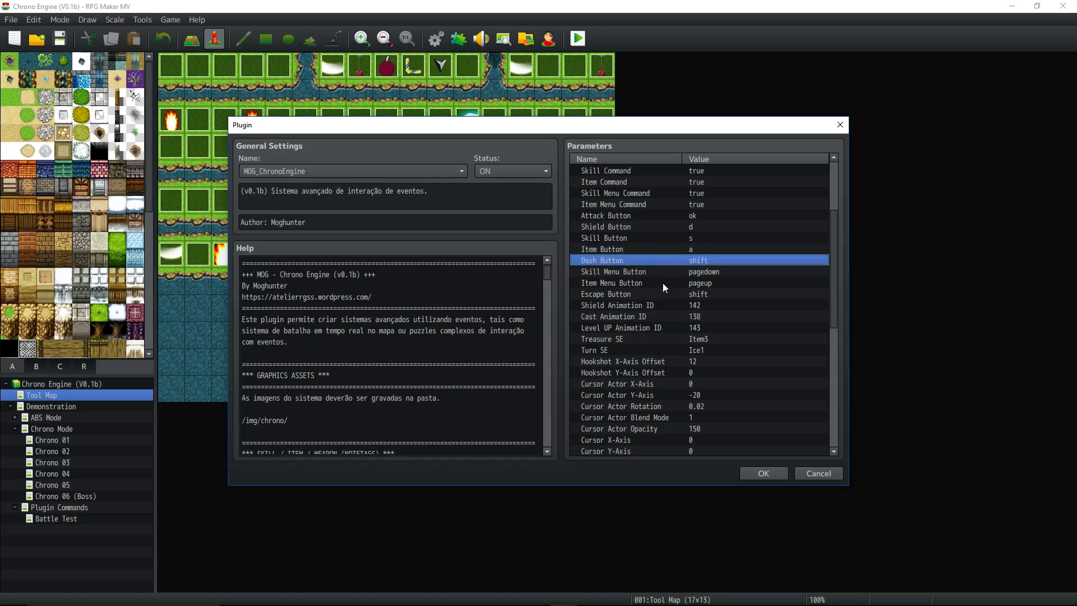
Step: Check Shield Animation ID unchanged and scroll down to the phase and result layout parameters
left_click(628, 271)
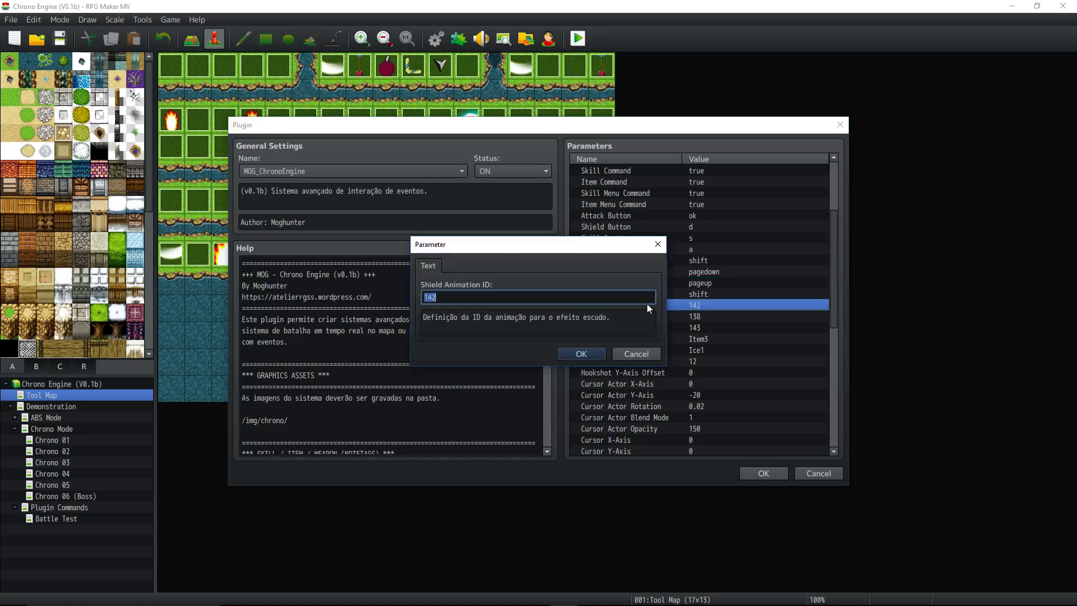
left_click(579, 354)
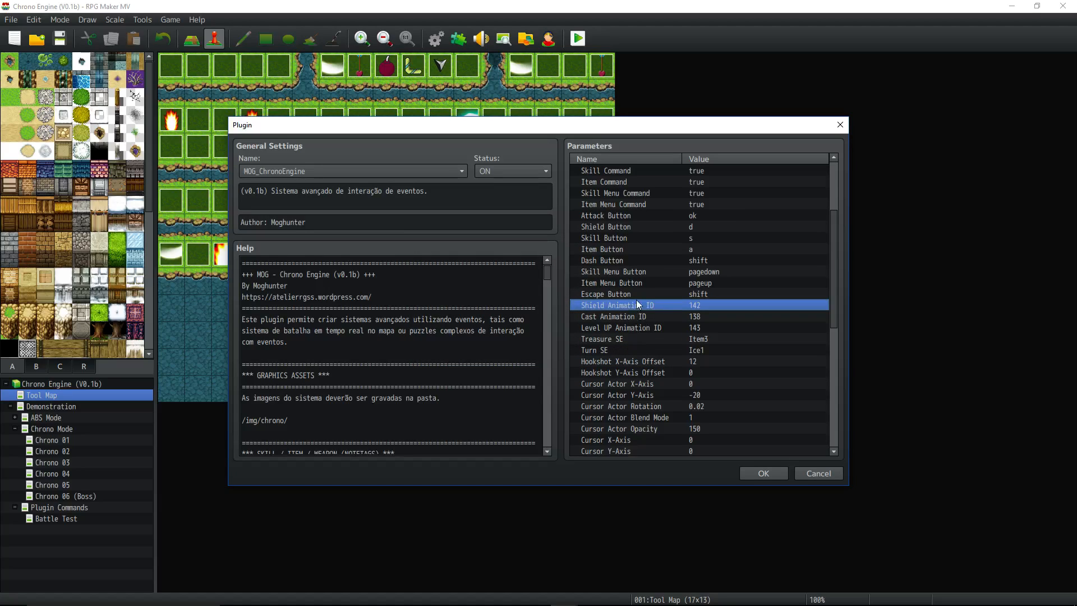
scroll("down", 3)
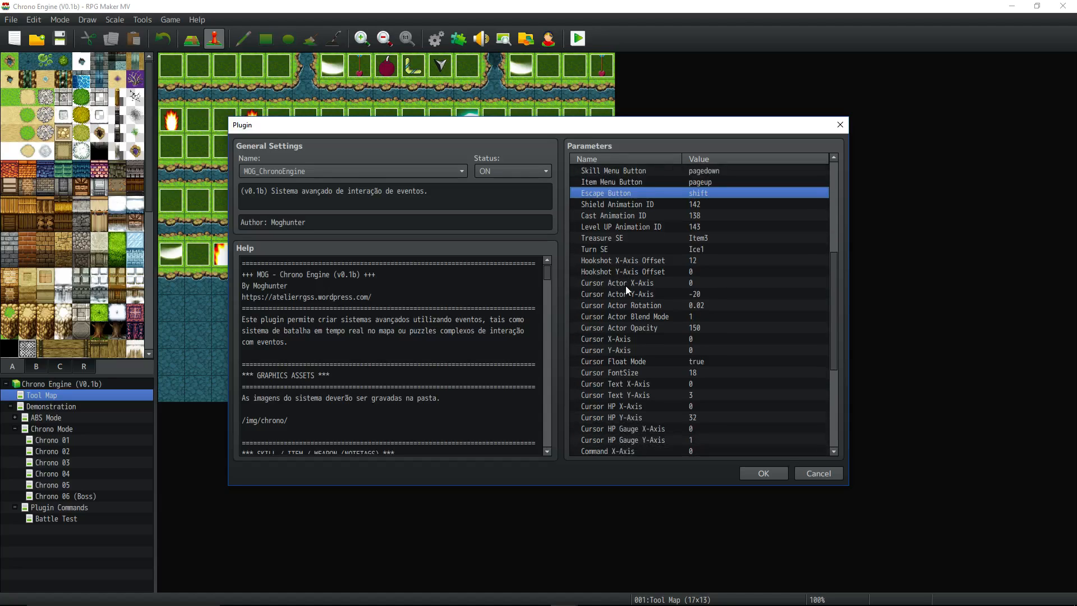
scroll("down", 3)
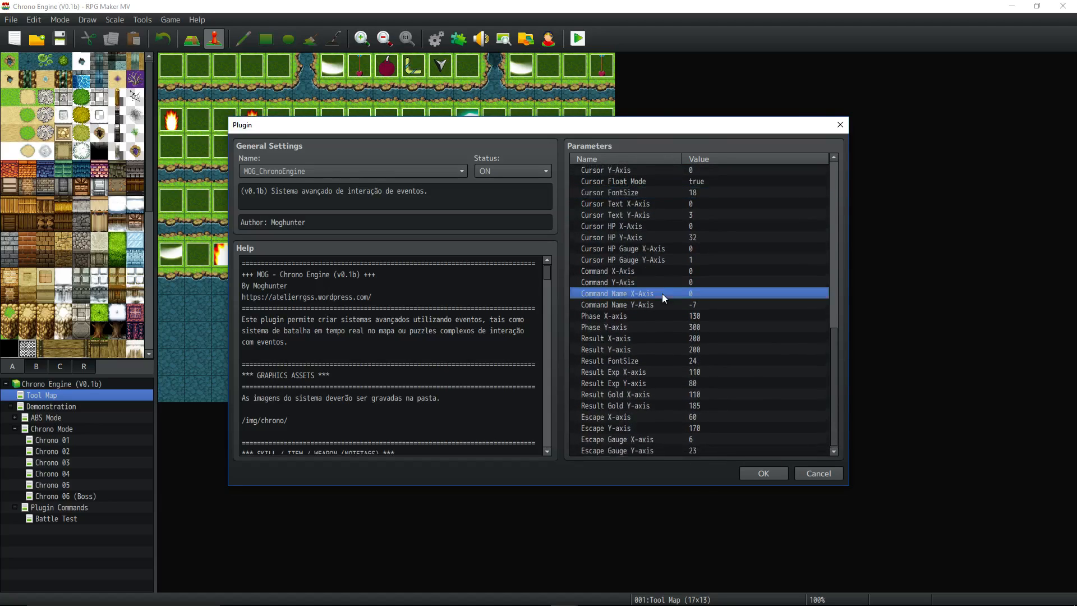
Step: Review Phase X/Y, Result Y, FontSize and Result Exp X/Y (80), then close the settings
left_click(605, 315)
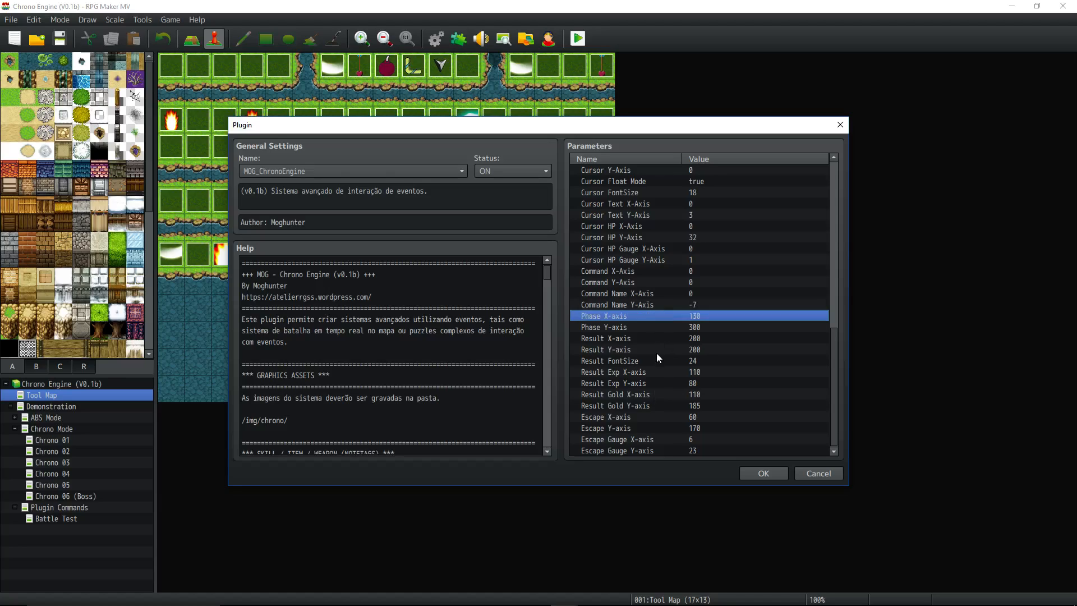
left_click(605, 327)
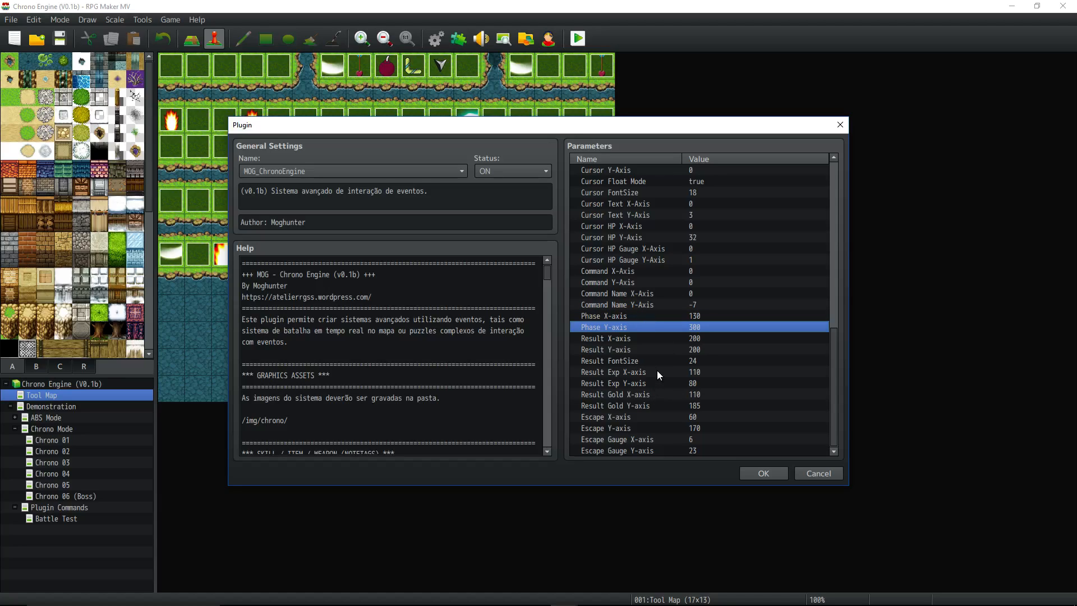
mouse_move(645, 331)
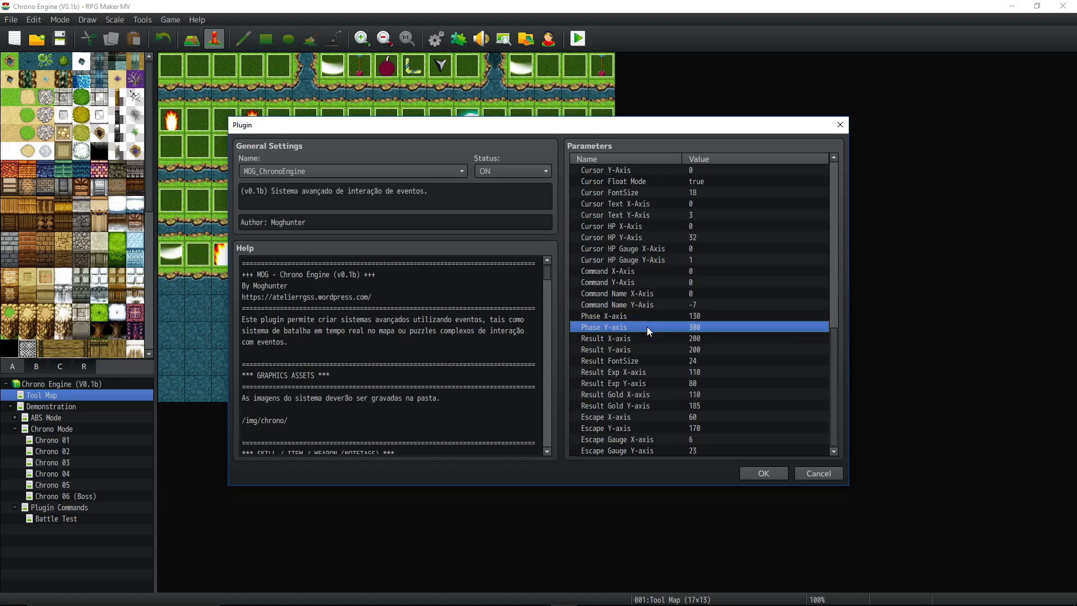
left_click(625, 348)
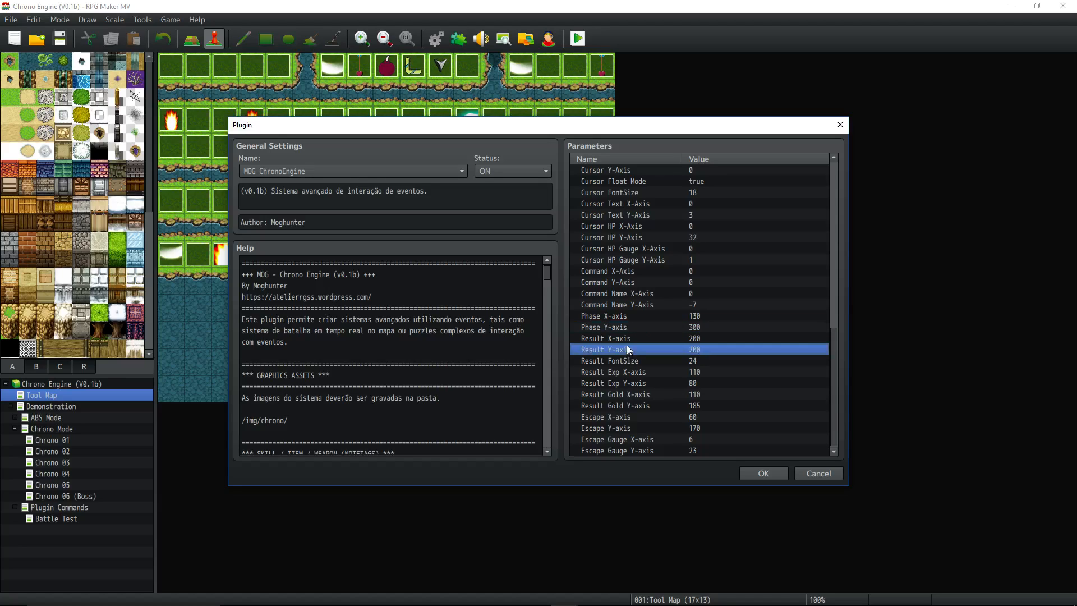
left_click(605, 315)
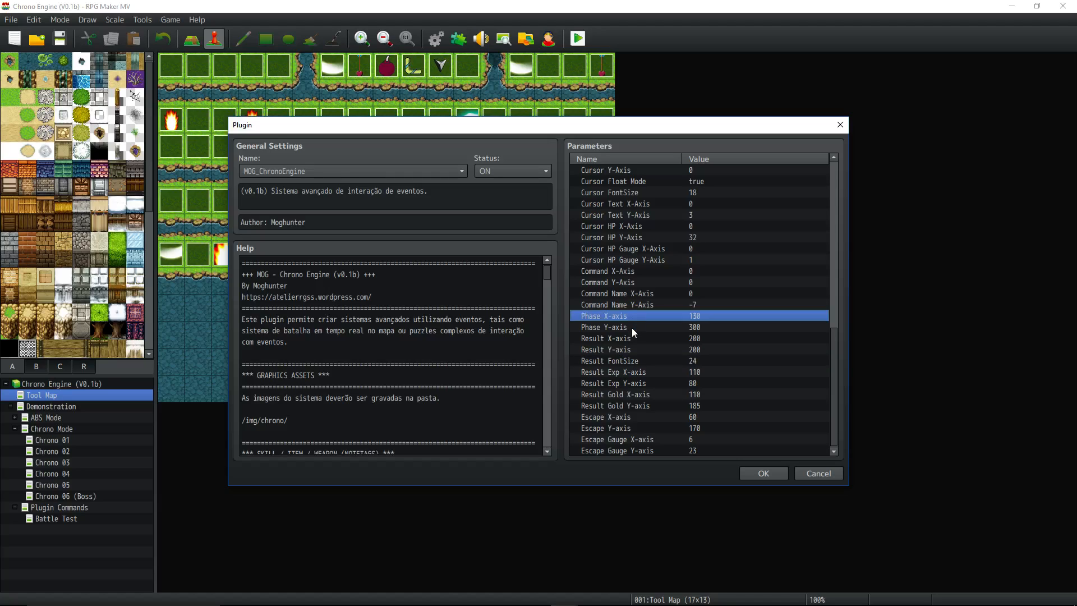
left_click(618, 361)
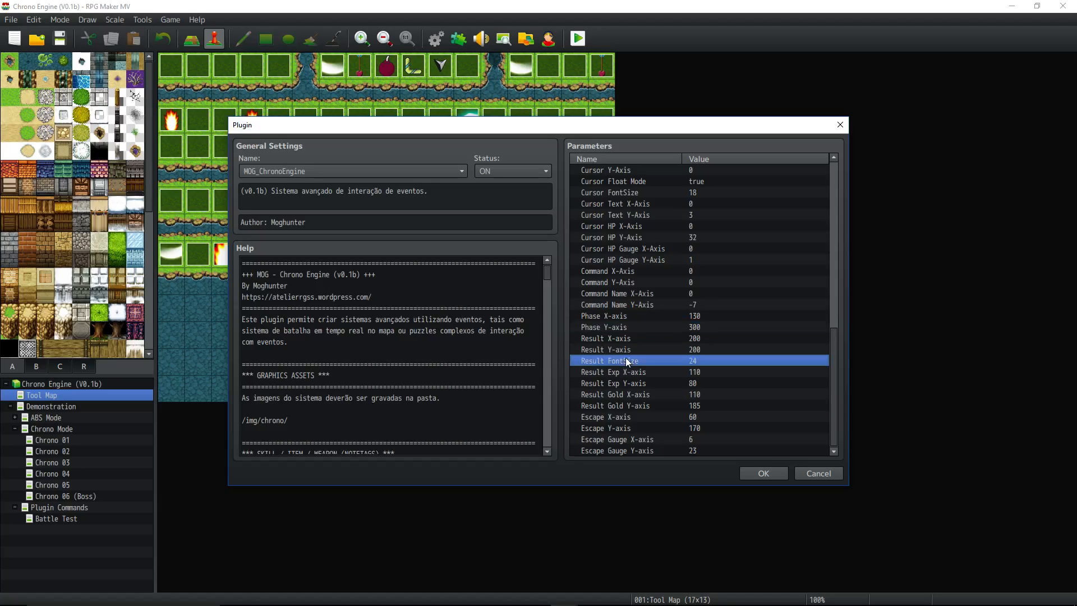
left_click(632, 327)
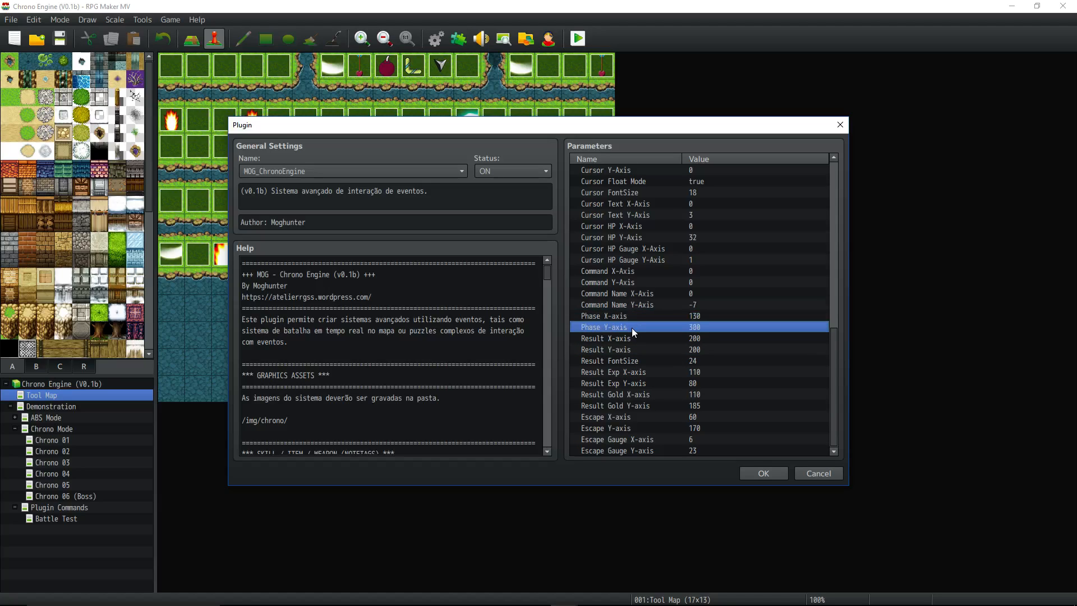
left_click(618, 349)
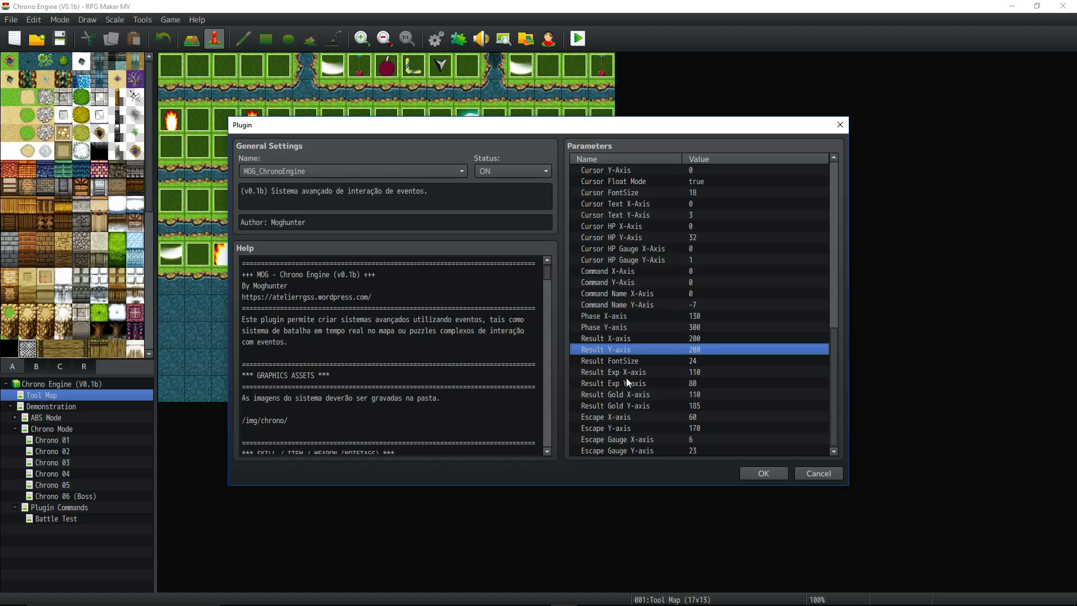
left_click(613, 371)
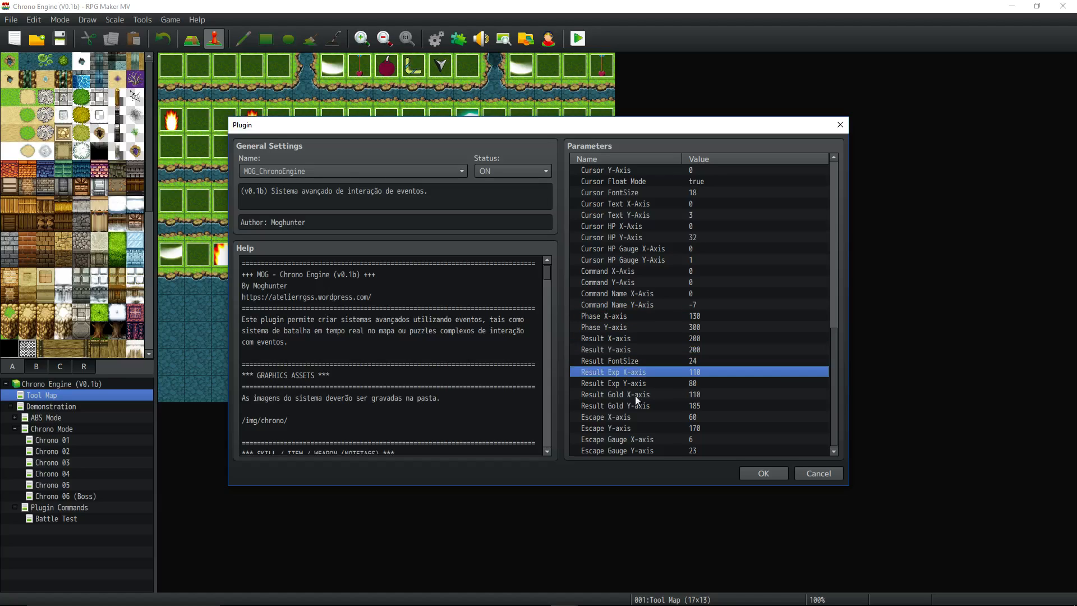
left_click(640, 382)
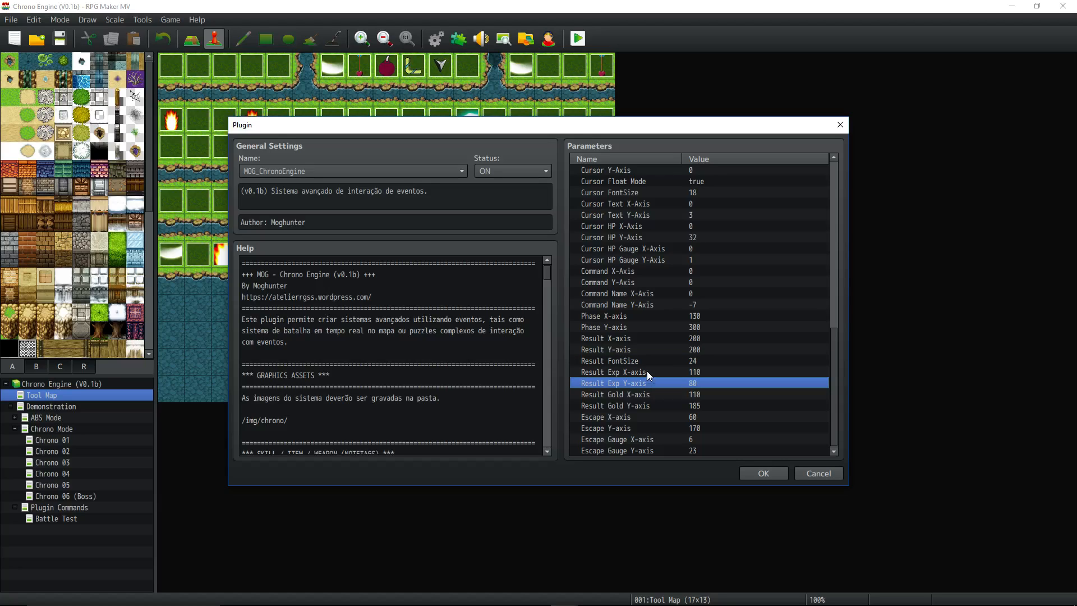
left_click(618, 372)
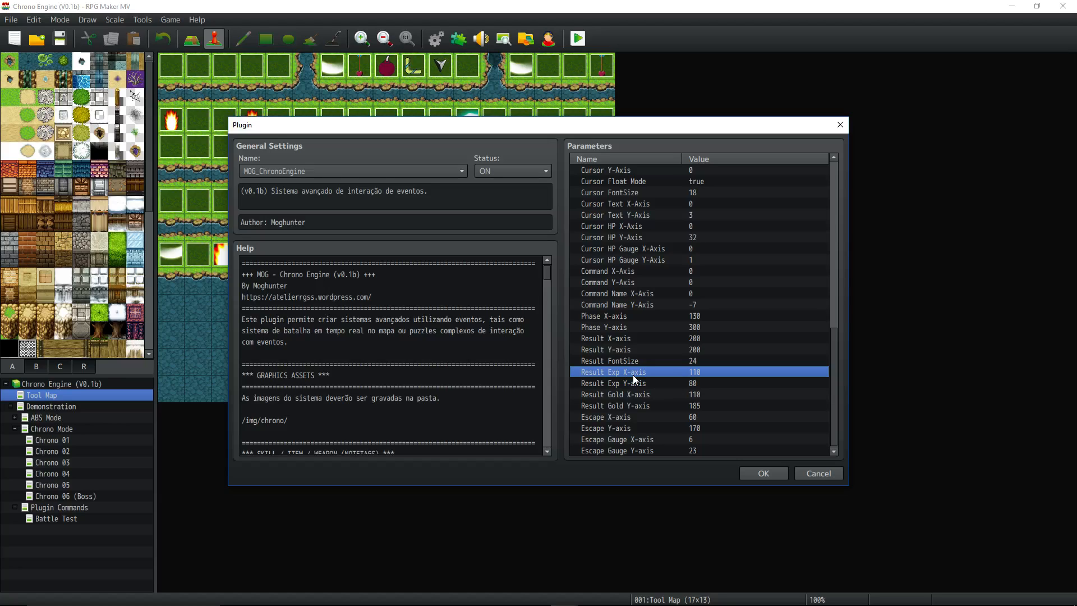
mouse_move(632, 381)
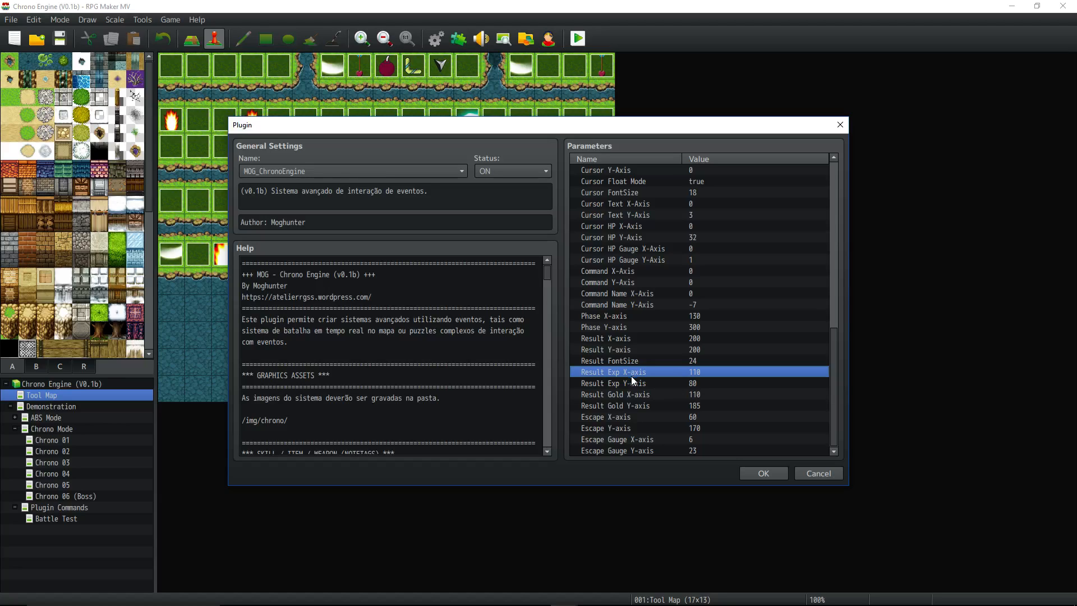
mouse_move(562, 262)
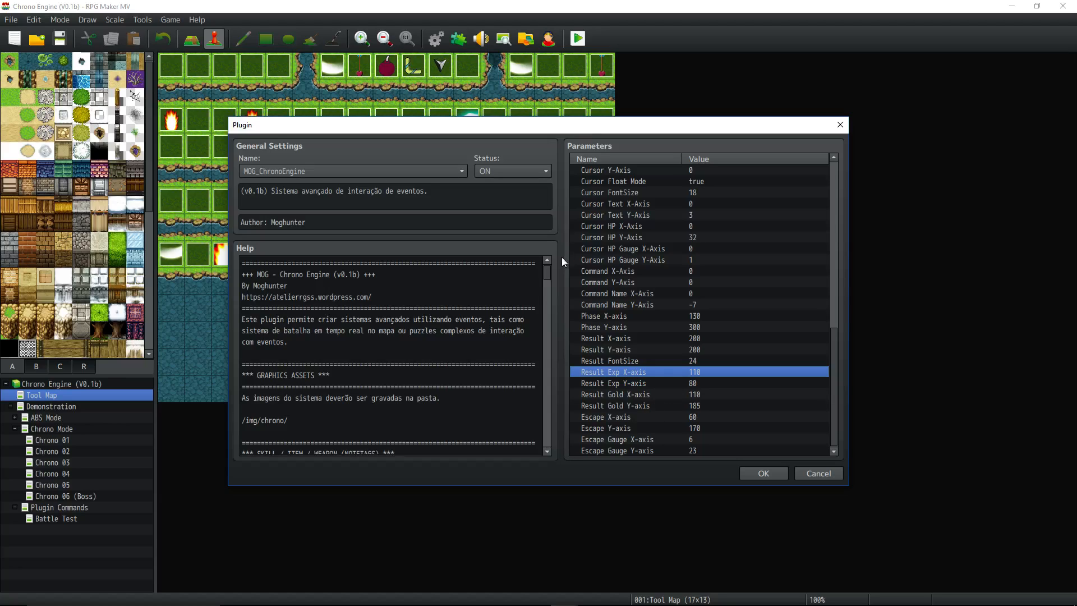
mouse_move(609, 143)
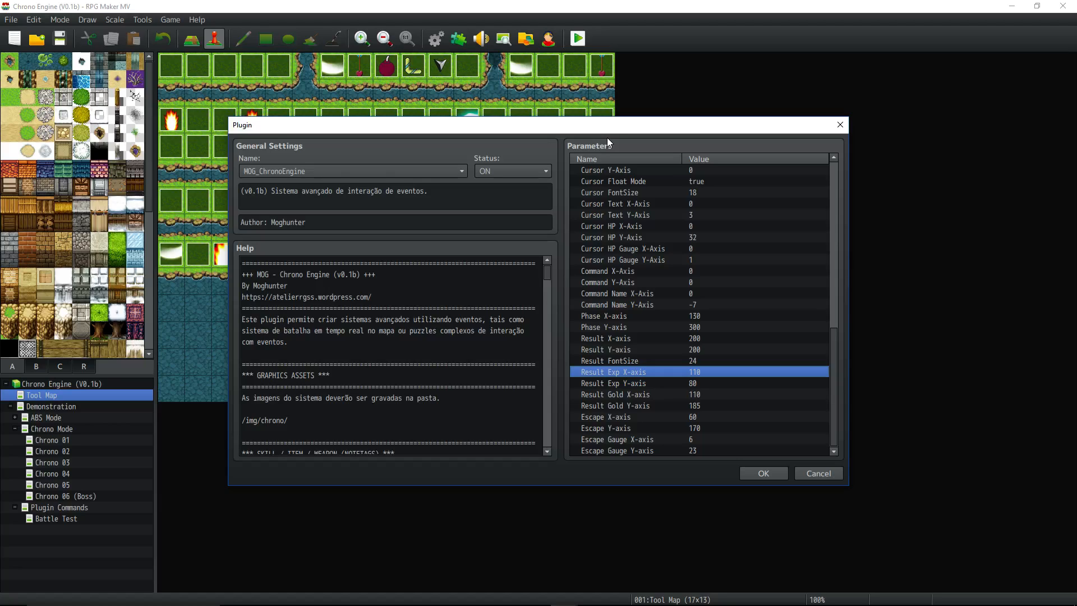
mouse_move(675, 347)
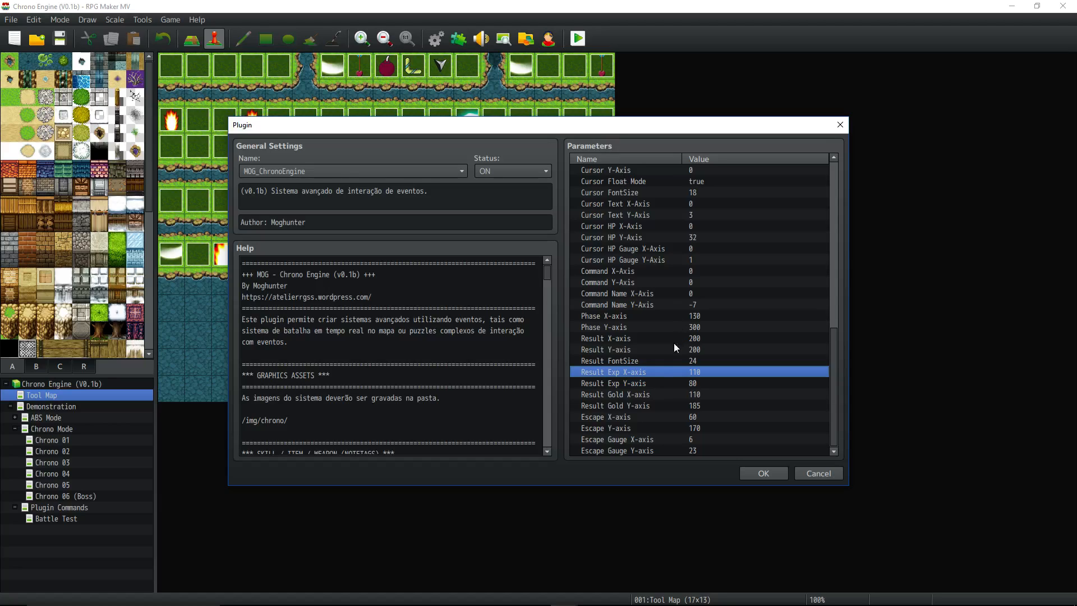
mouse_move(656, 379)
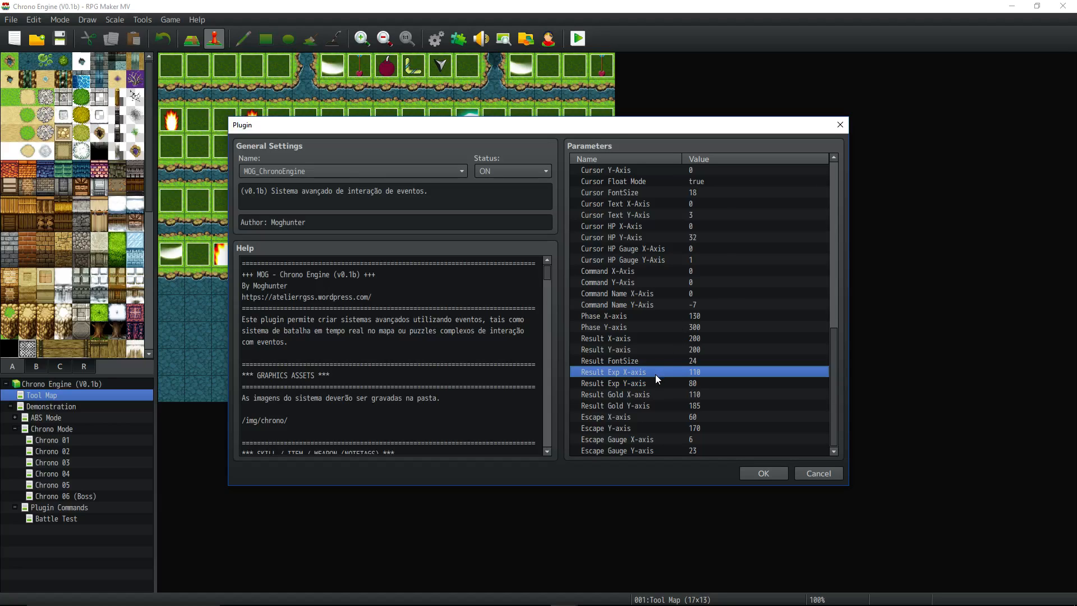
mouse_move(661, 380)
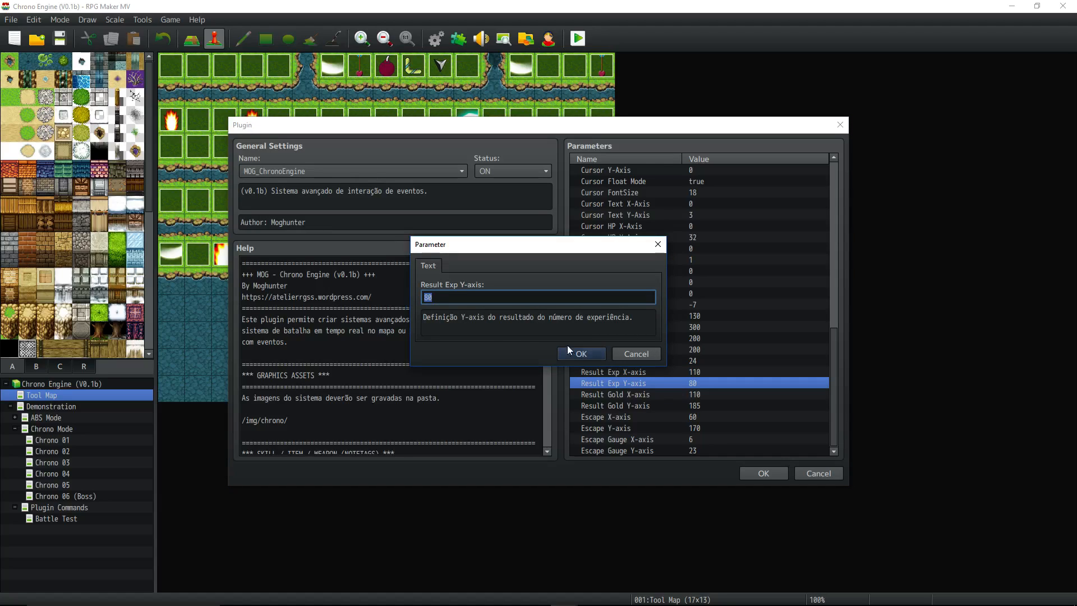
left_click(580, 353)
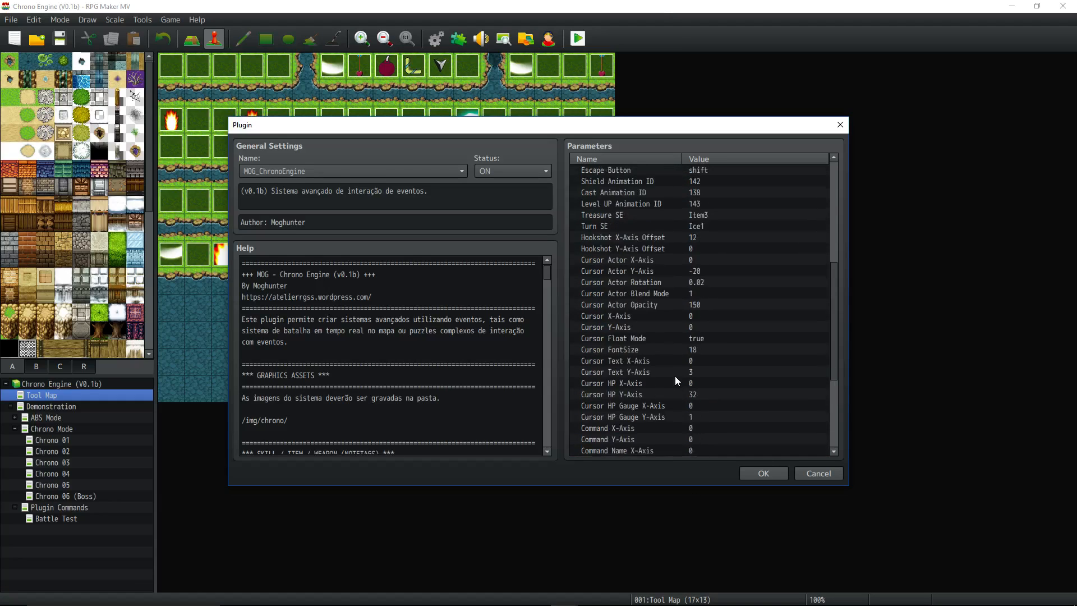
left_click(817, 472)
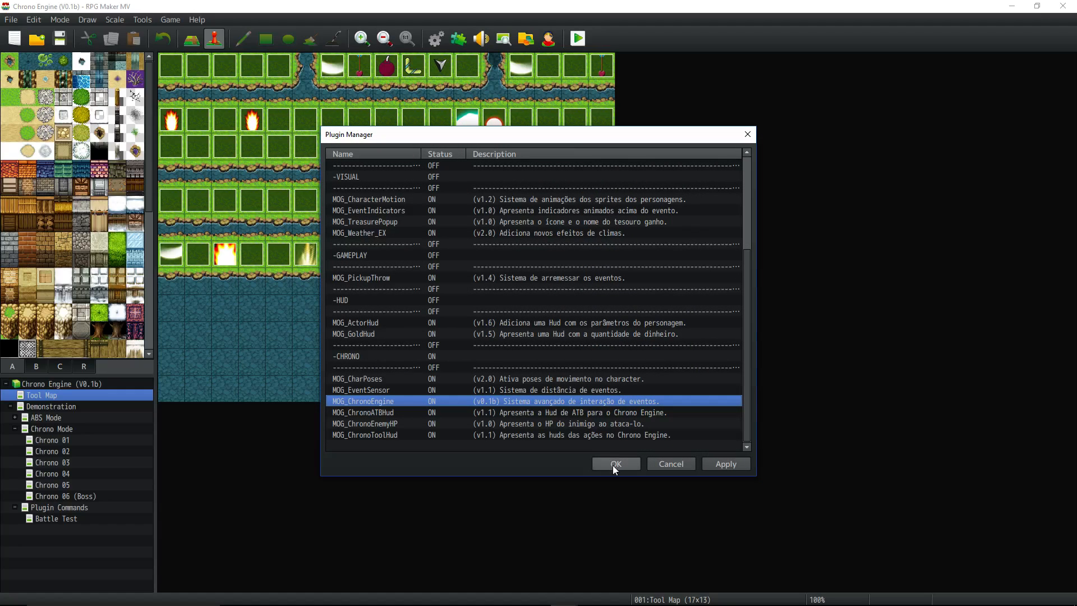
Step: Close the Chrono Engine plugin settings and Plugin Manager, then open the game Database
left_click(614, 463)
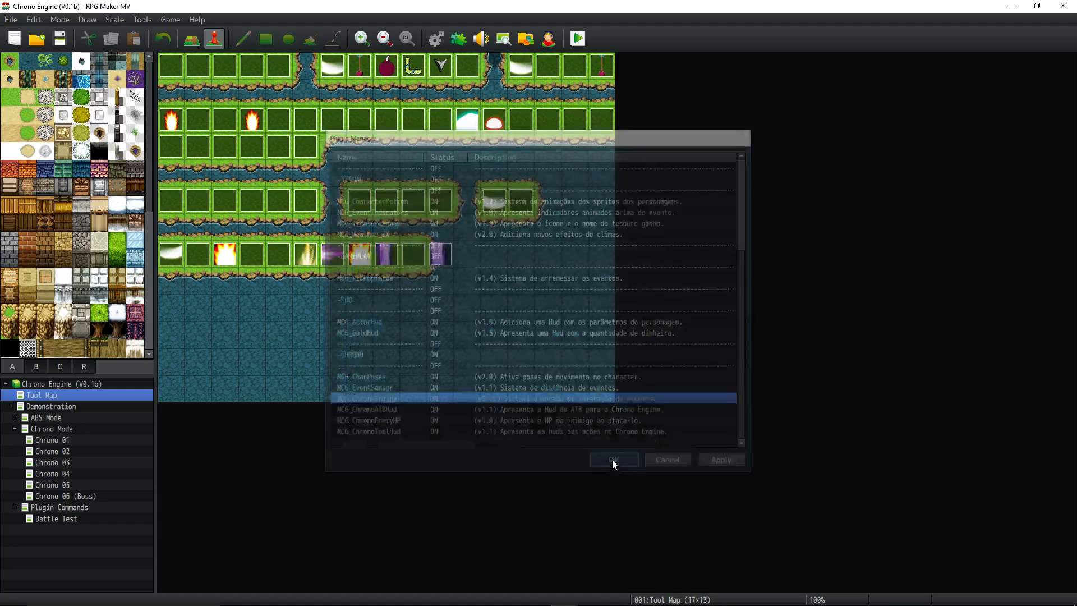
left_click(613, 459)
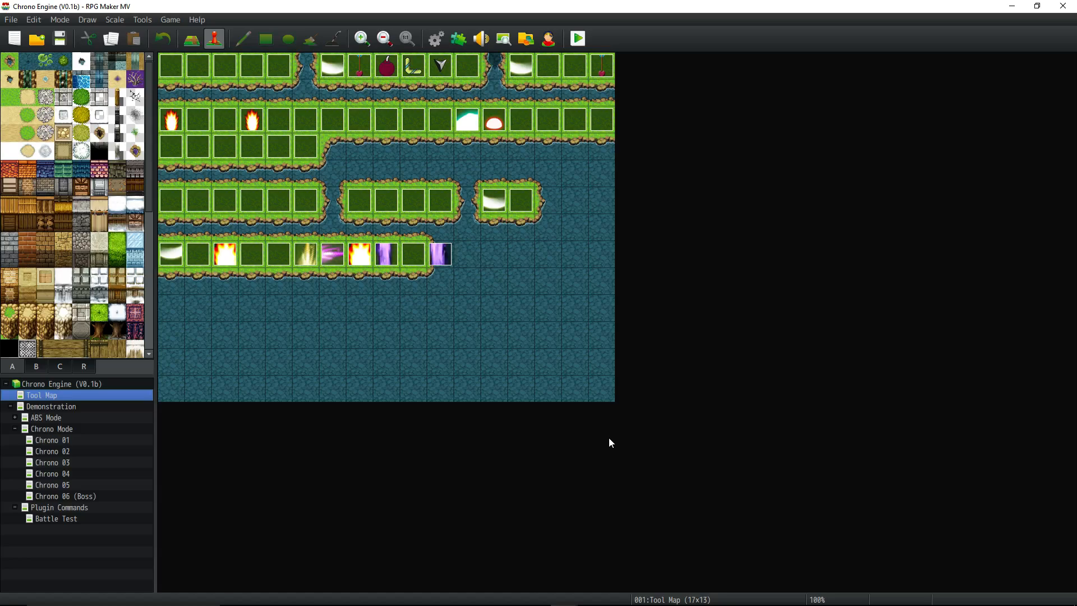
mouse_move(609, 434)
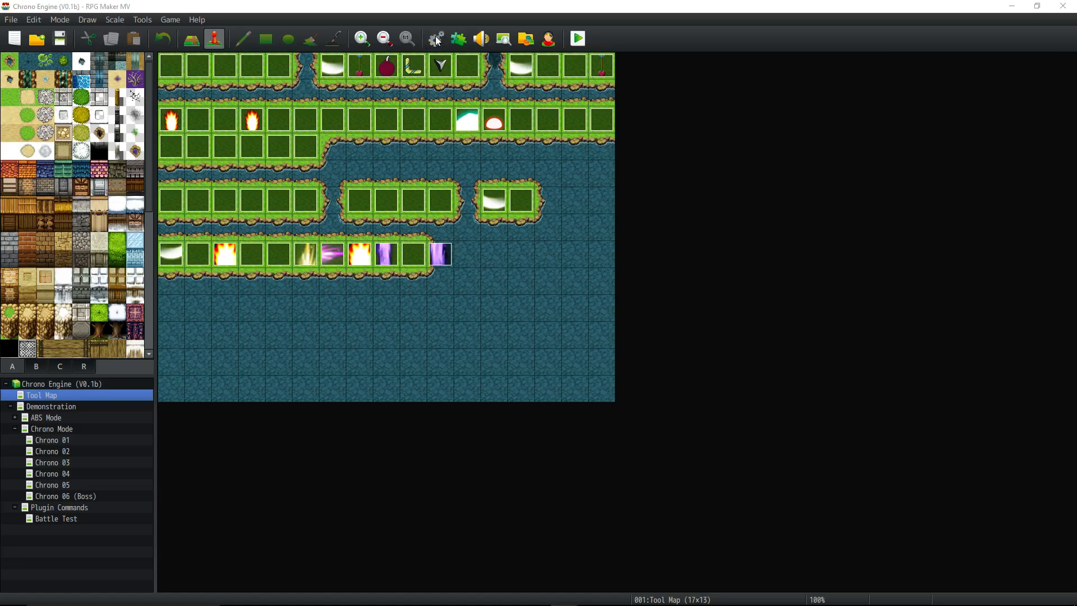
left_click(436, 38)
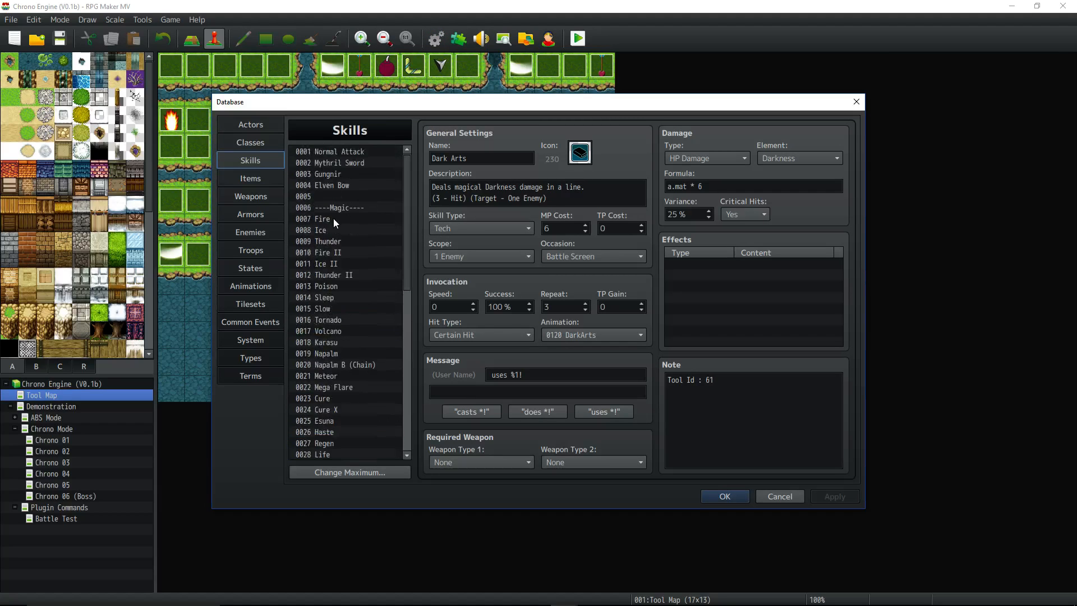
left_click(318, 218)
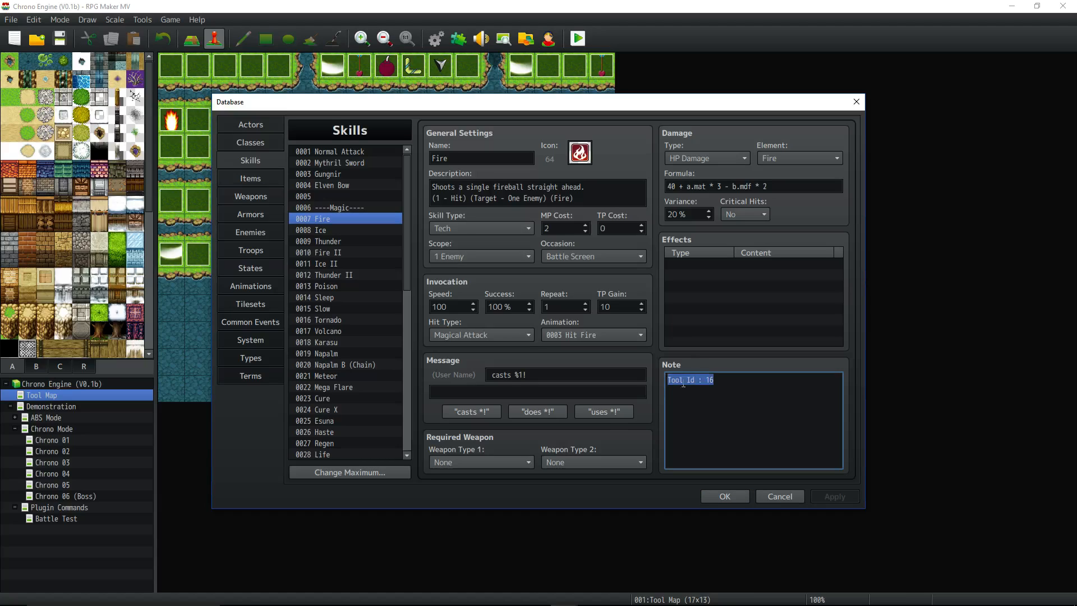
left_click(330, 218)
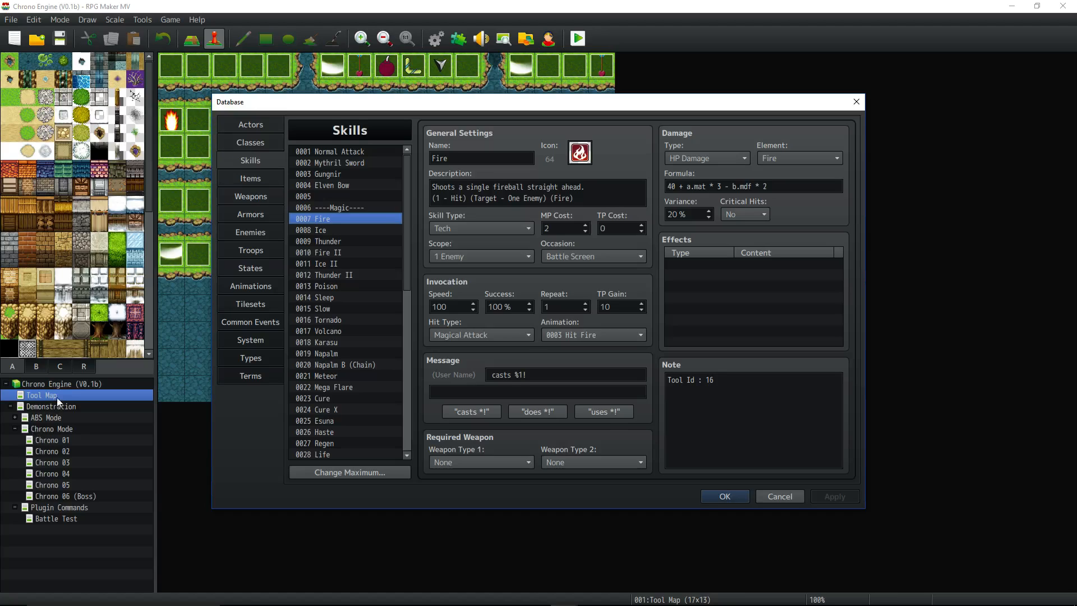
mouse_move(573, 410)
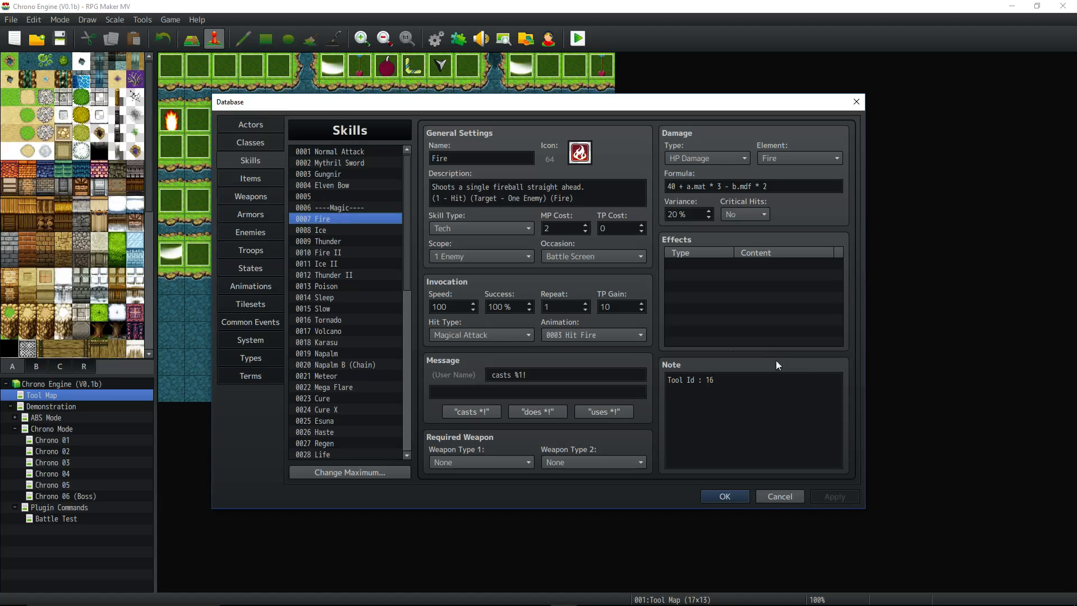
double_click(709, 379)
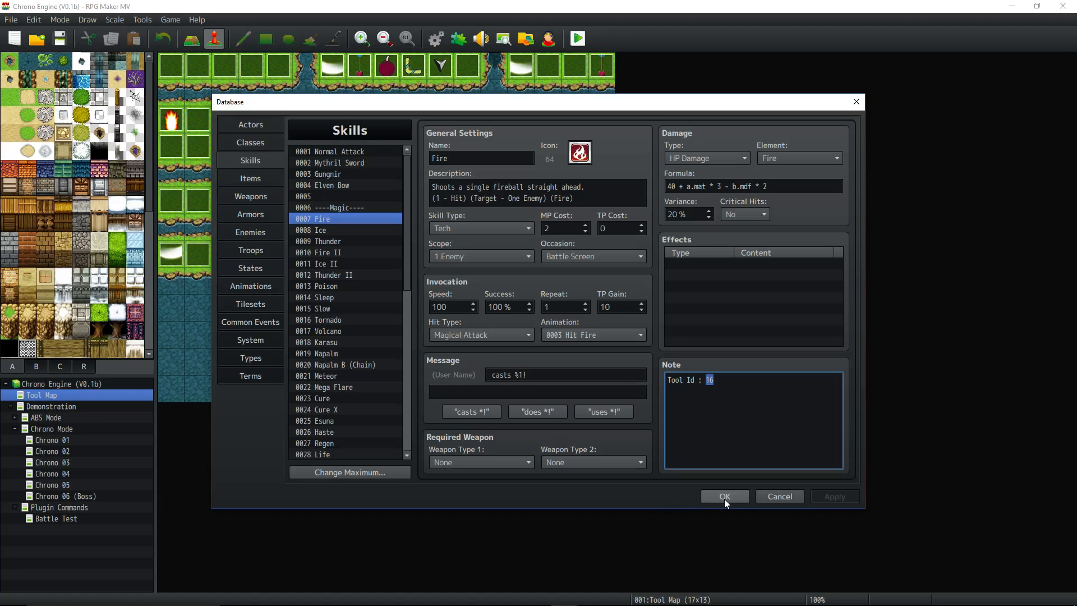
left_click(723, 496)
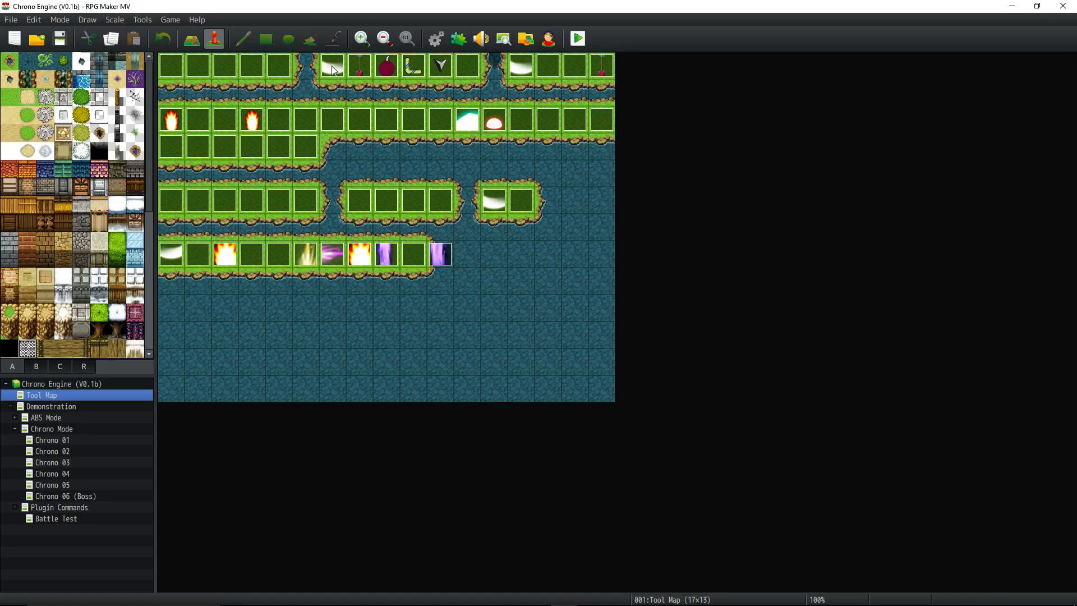
Step: Select the Mythril Sword event, then the Fireball (Magic) tool event at tile 0,2
left_click(332, 66)
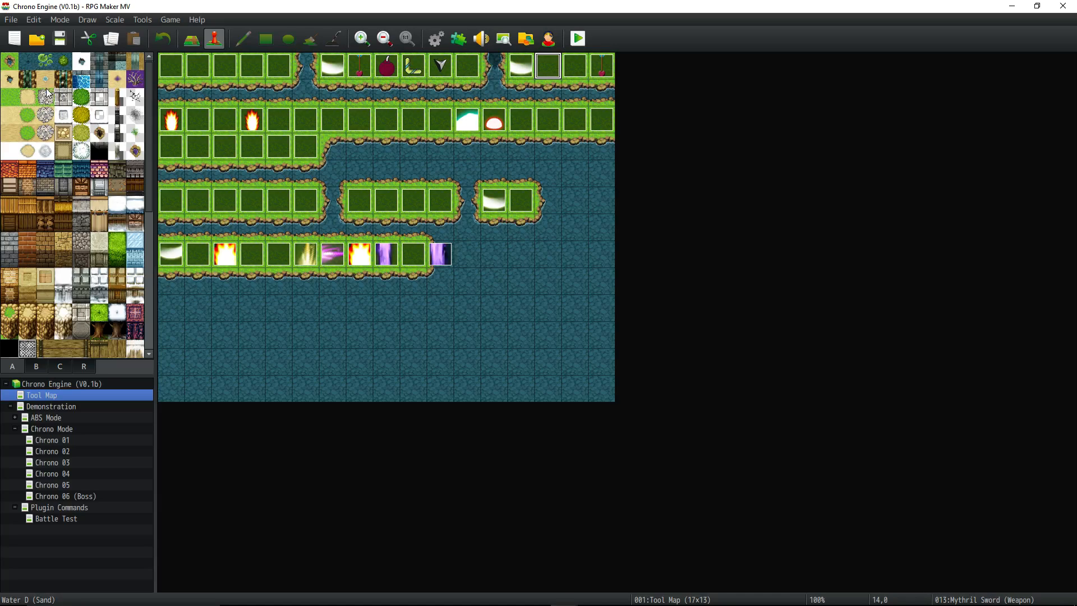
left_click(171, 120)
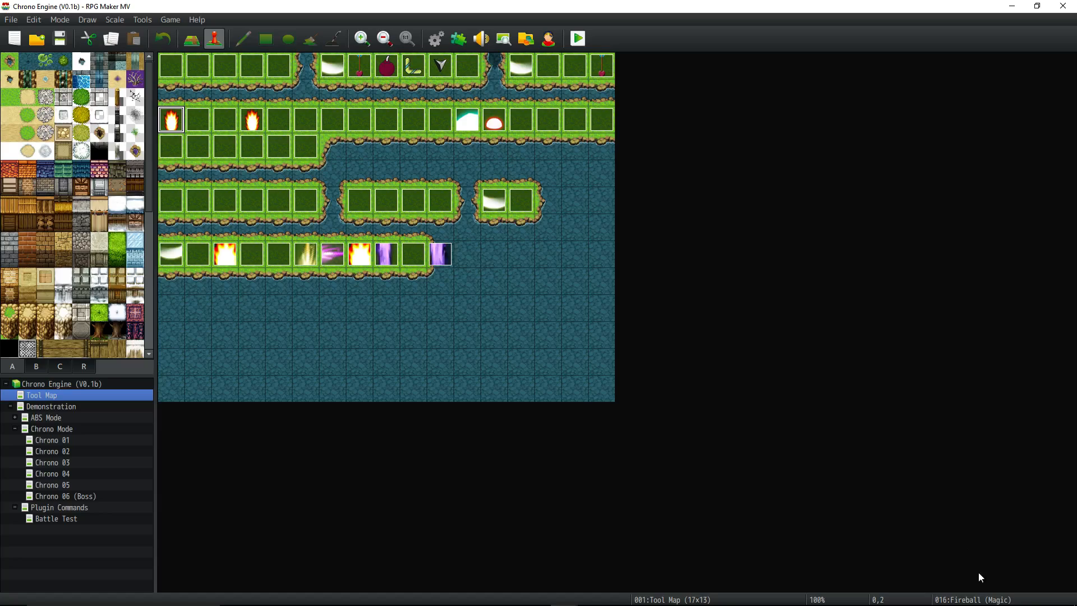
Step: Open the Fireball (Magic) event and inspect its comments, from tool_duration to tool_skill_id 7
double_click(171, 119)
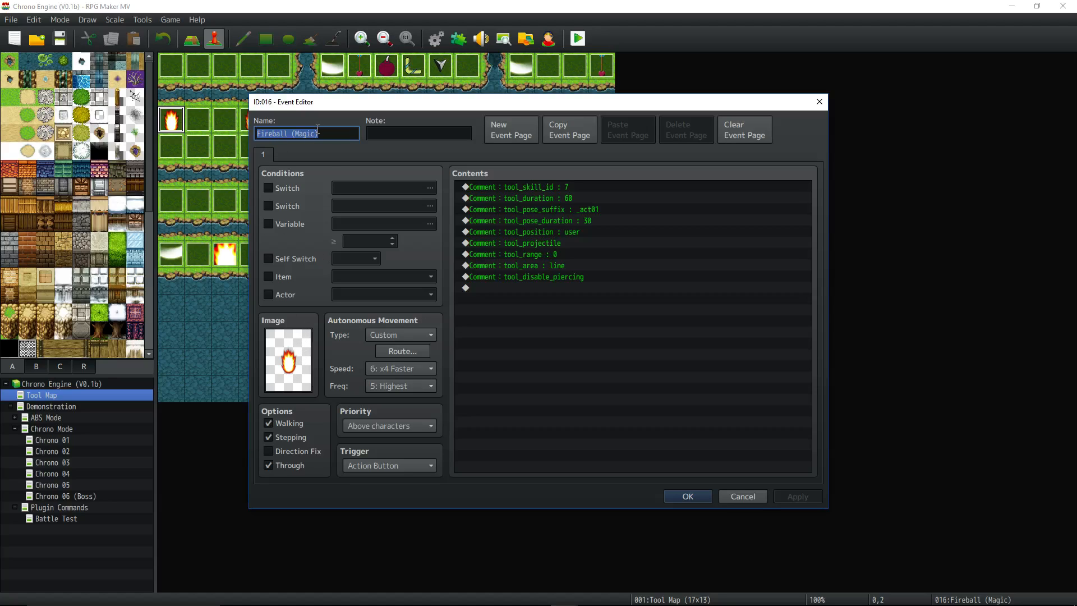
mouse_move(563, 220)
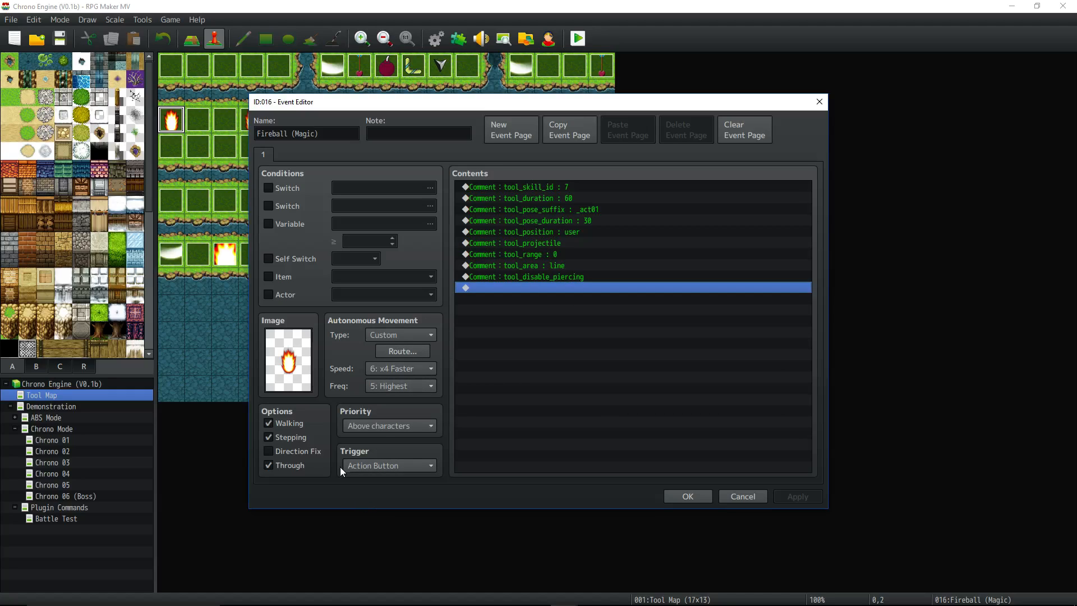
mouse_move(573, 268)
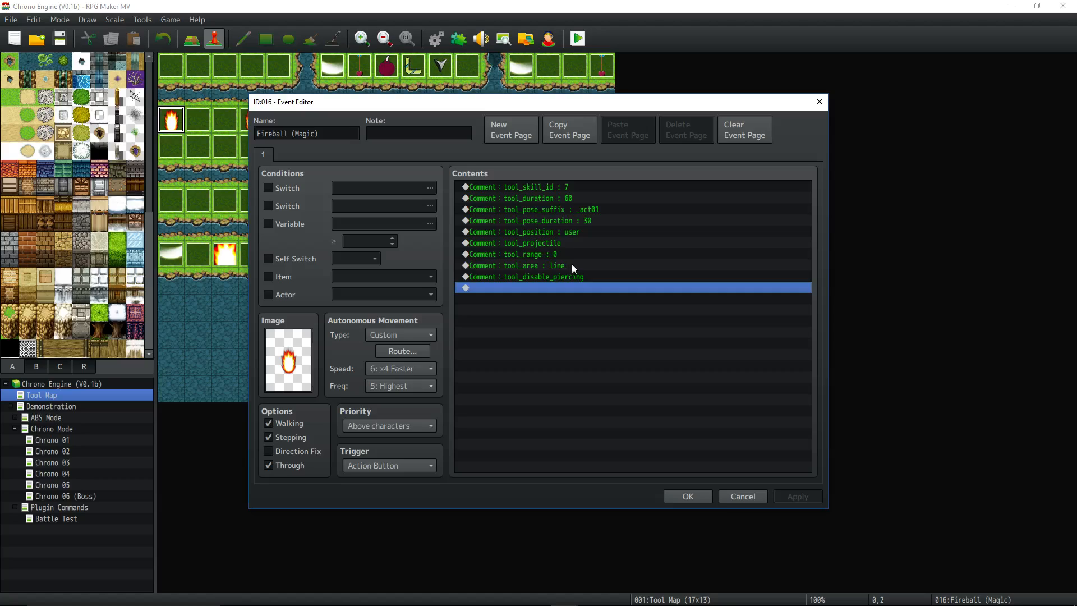
mouse_move(569, 249)
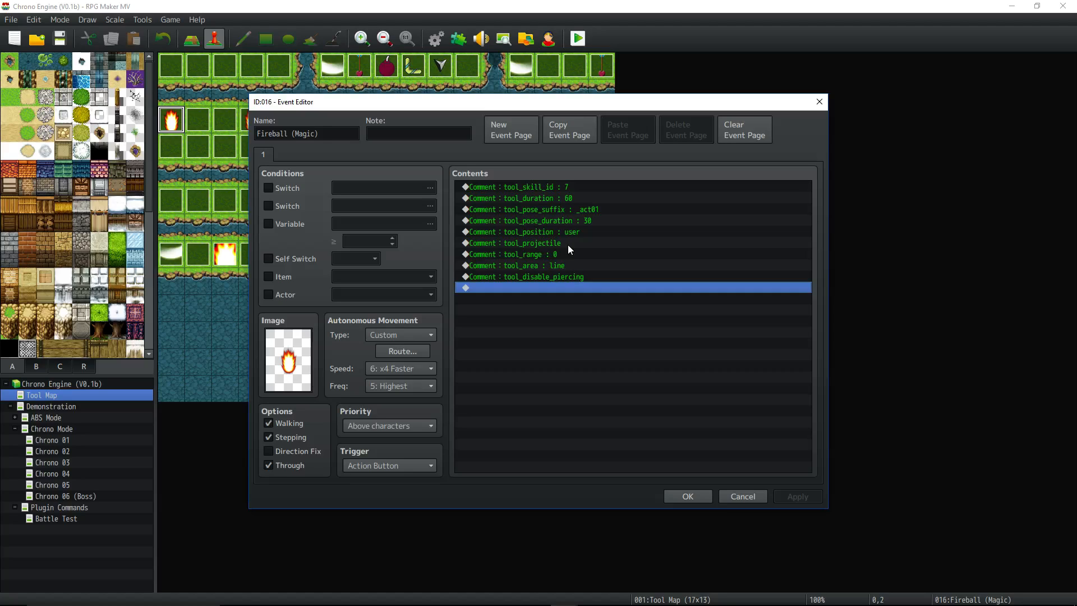
left_click(520, 198)
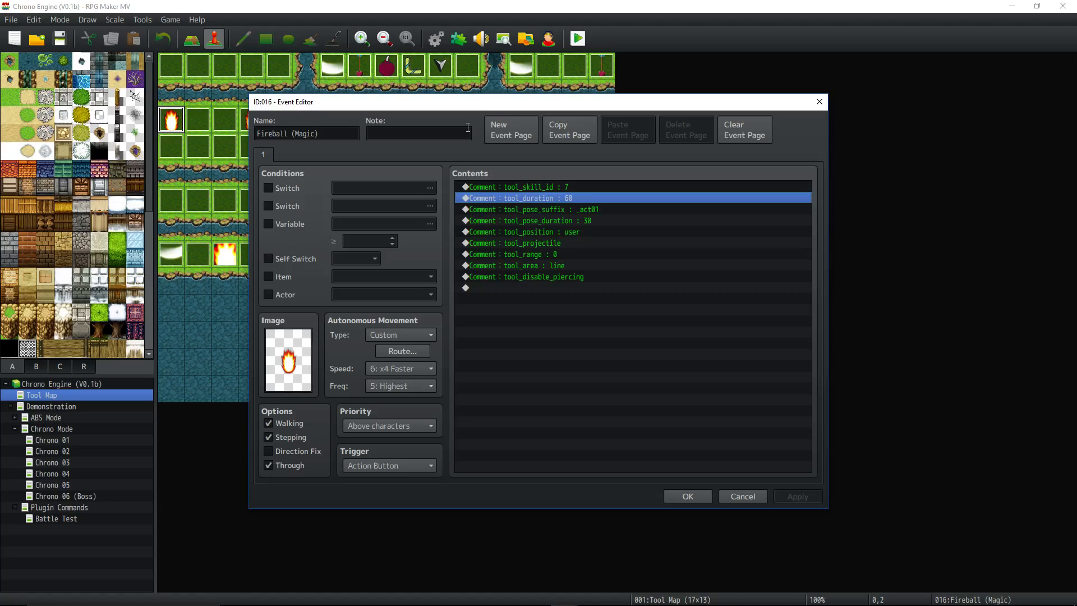
mouse_move(481, 364)
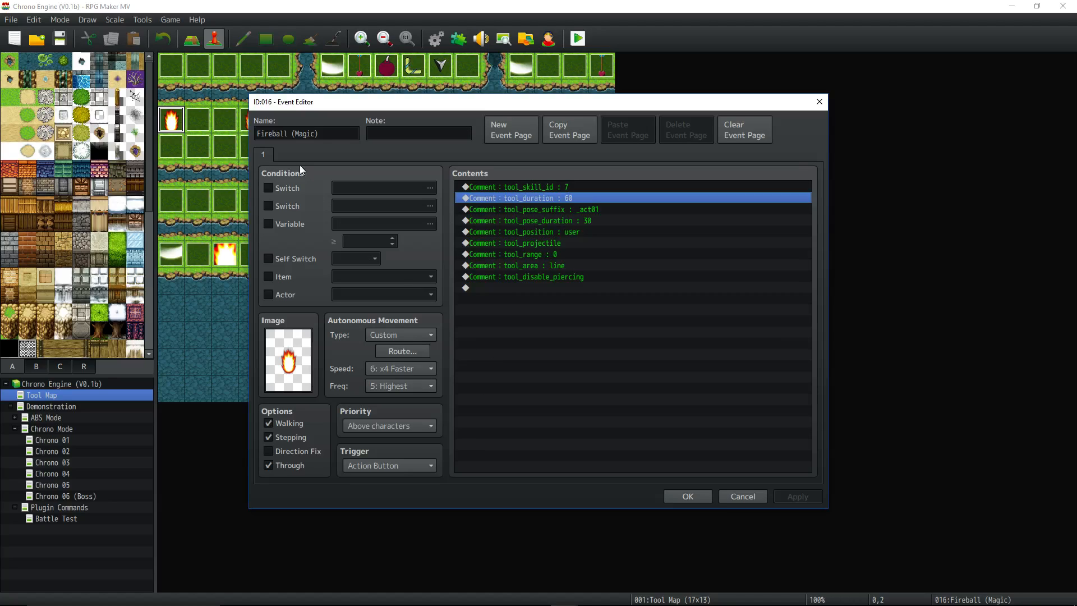
mouse_move(946, 575)
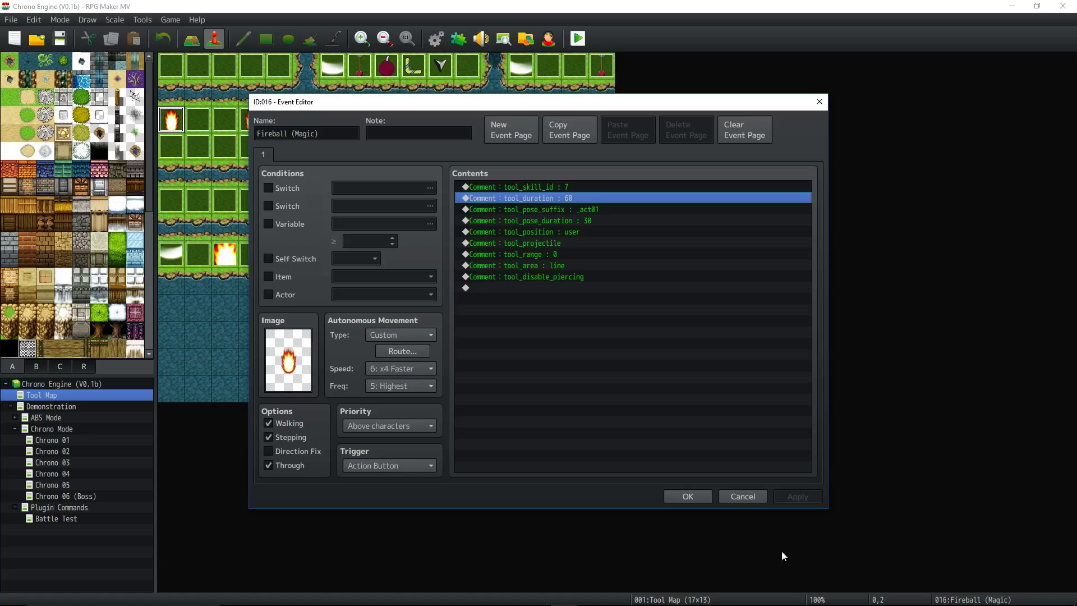
mouse_move(701, 439)
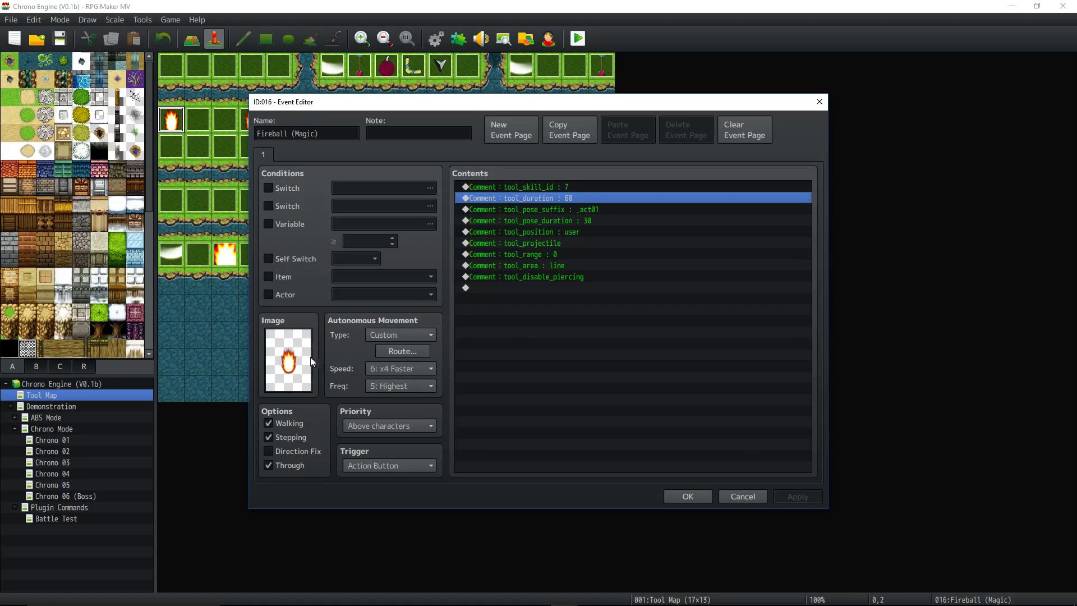
left_click(511, 186)
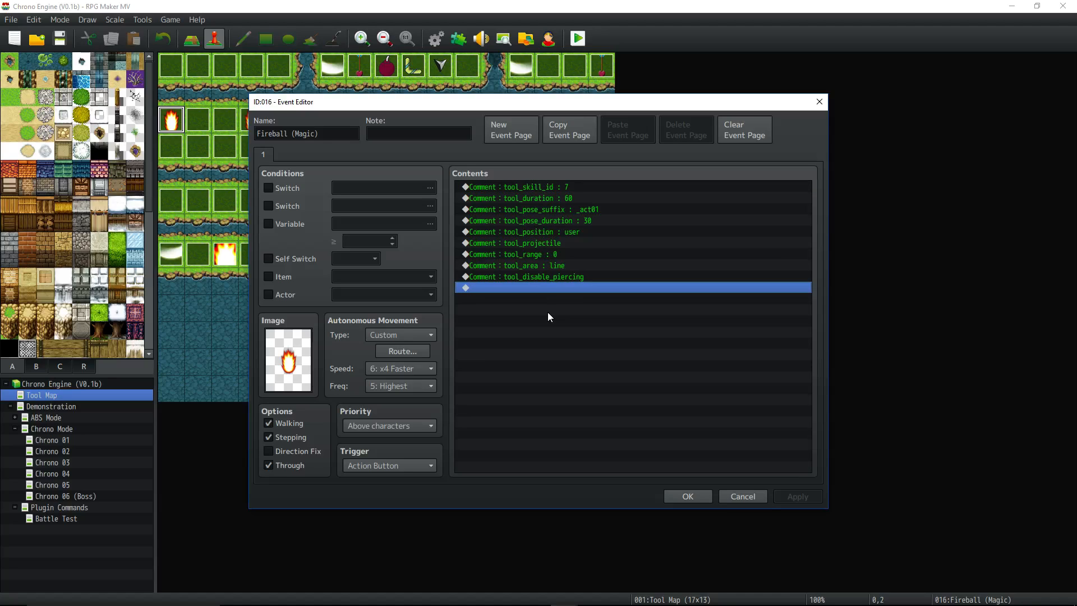
left_click(535, 187)
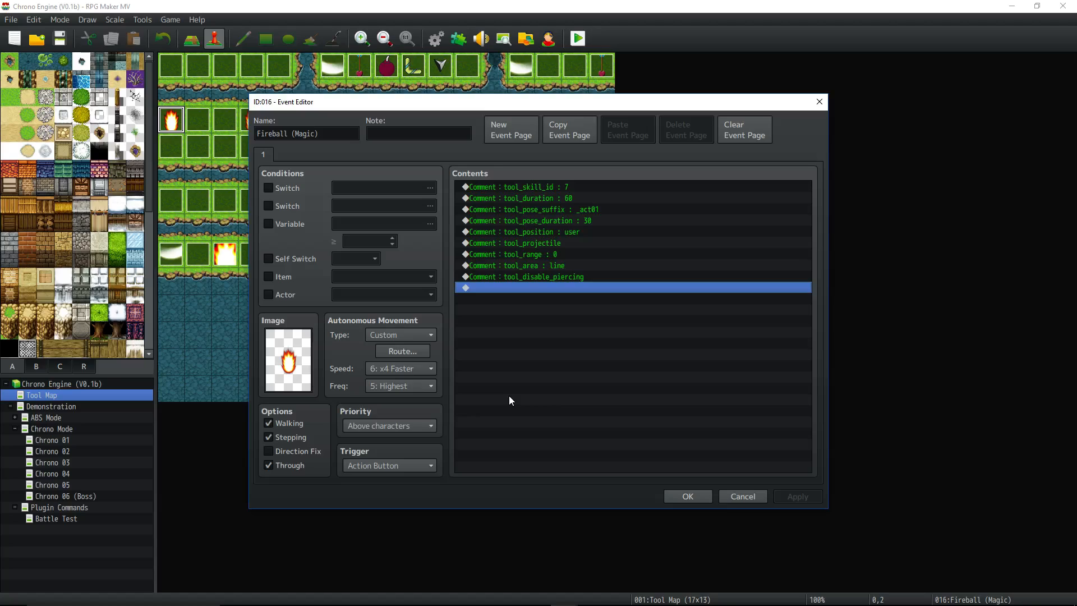
mouse_move(851, 512)
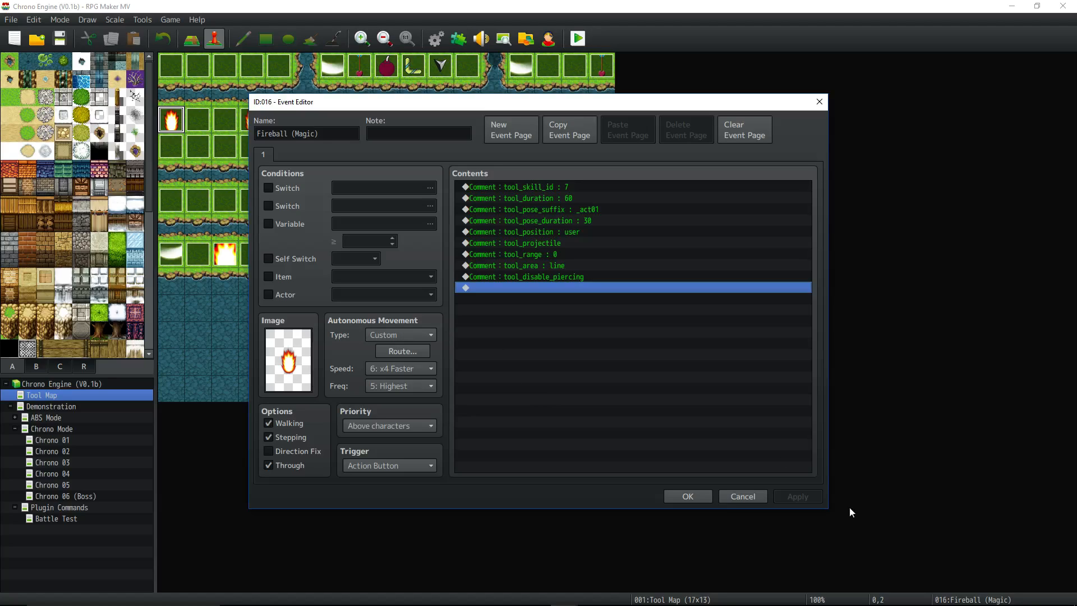
mouse_move(930, 530)
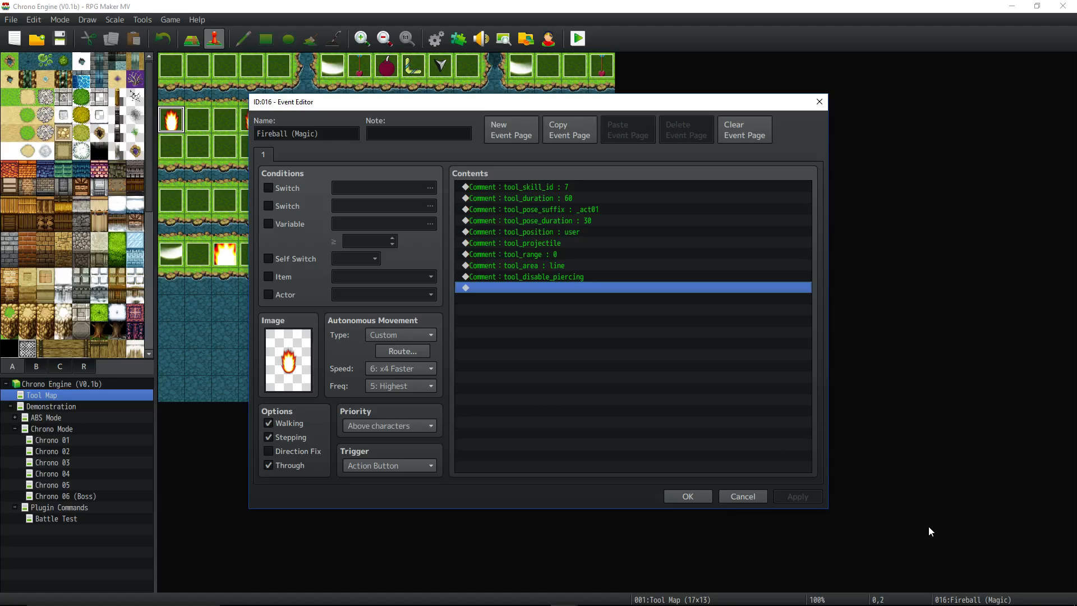
mouse_move(804, 473)
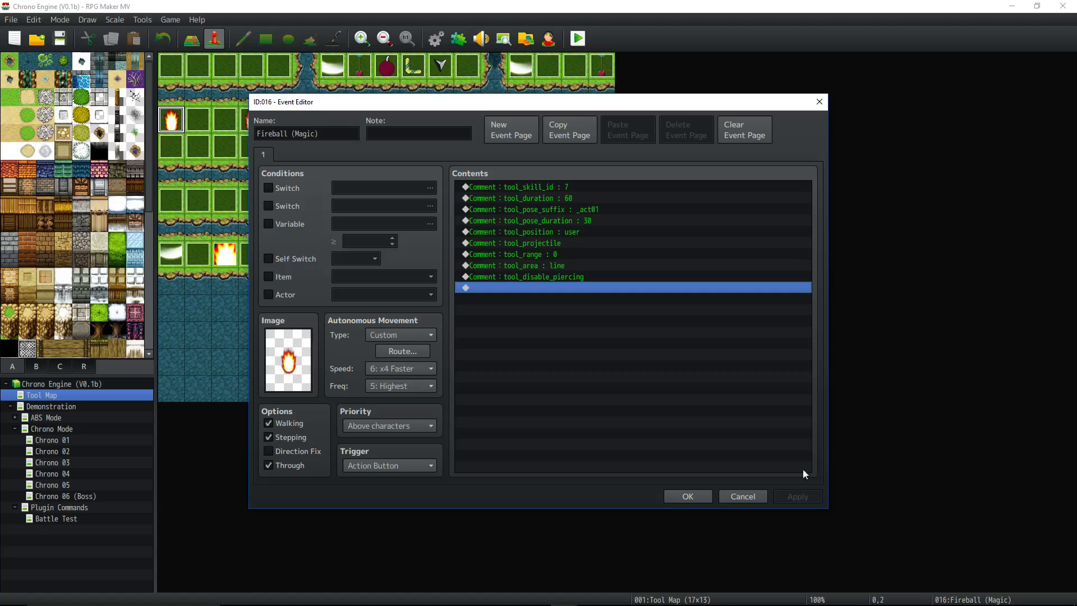
mouse_move(291, 404)
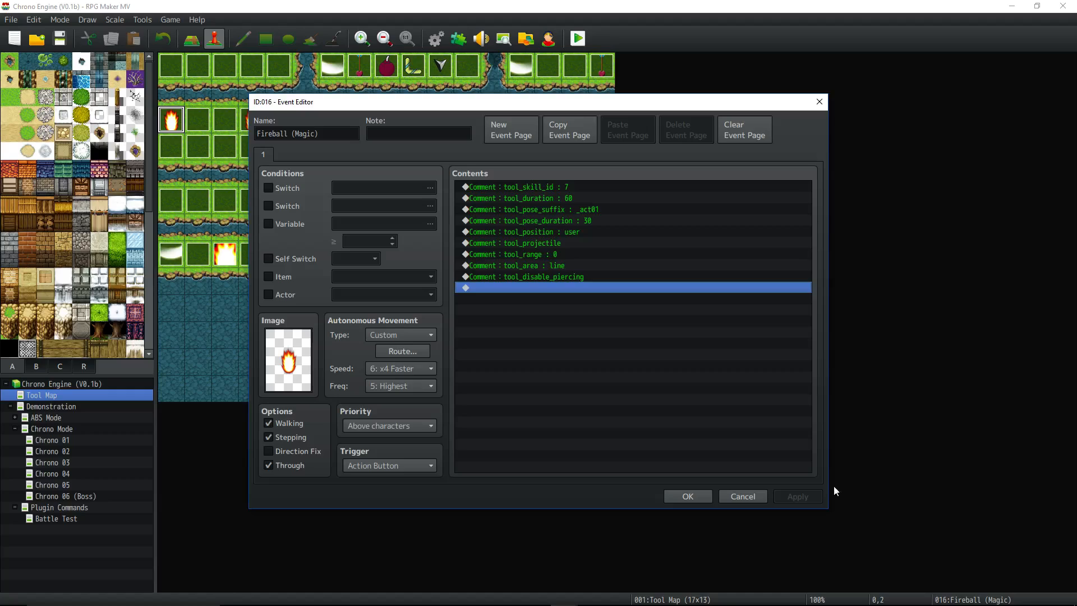
mouse_move(779, 224)
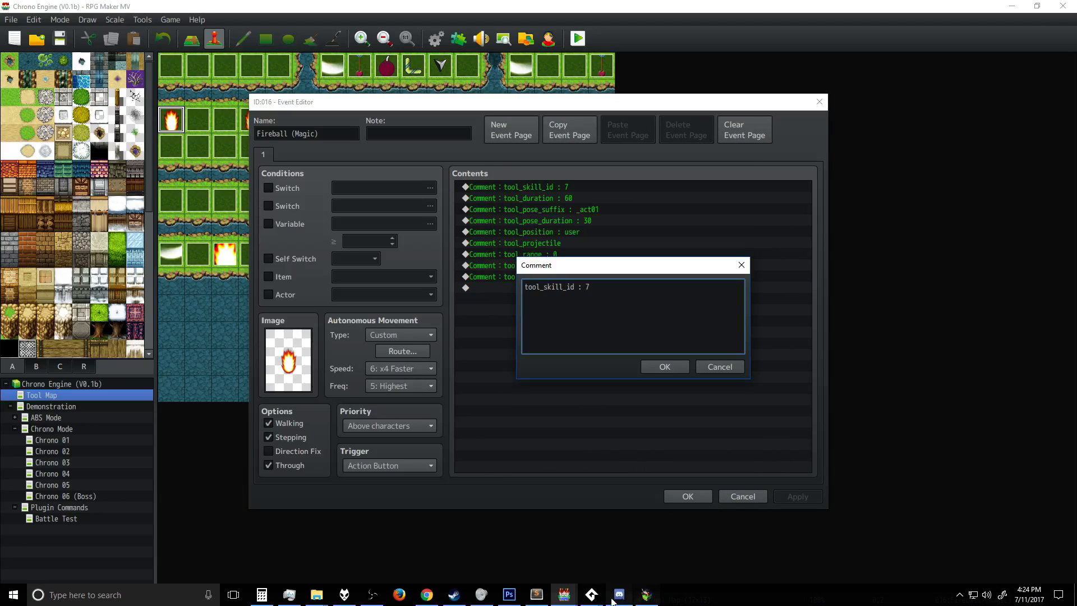
Step: Read the Tool_item_id and Tool_skill_id docs in the Chrono Engine helpfile, then close the comment
left_click(535, 594)
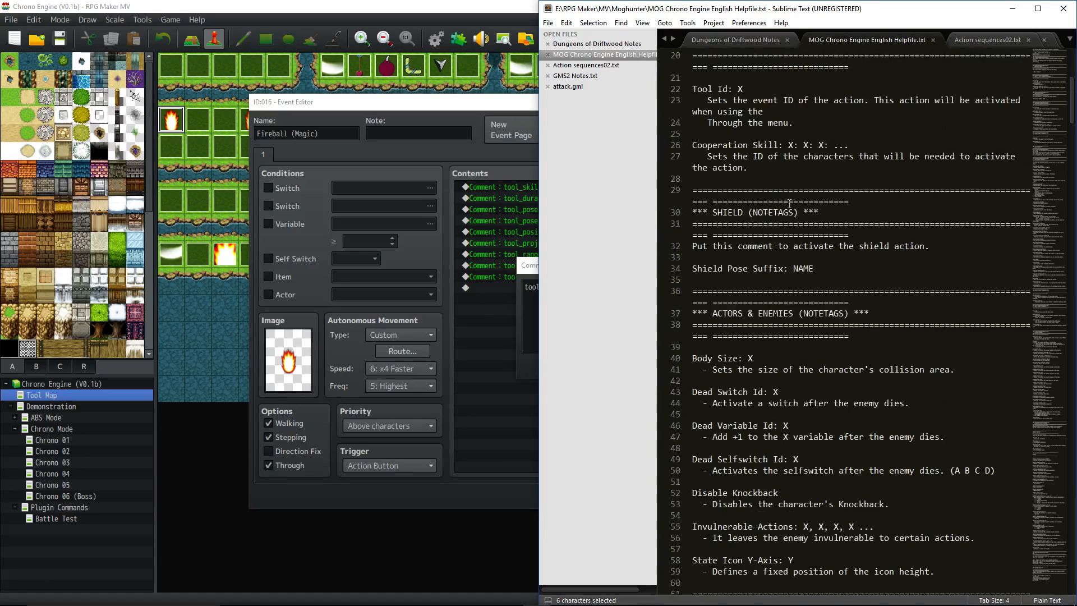
scroll("down", 3)
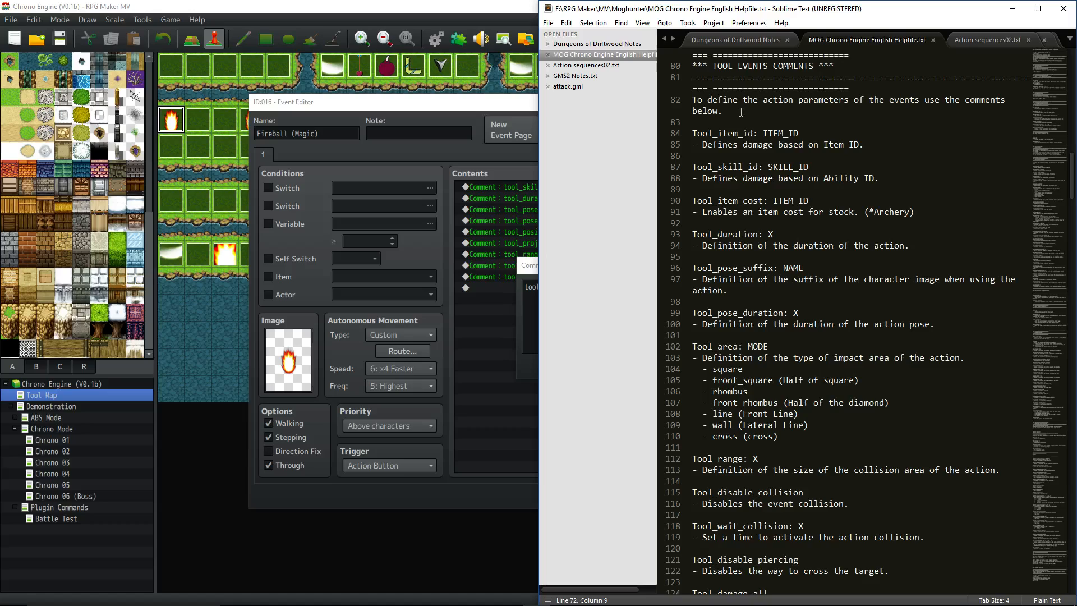
left_click_drag(745, 99, 773, 211)
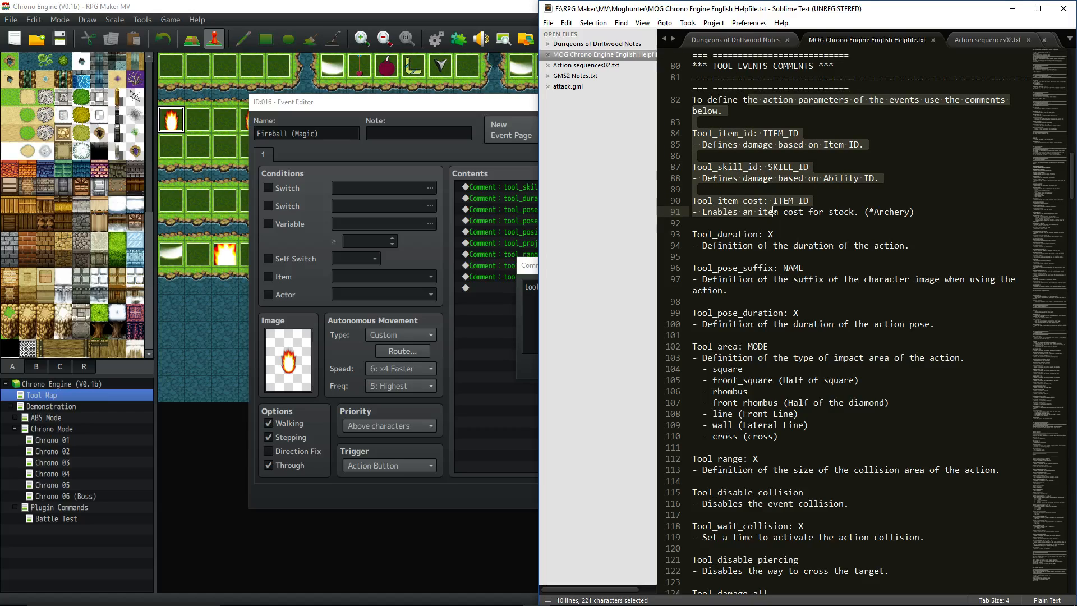
left_click(740, 211)
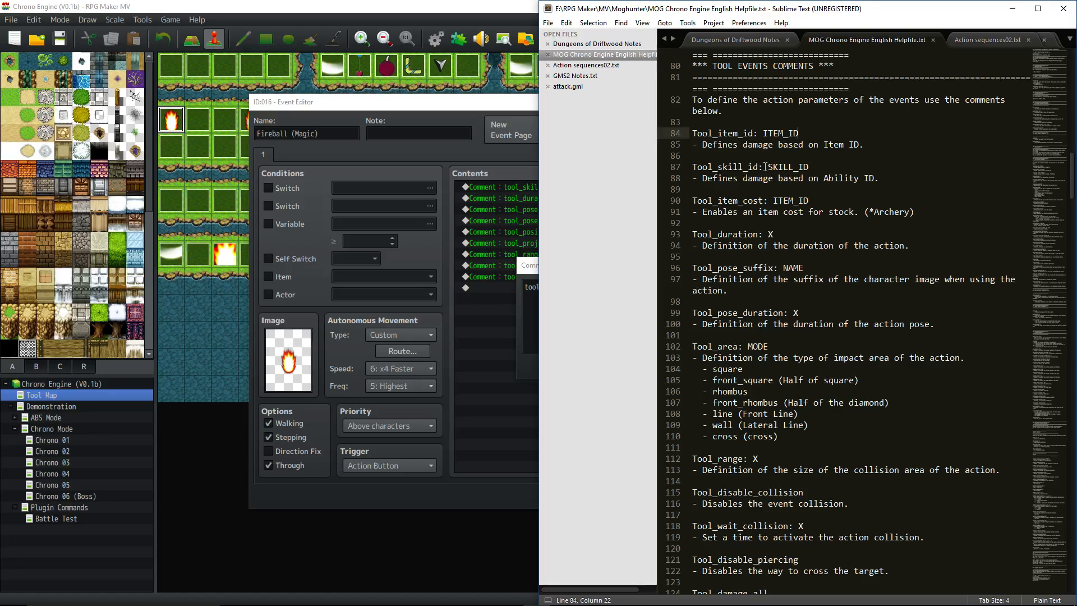
left_click(768, 167)
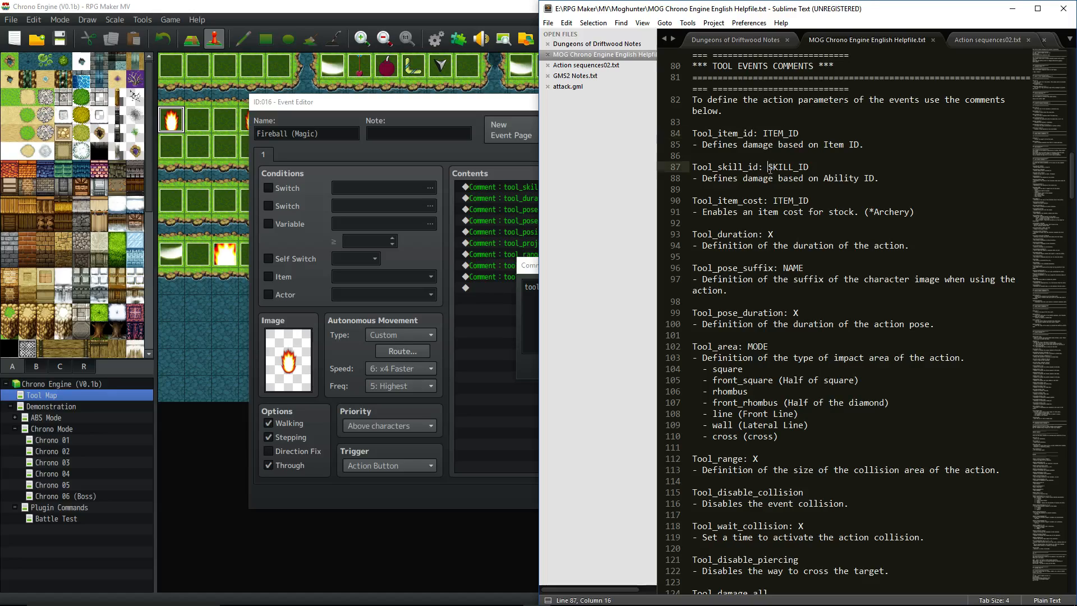
left_click(723, 178)
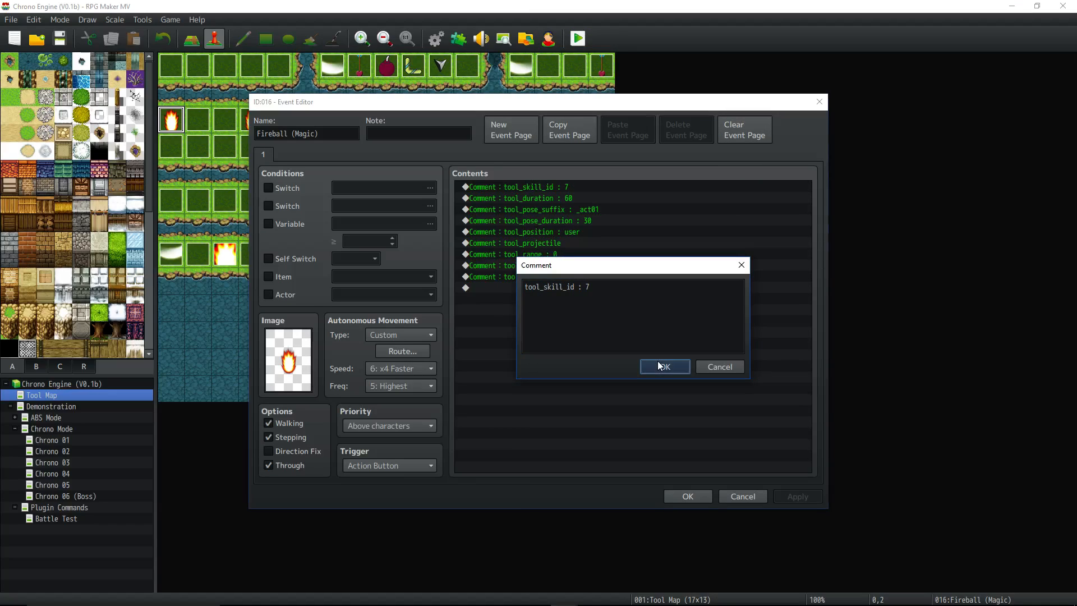
left_click(662, 366)
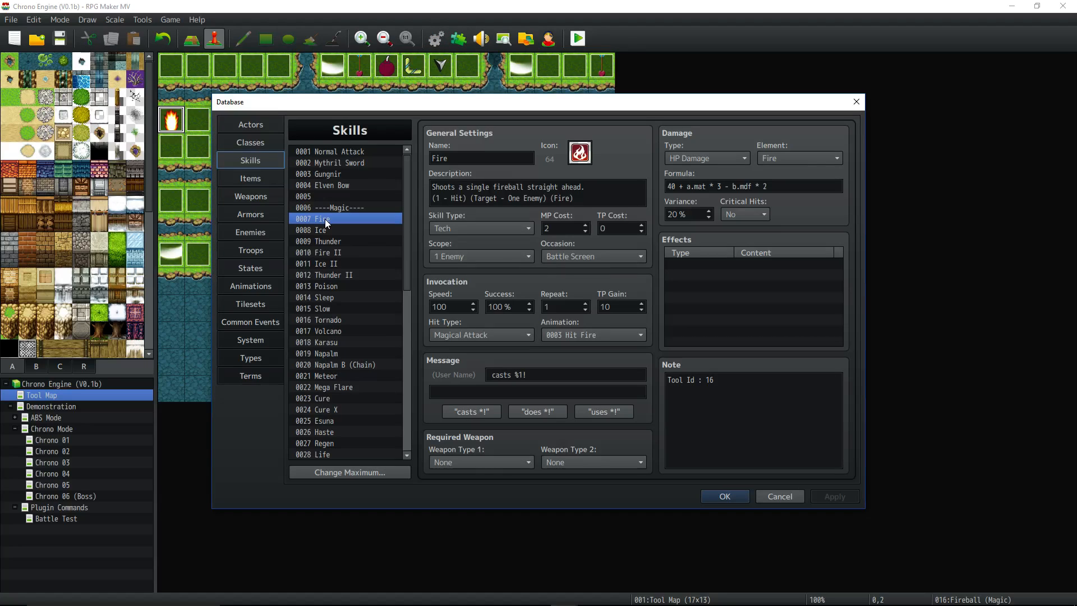
left_click(753, 186)
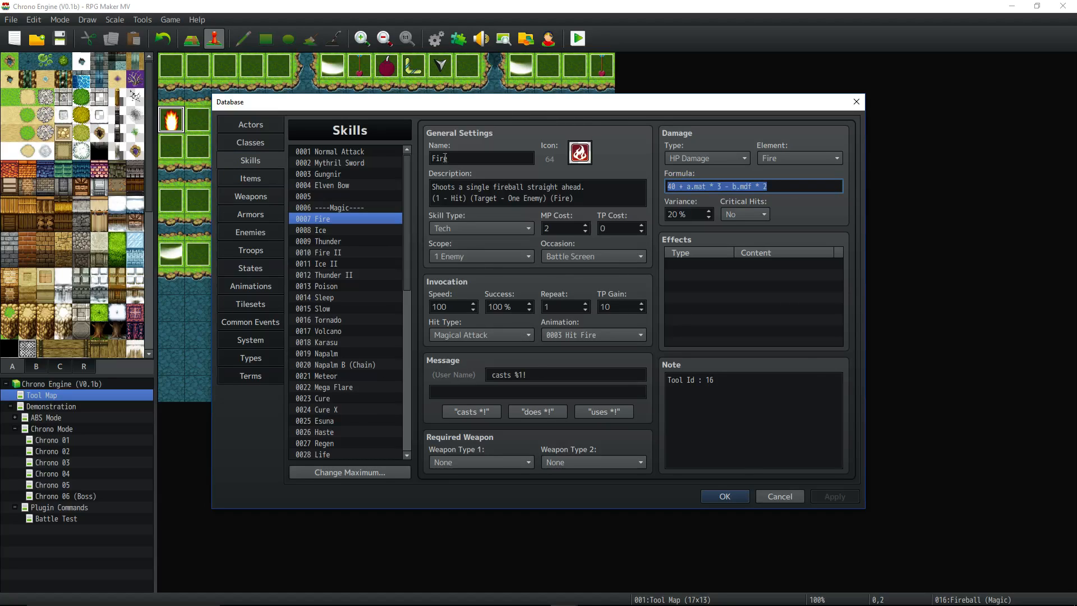
mouse_move(731, 111)
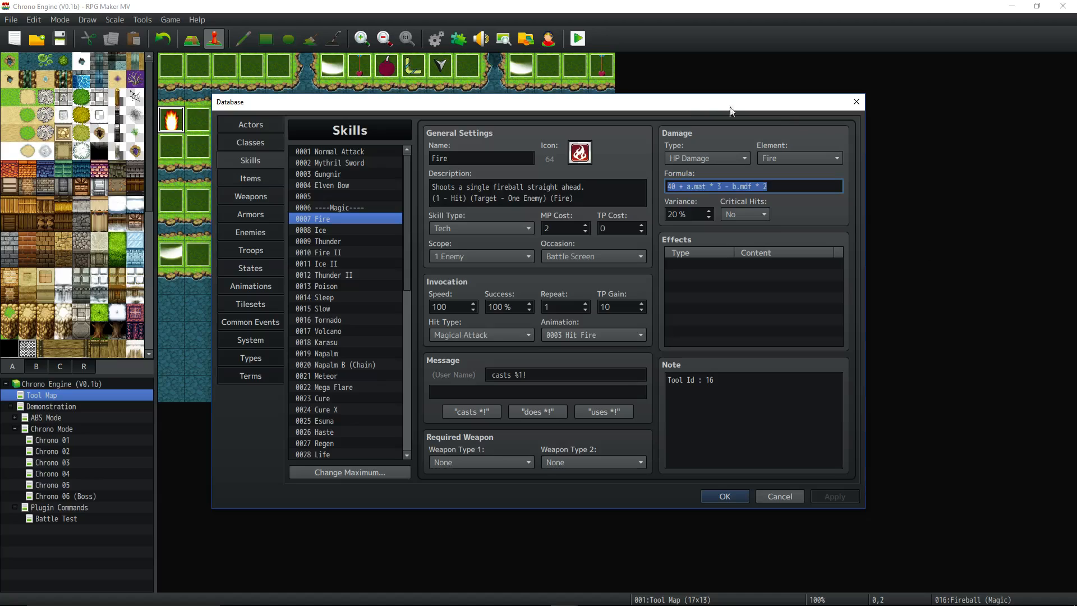
mouse_move(418, 259)
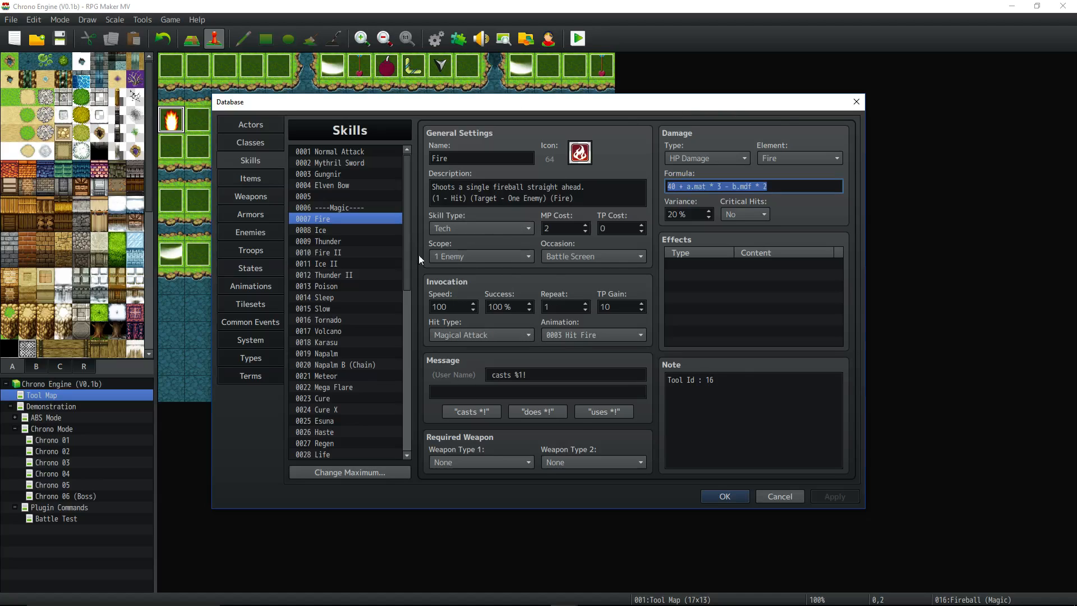
mouse_move(209, 82)
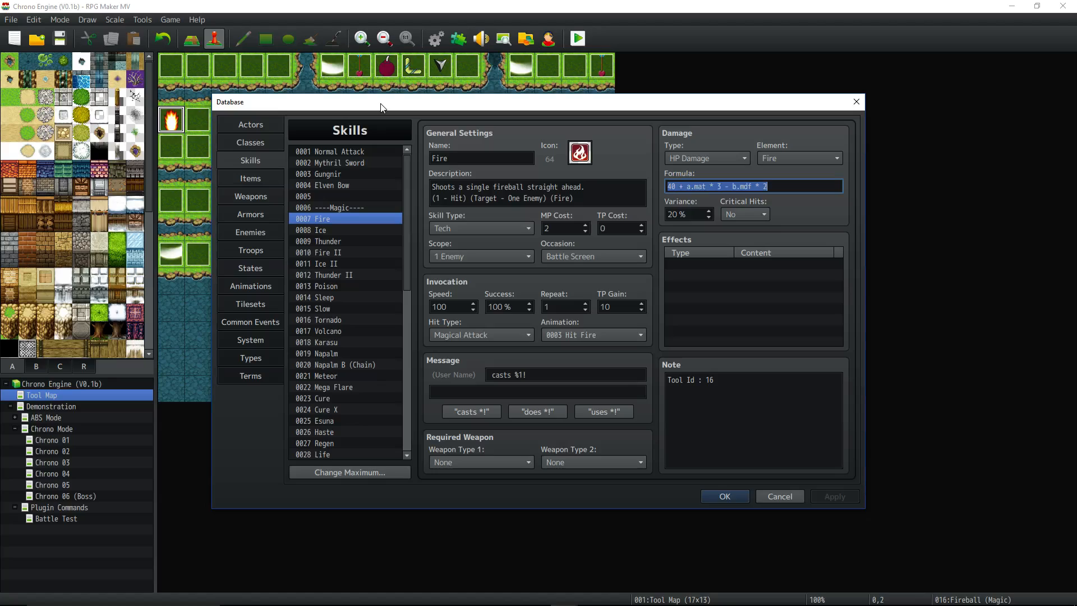
mouse_move(382, 110)
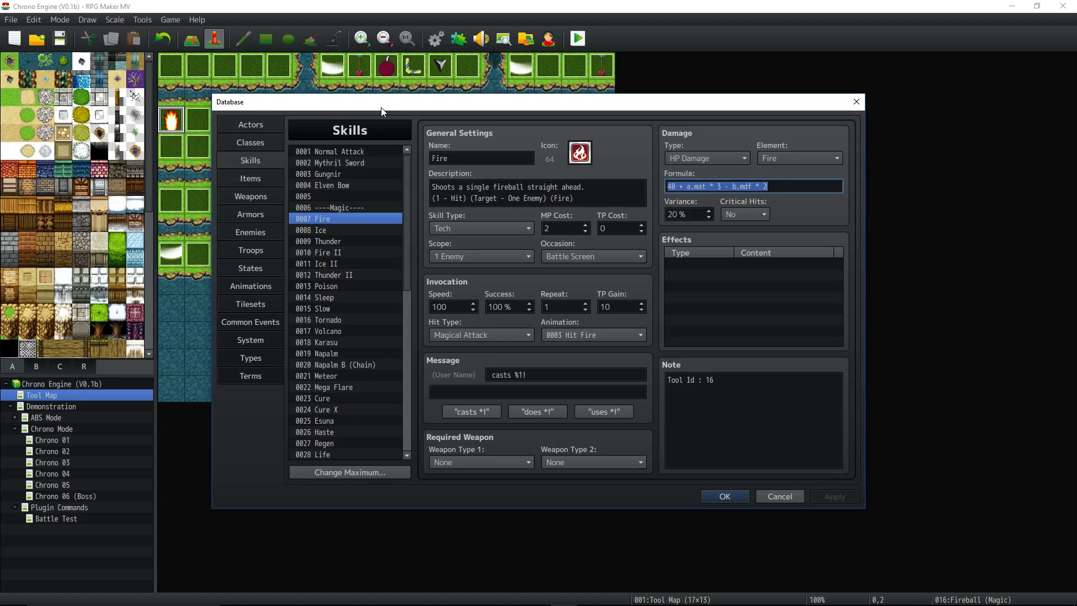
mouse_move(117, 137)
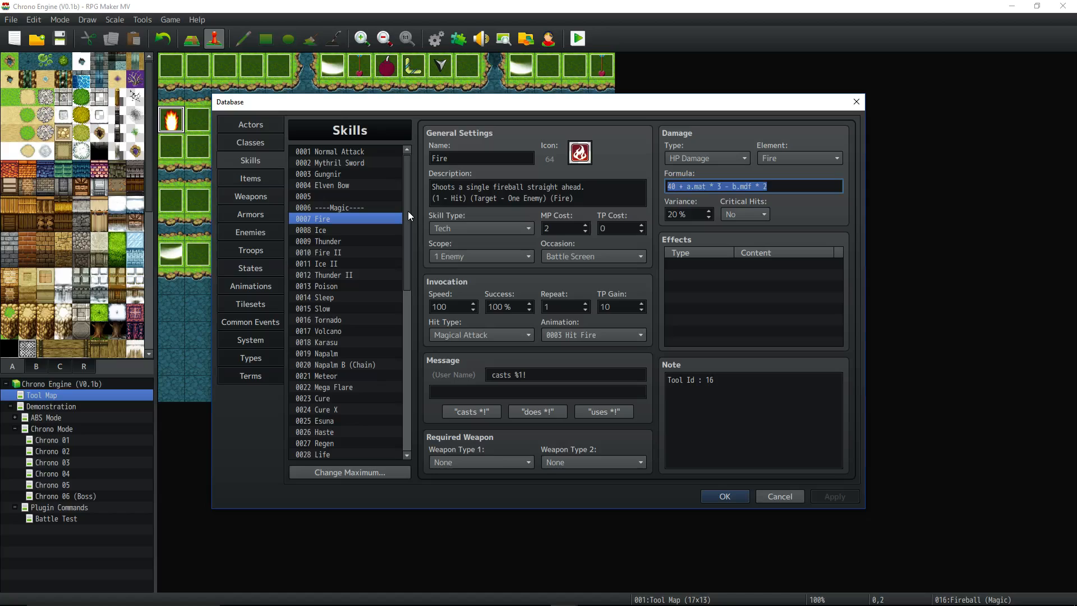
mouse_move(410, 211)
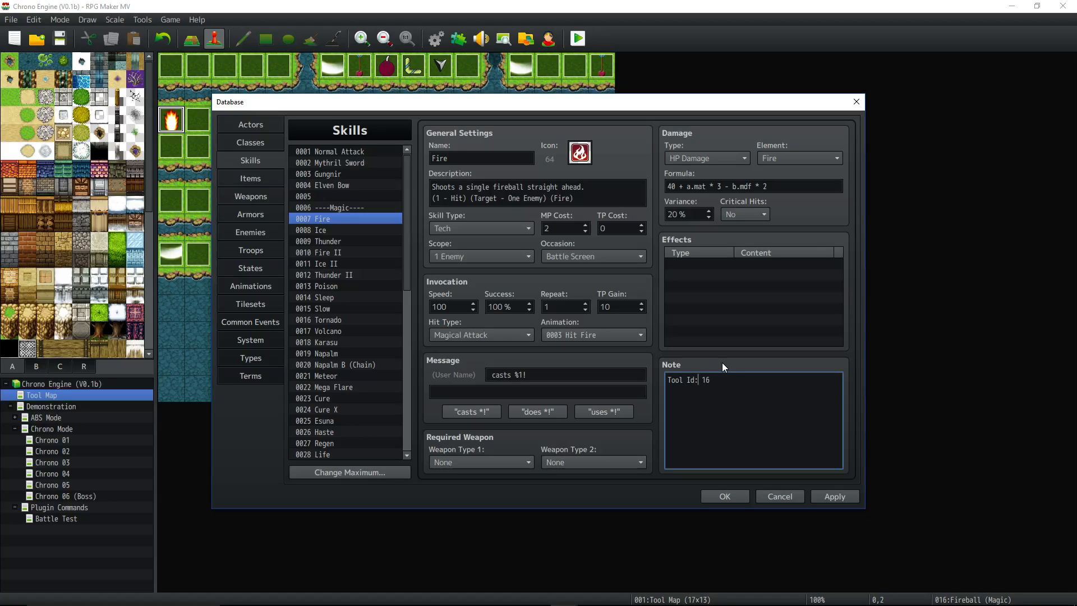
Step: Type 'stu' and confirm with OK in the Database over the Fire skill note
type("stu")
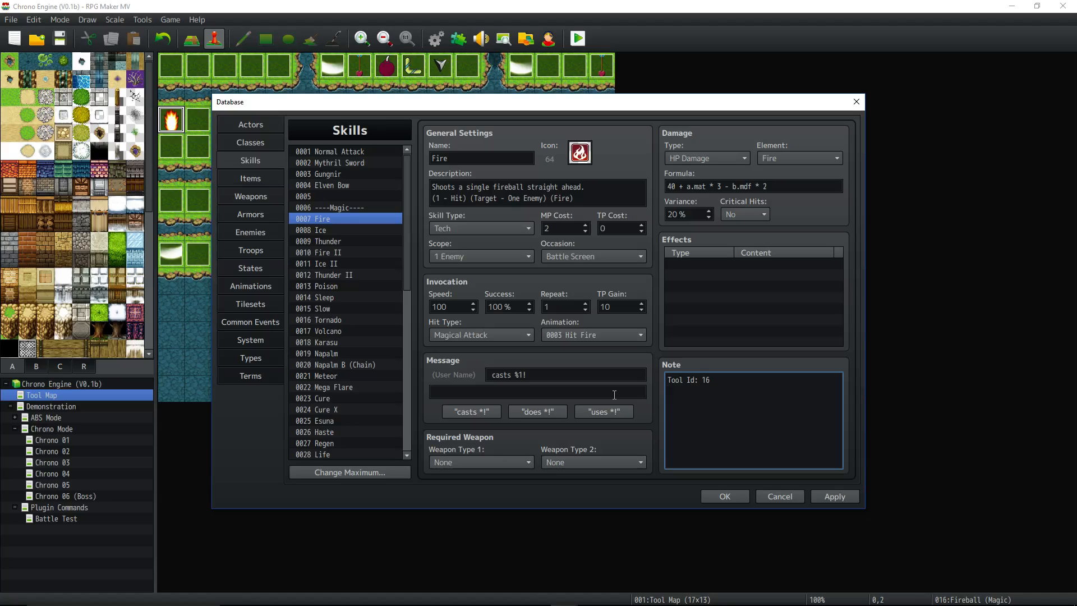
left_click(686, 379)
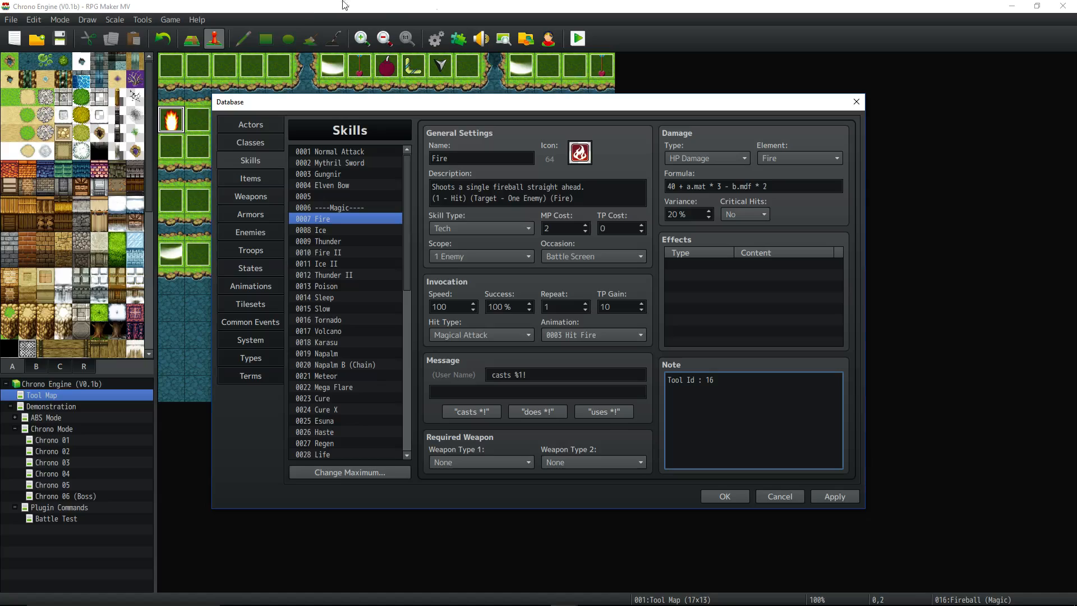
left_click(755, 392)
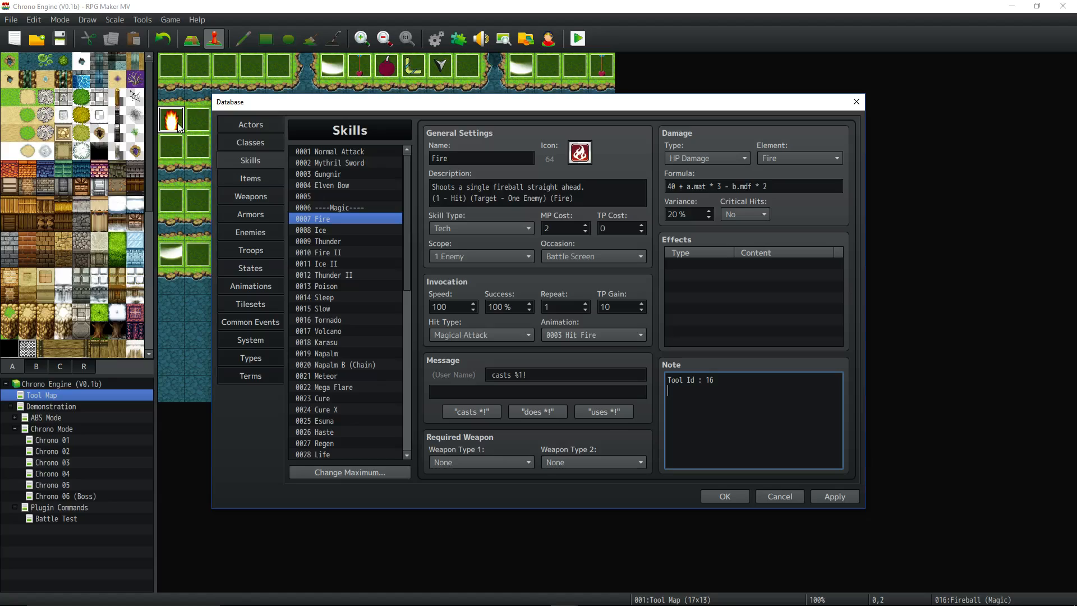
mouse_move(565, 67)
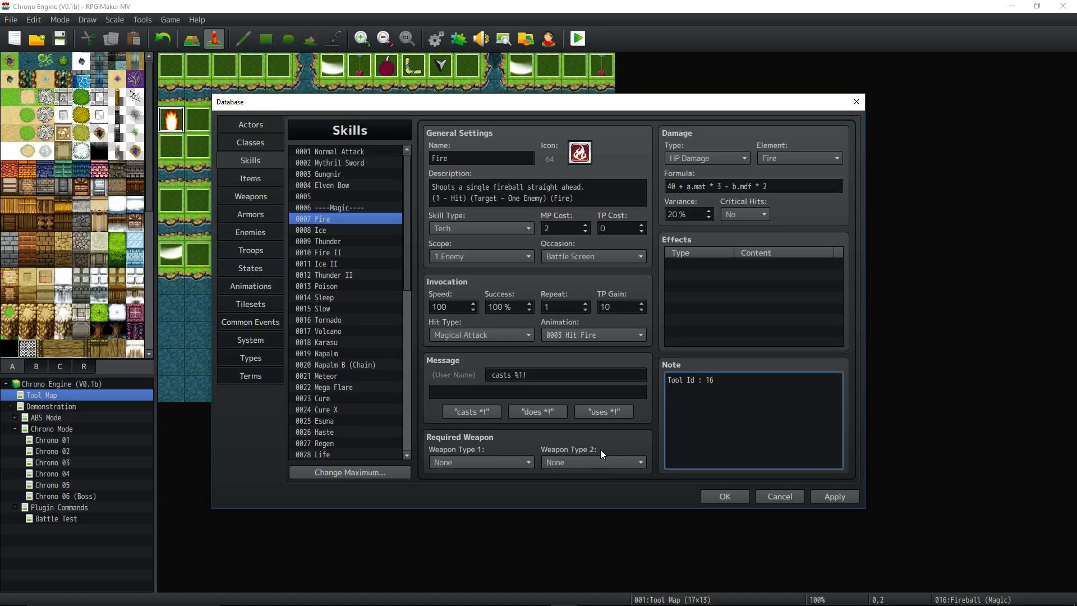
mouse_move(329, 218)
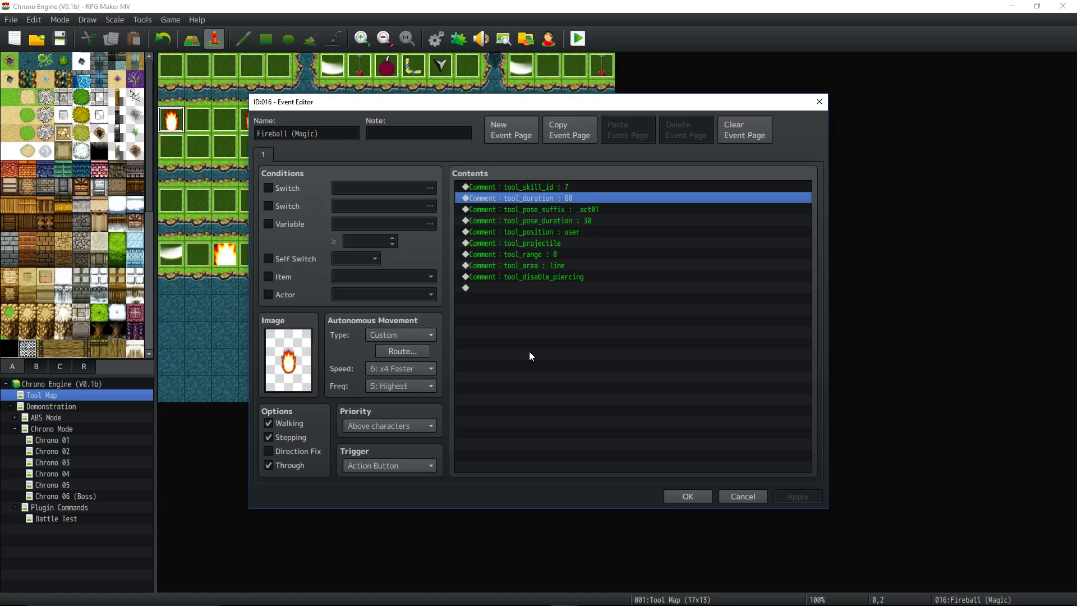
mouse_move(777, 308)
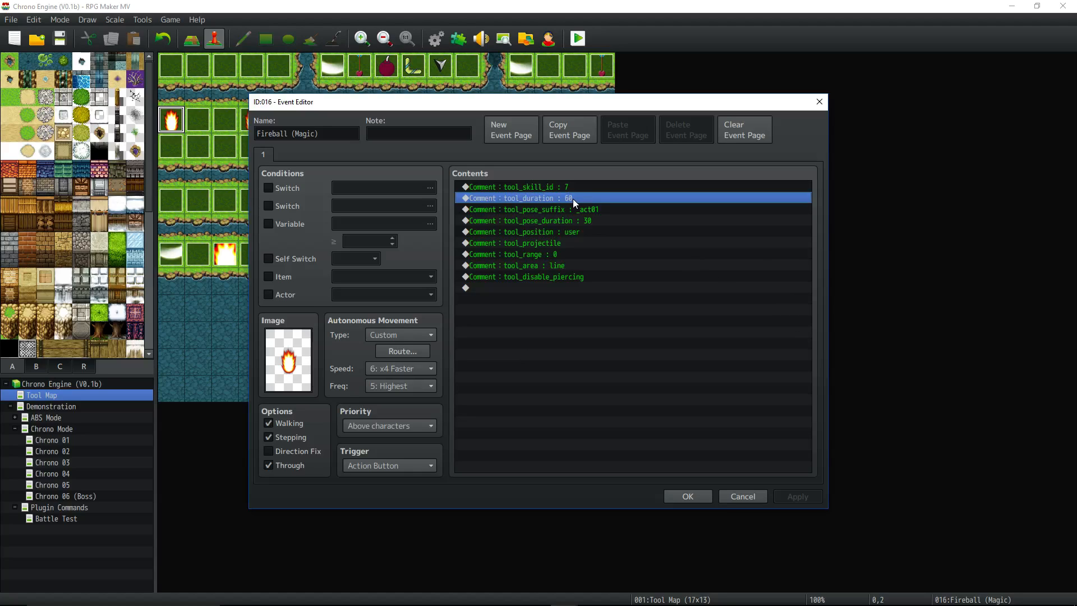
Step: Go over Fireball's tool_duration, tool_range, tool_disable_piercing, tool_skill_id and tool_position comments
left_click(529, 209)
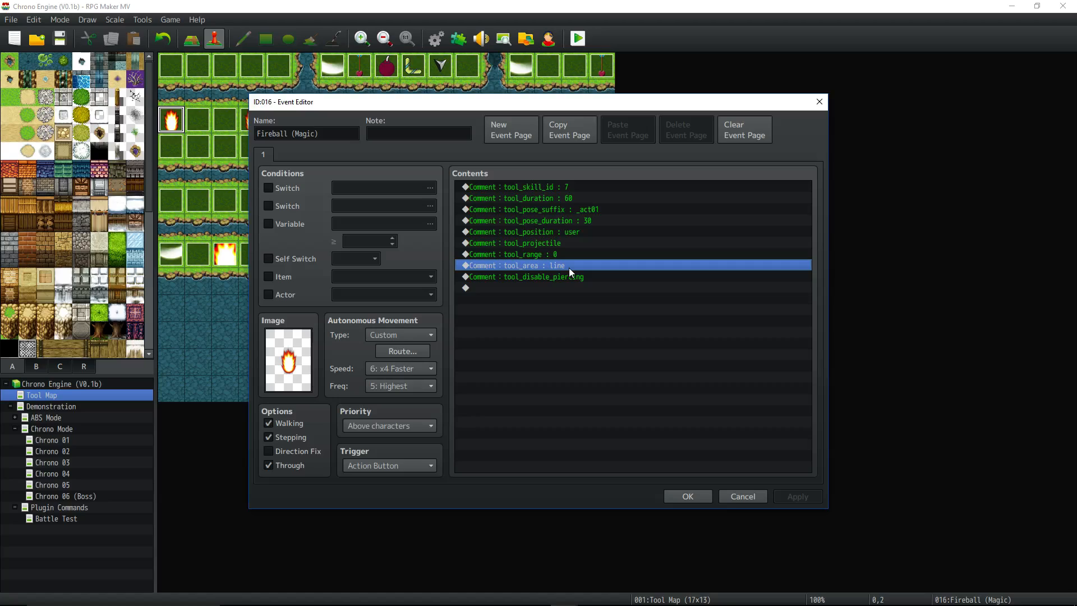
left_click(526, 276)
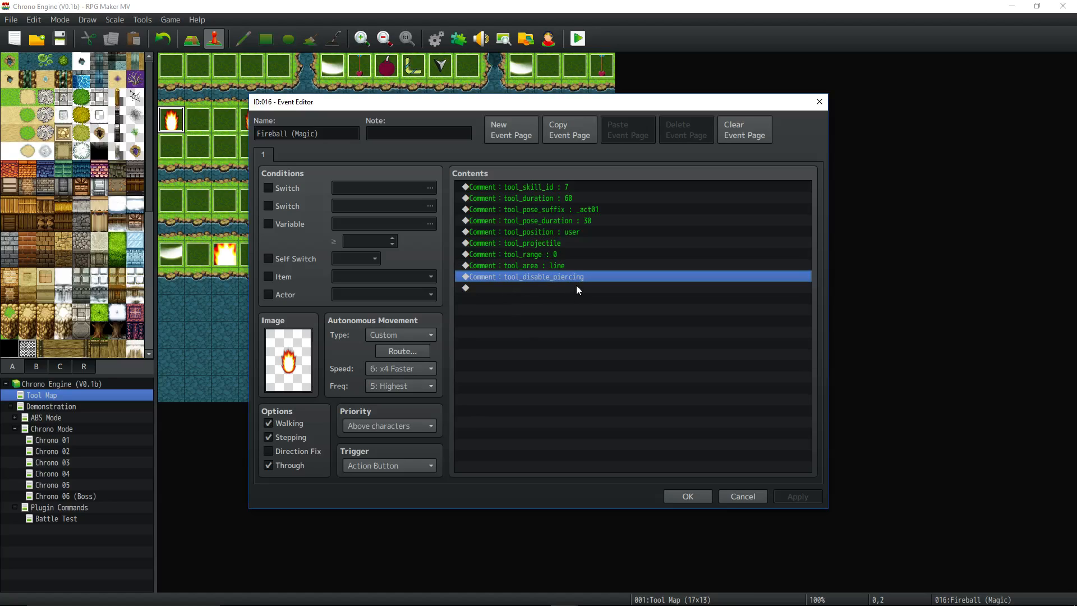
mouse_move(549, 284)
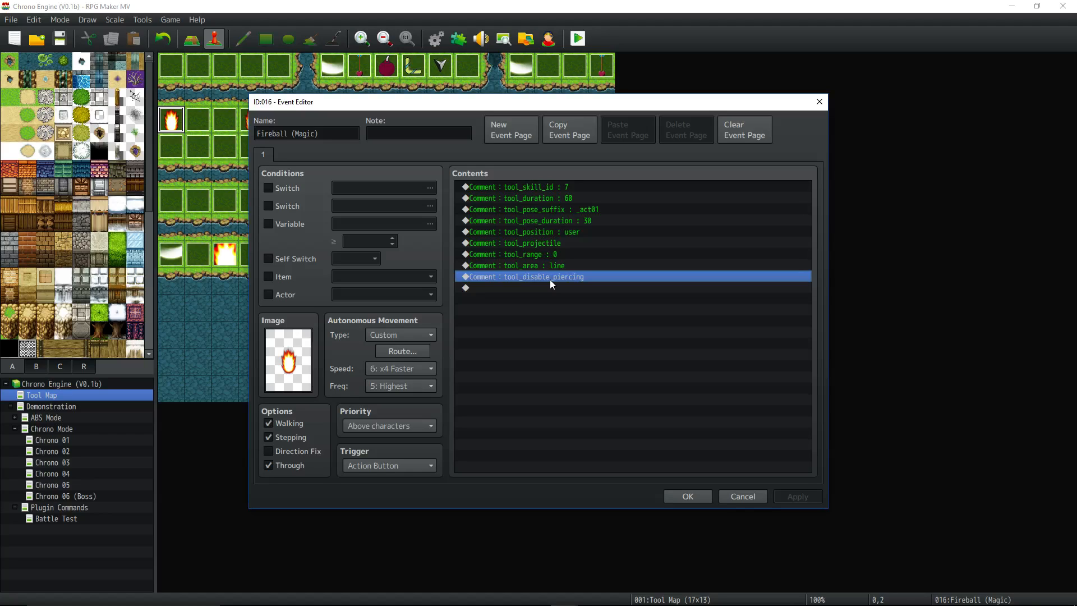
left_click(528, 265)
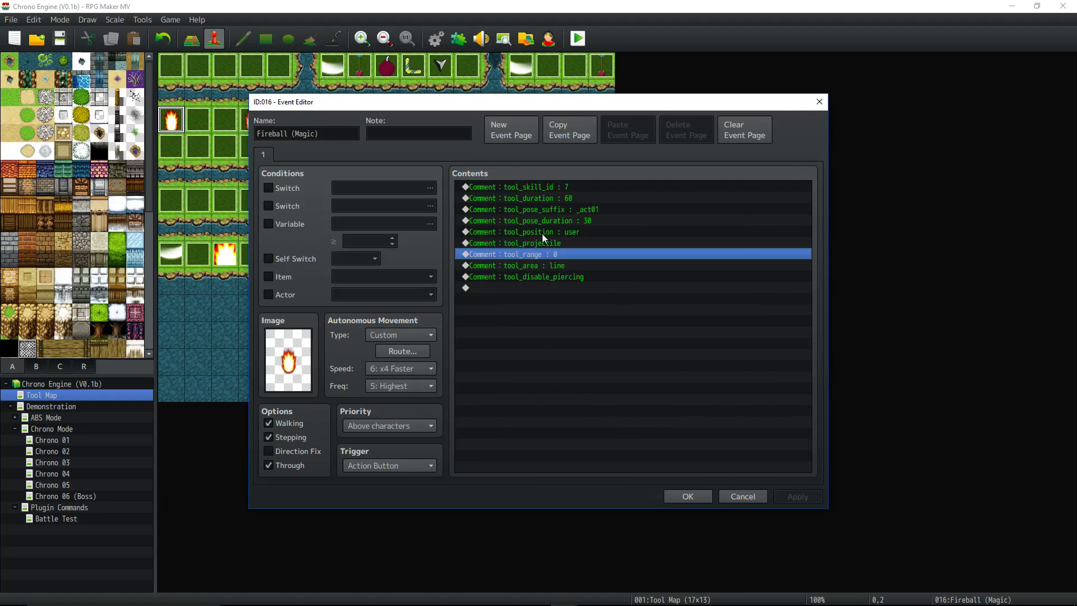
mouse_move(397, 195)
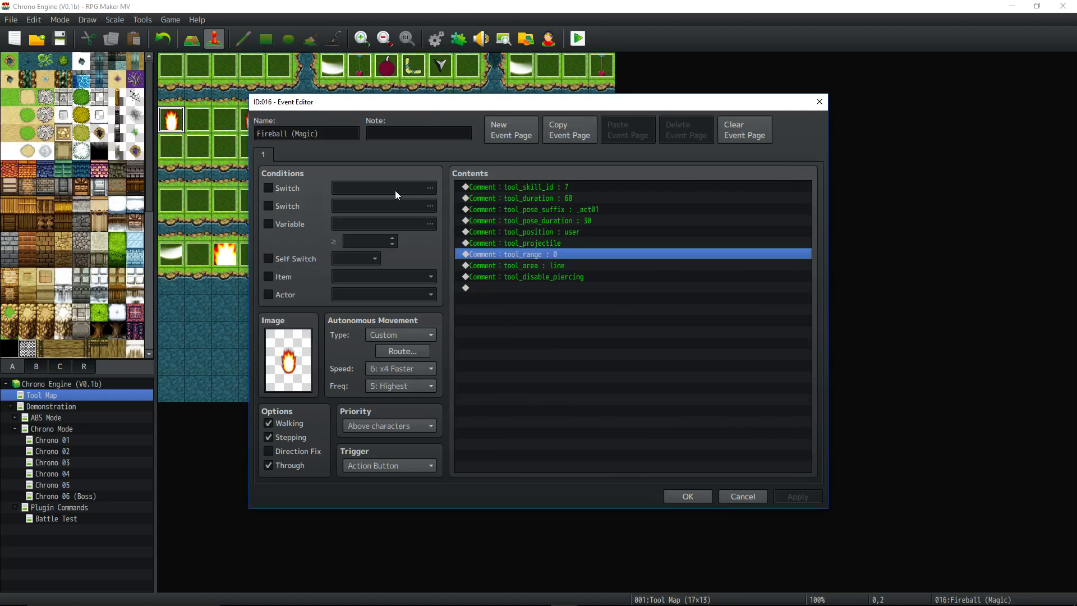
left_click(525, 276)
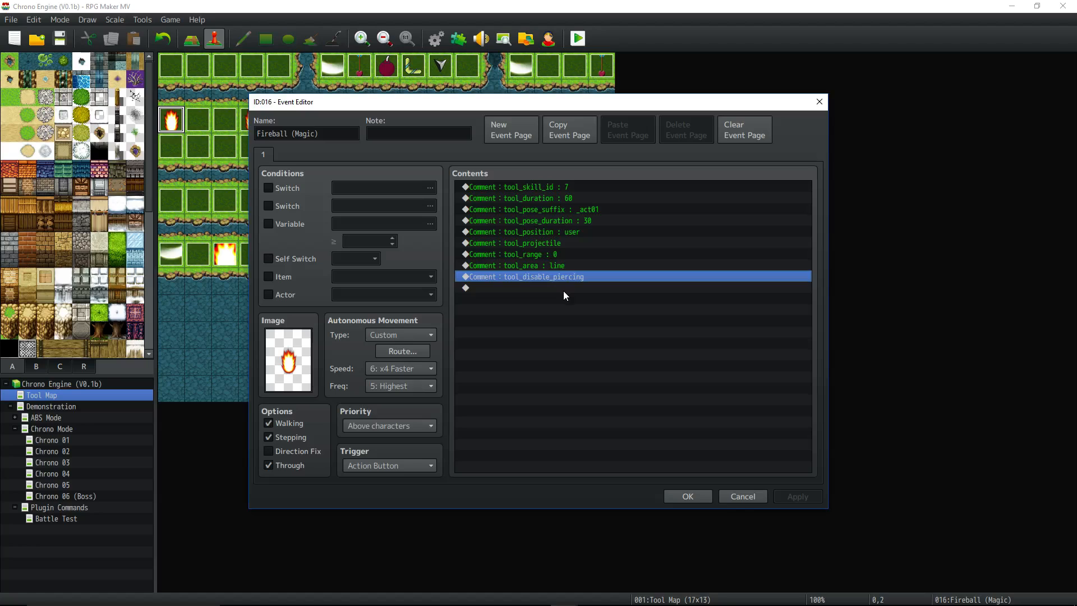
mouse_move(637, 118)
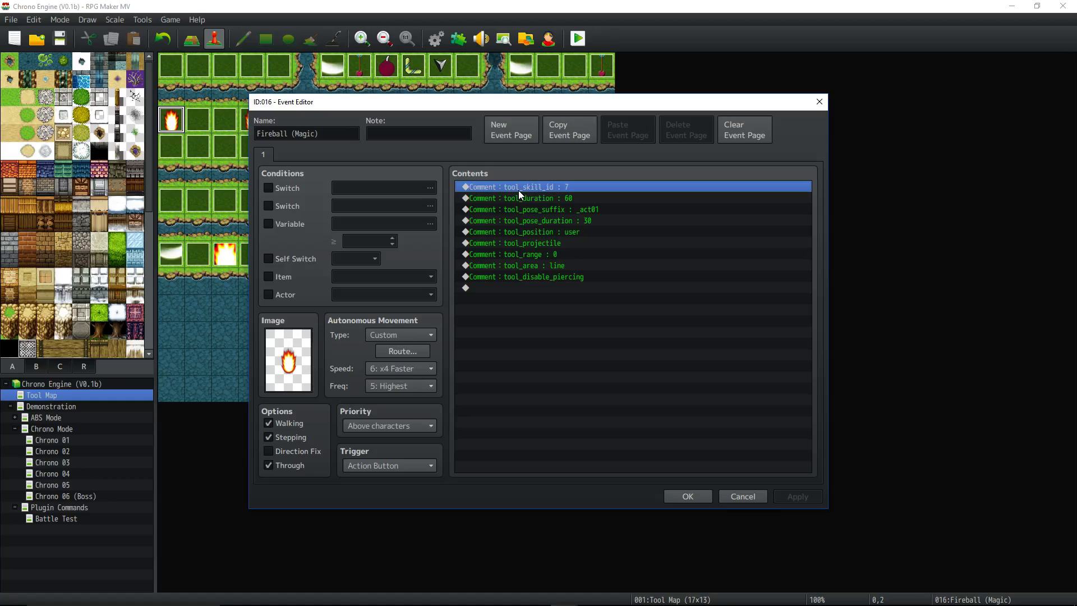
left_click(306, 134)
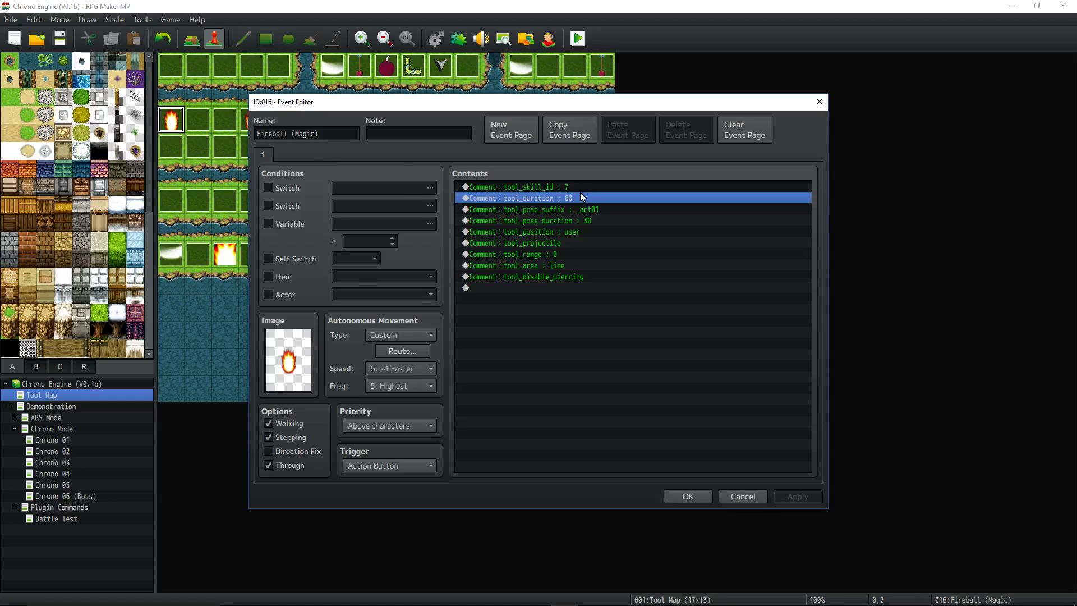
left_click(513, 187)
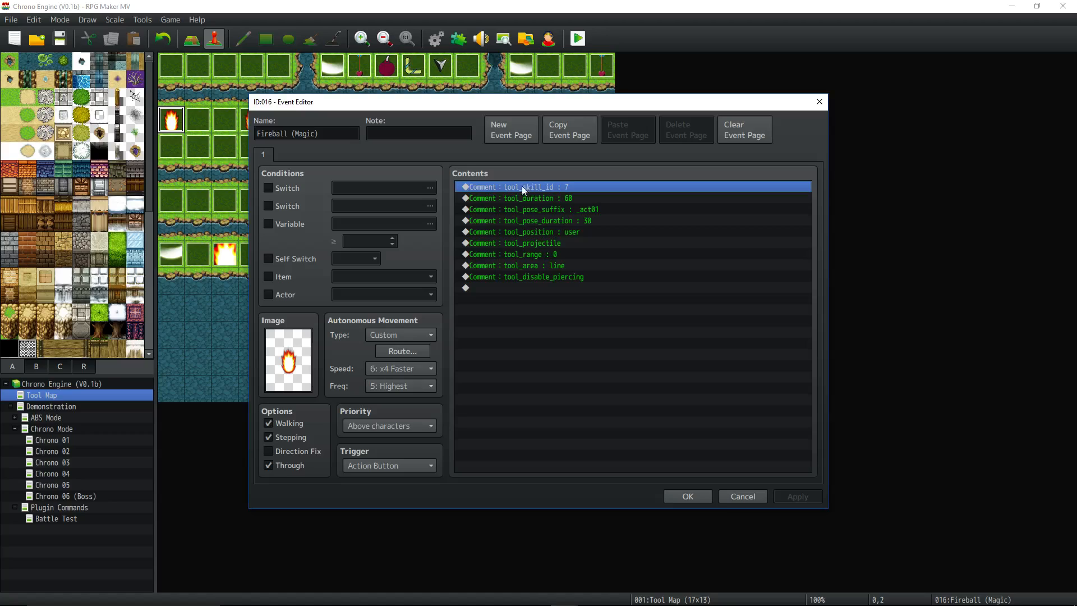
mouse_move(582, 189)
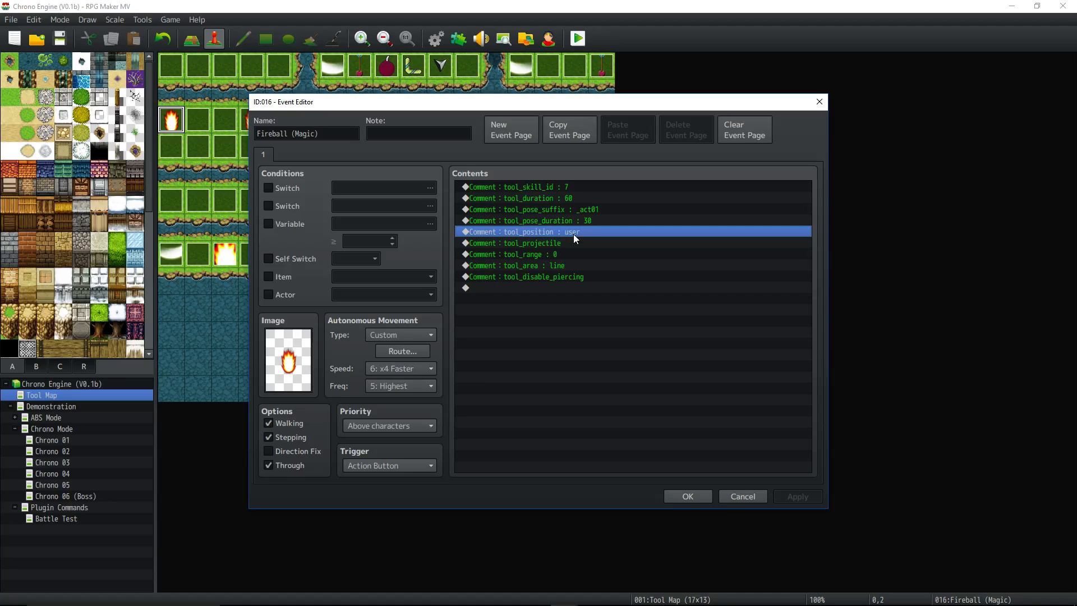
left_click(514, 243)
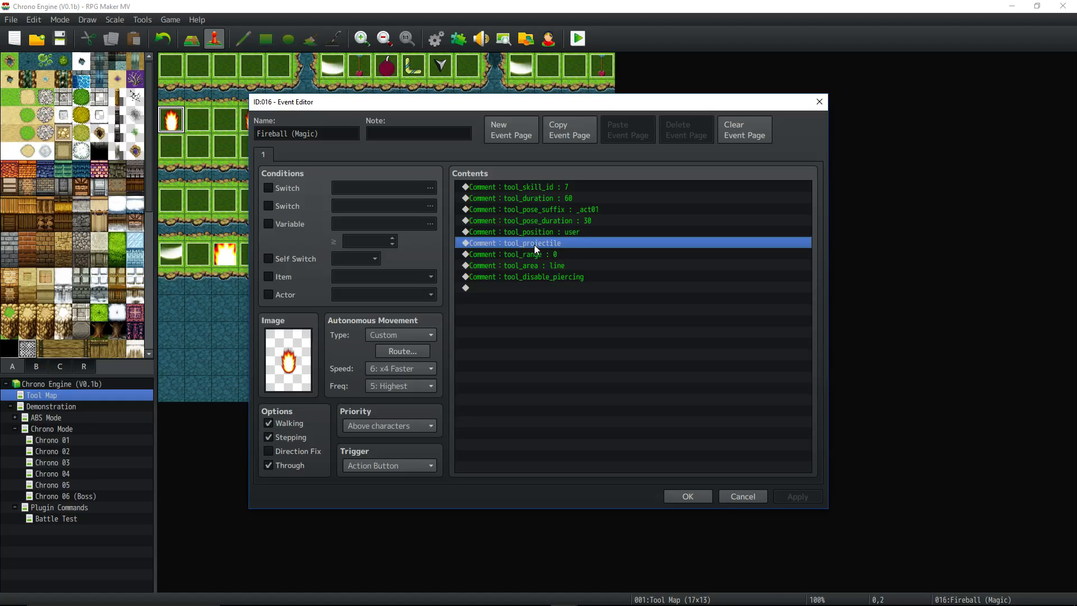
mouse_move(546, 254)
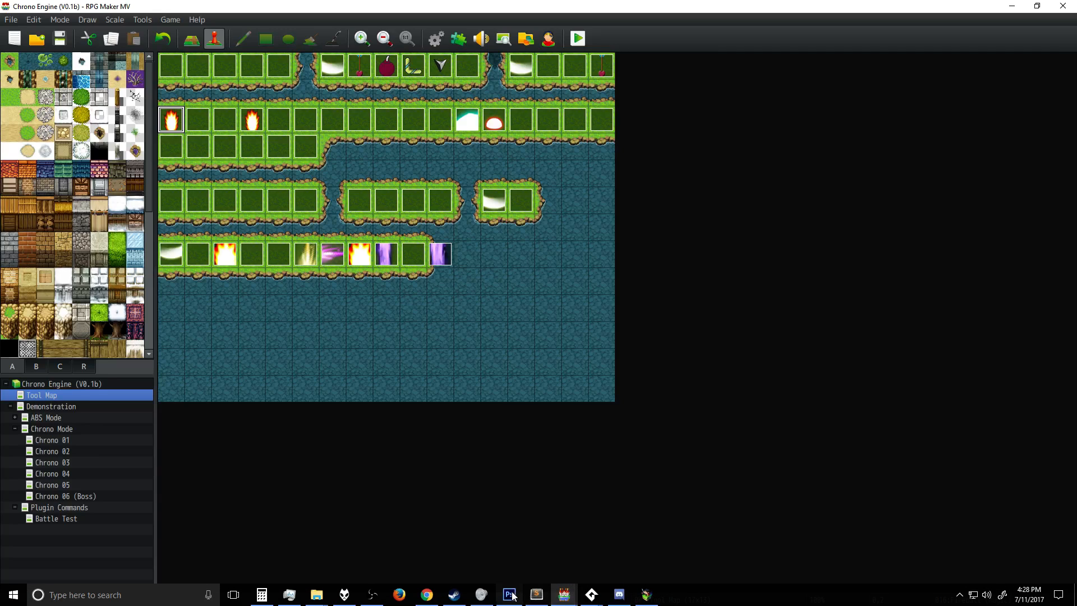
left_click(509, 594)
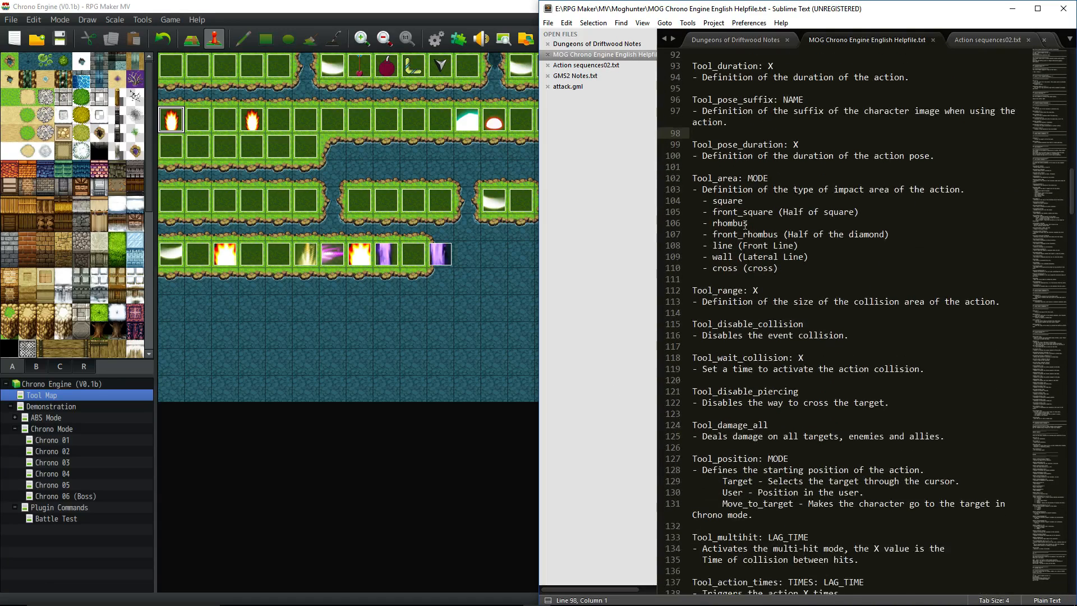
scroll("down", 3)
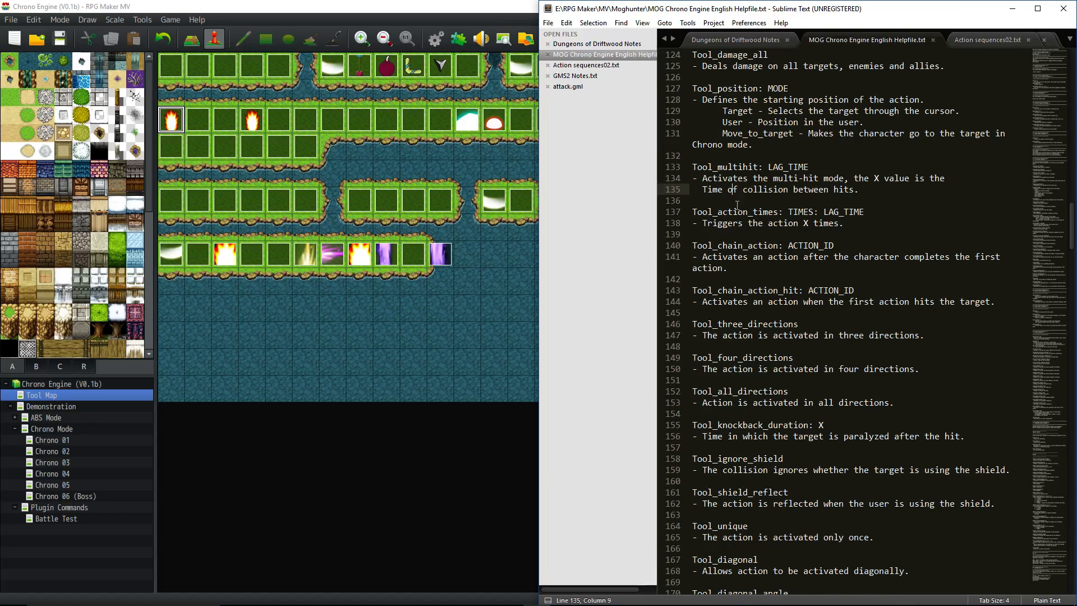
scroll("down", 3)
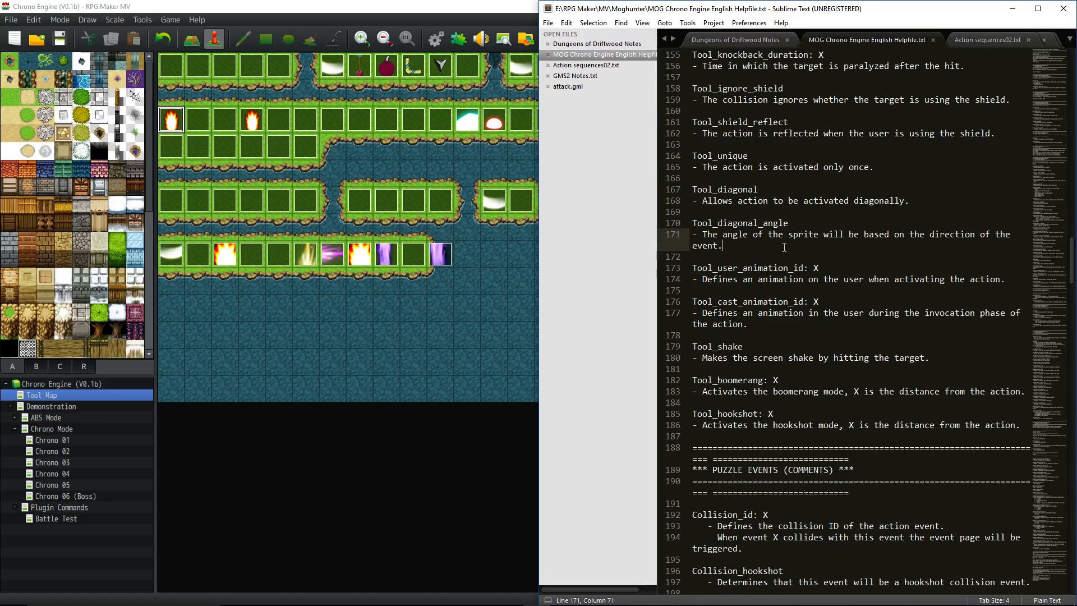
scroll("down", 3)
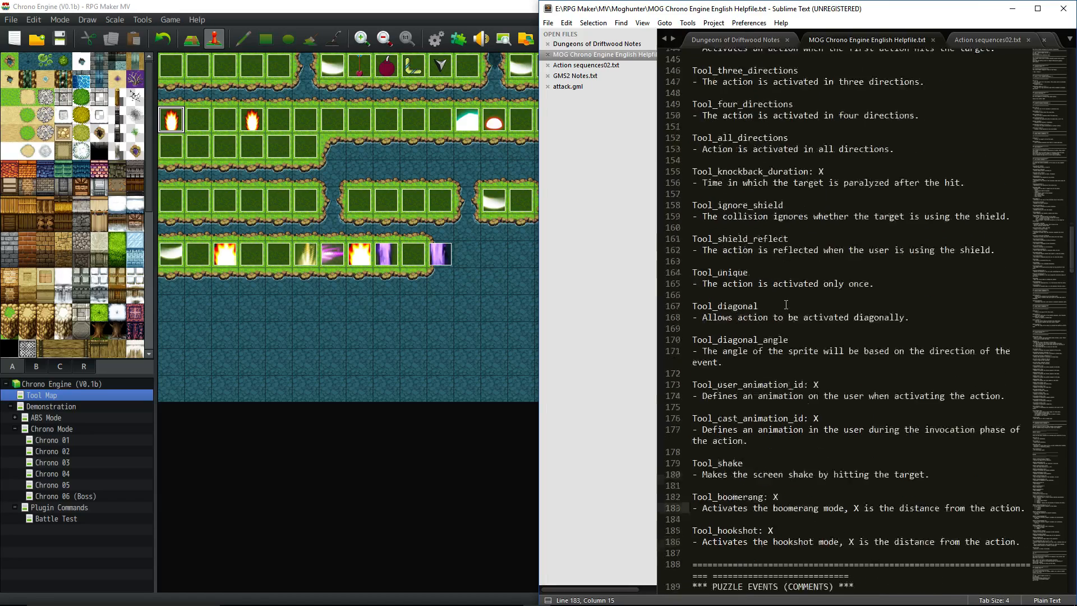
scroll("down", 3)
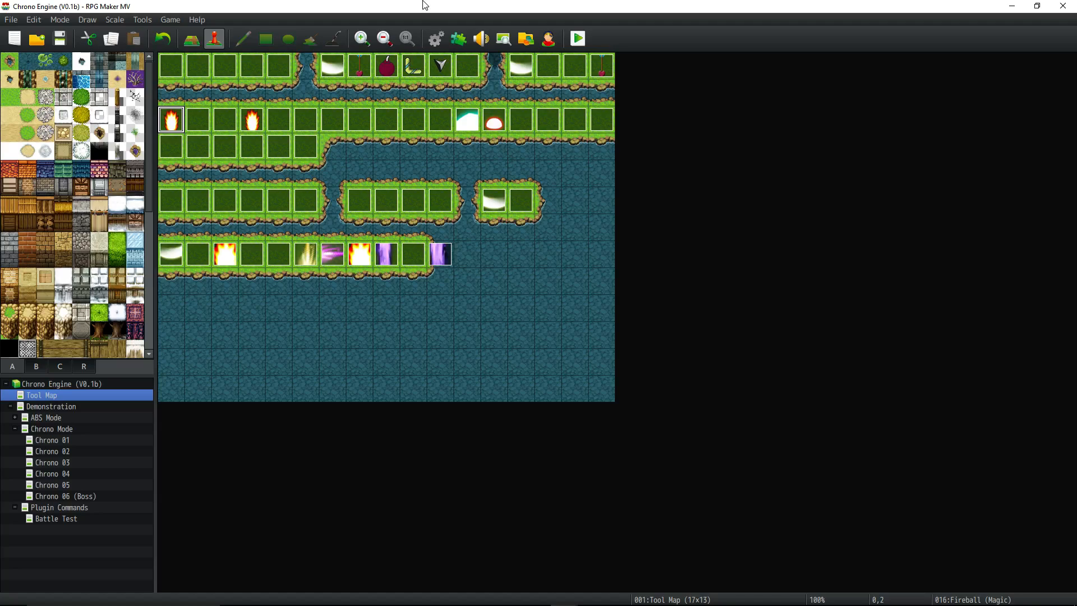
mouse_move(685, 37)
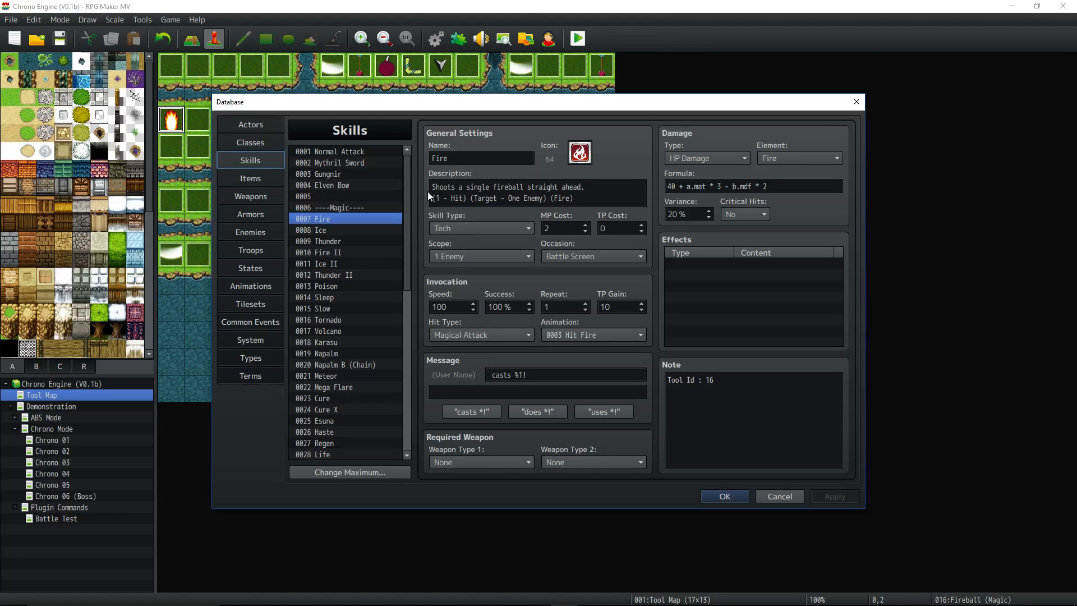
left_click(336, 303)
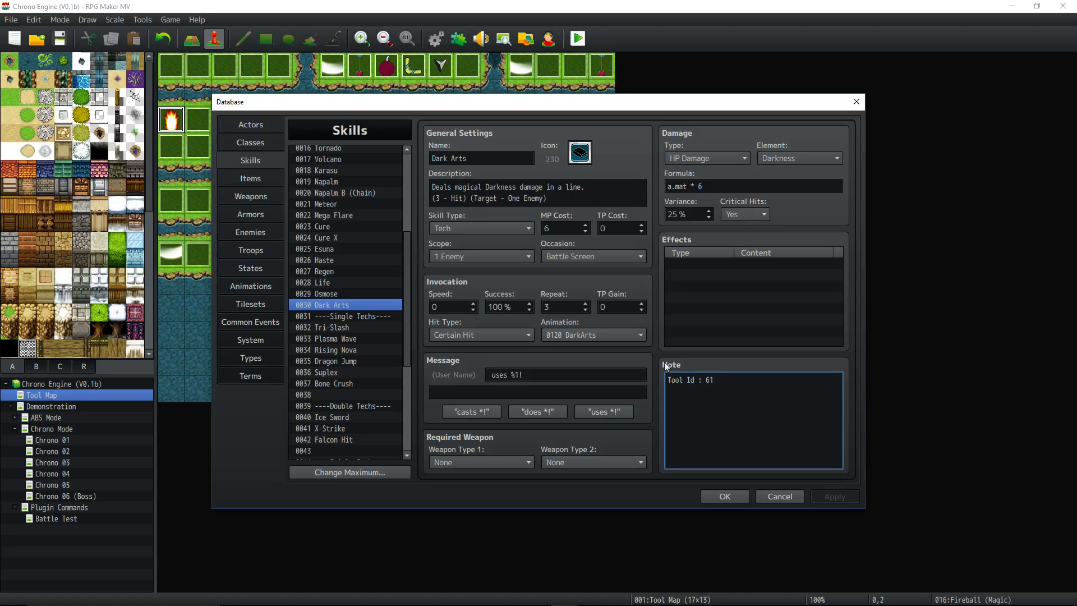
left_click(723, 496)
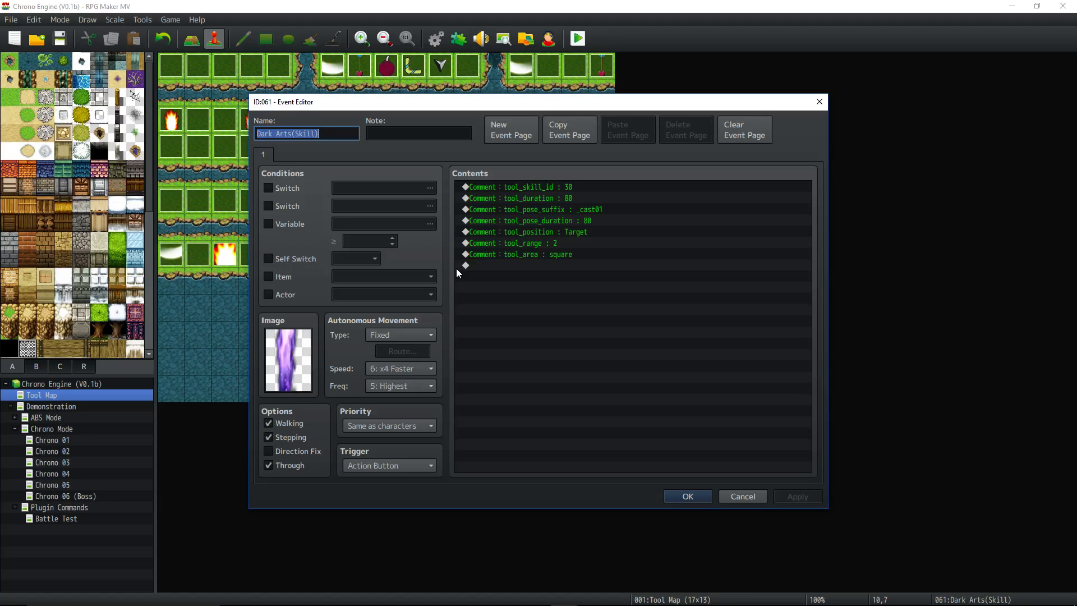
mouse_move(266, 150)
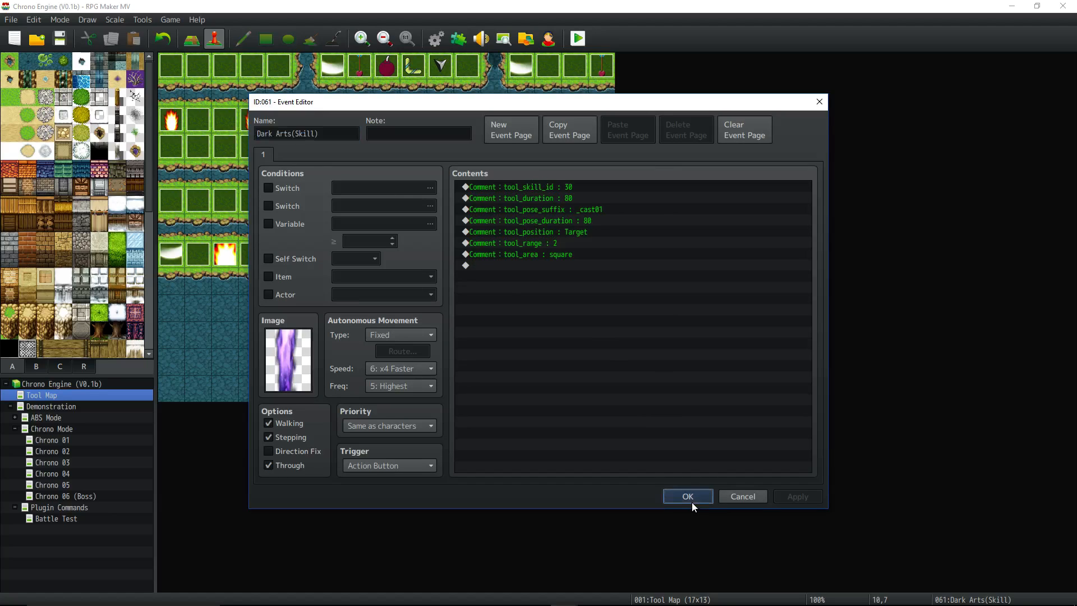
left_click(687, 496)
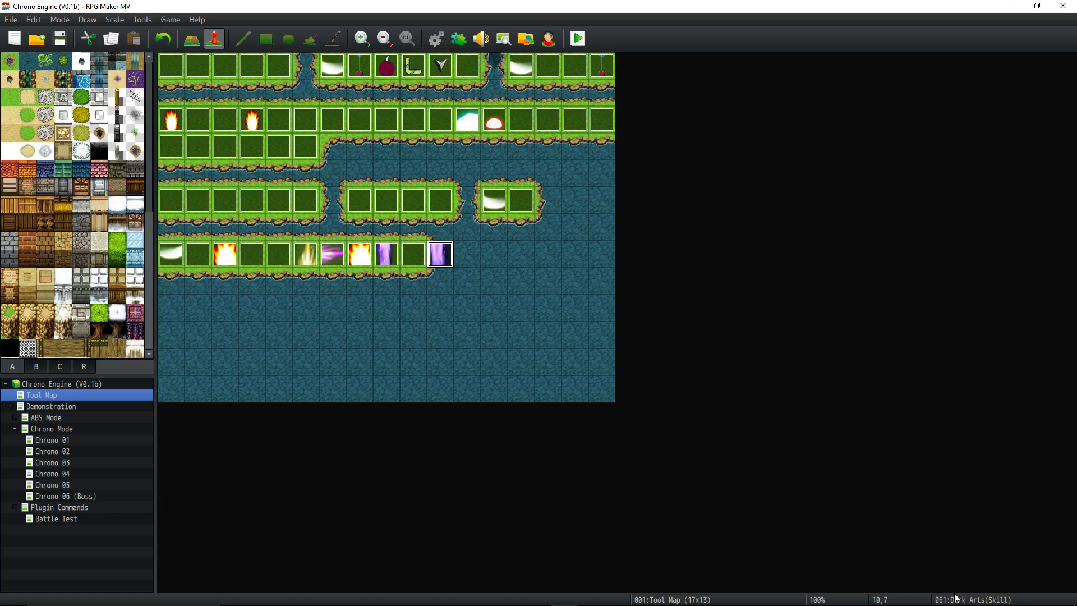
mouse_move(401, 231)
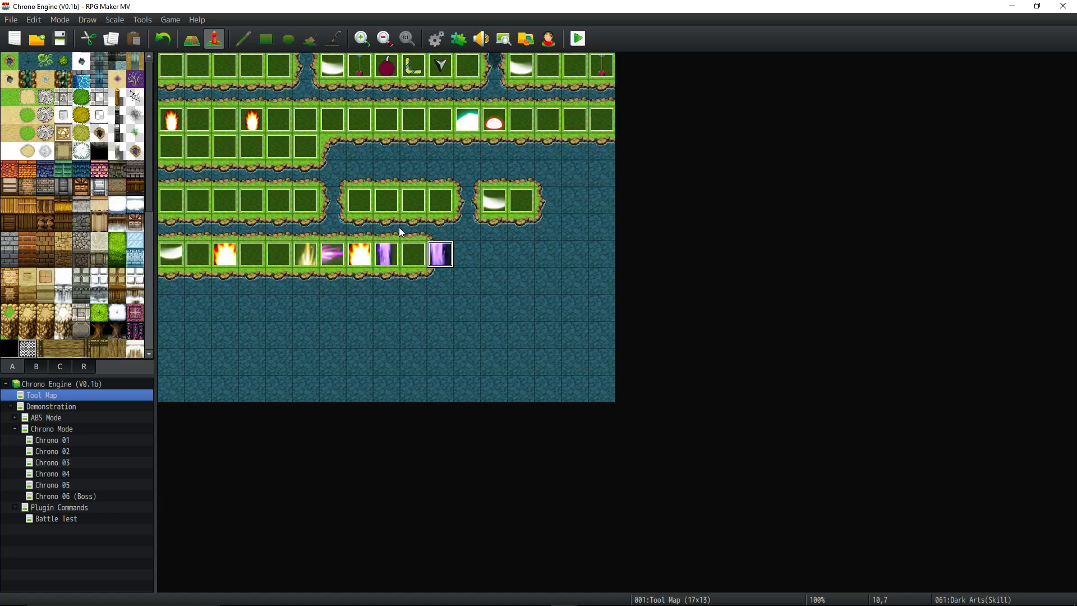
Step: Create blank event EV062 right of Dark Arts, then close the skills Database
double_click(440, 254)
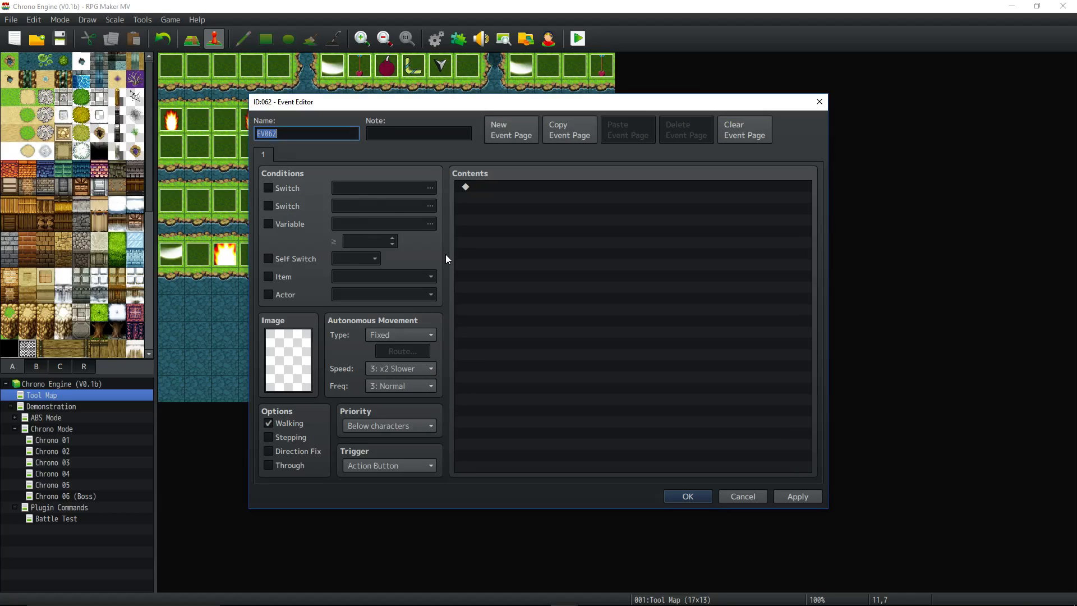
mouse_move(266, 105)
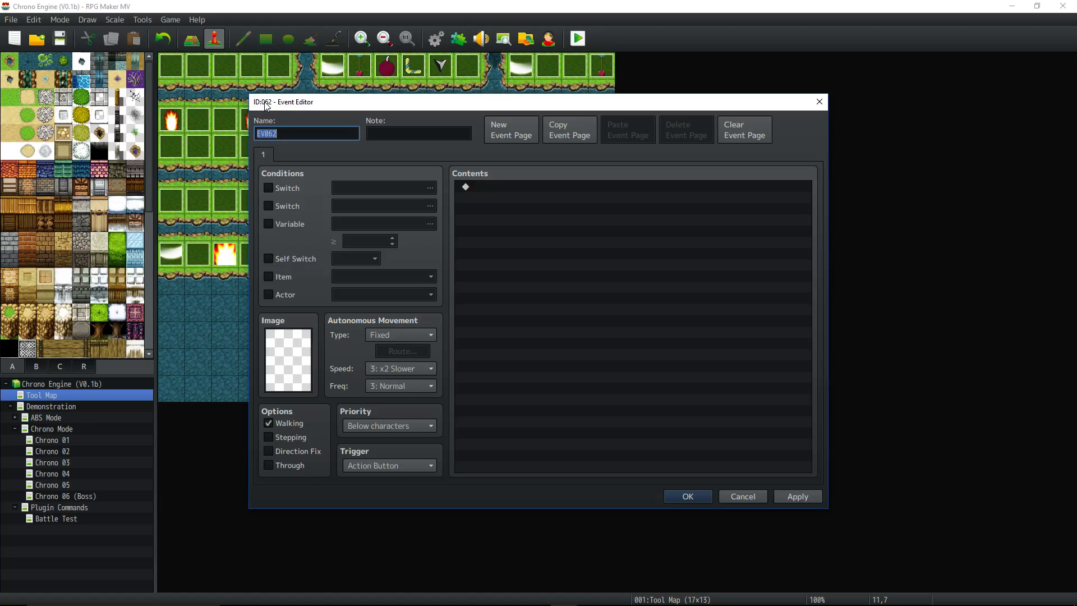
left_click(686, 496)
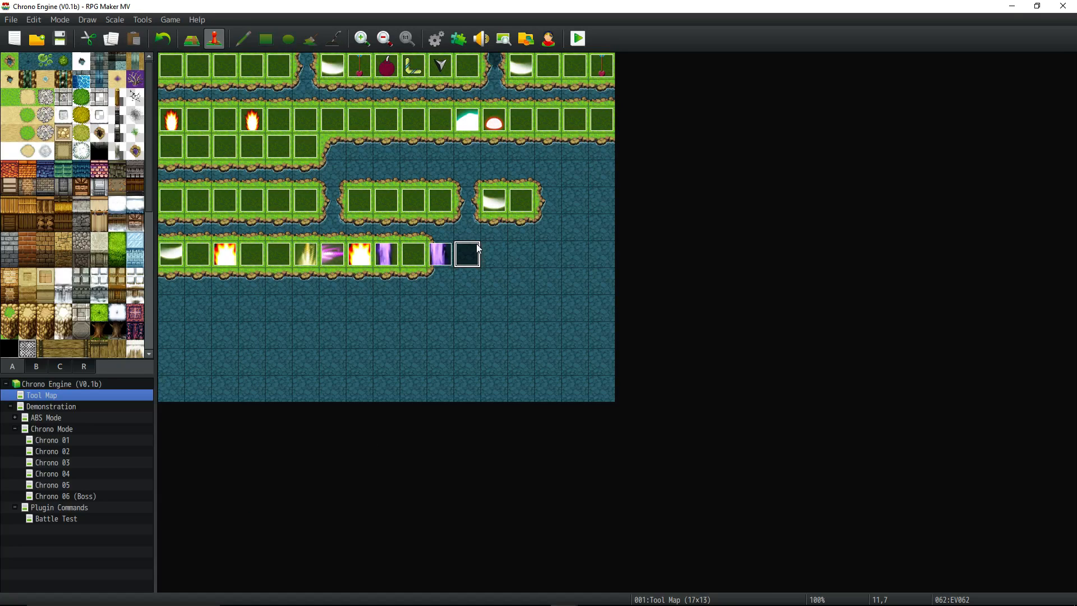
mouse_move(492, 254)
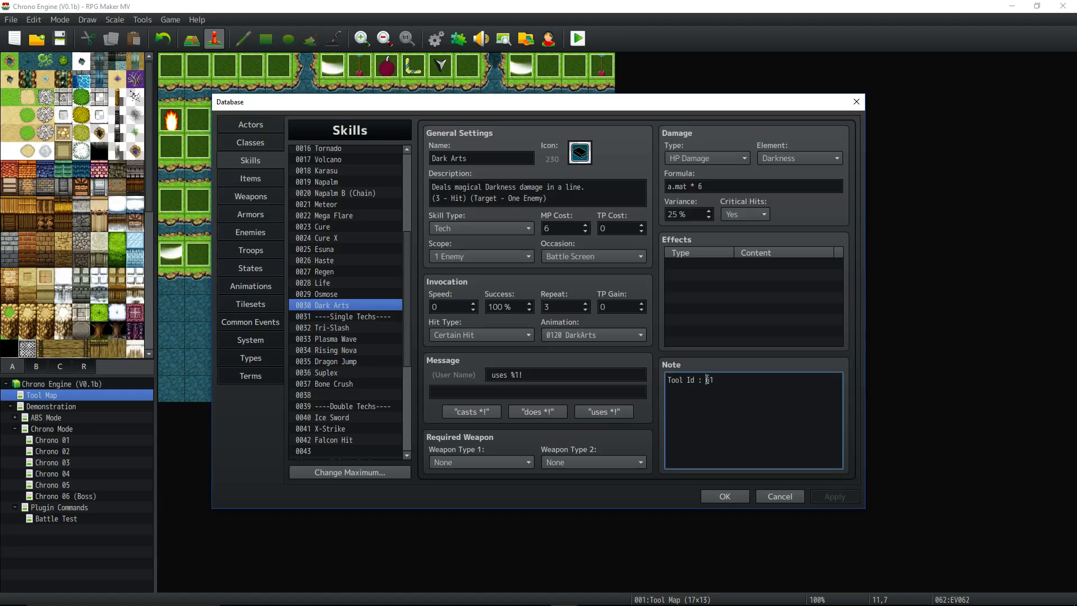
left_click(724, 496)
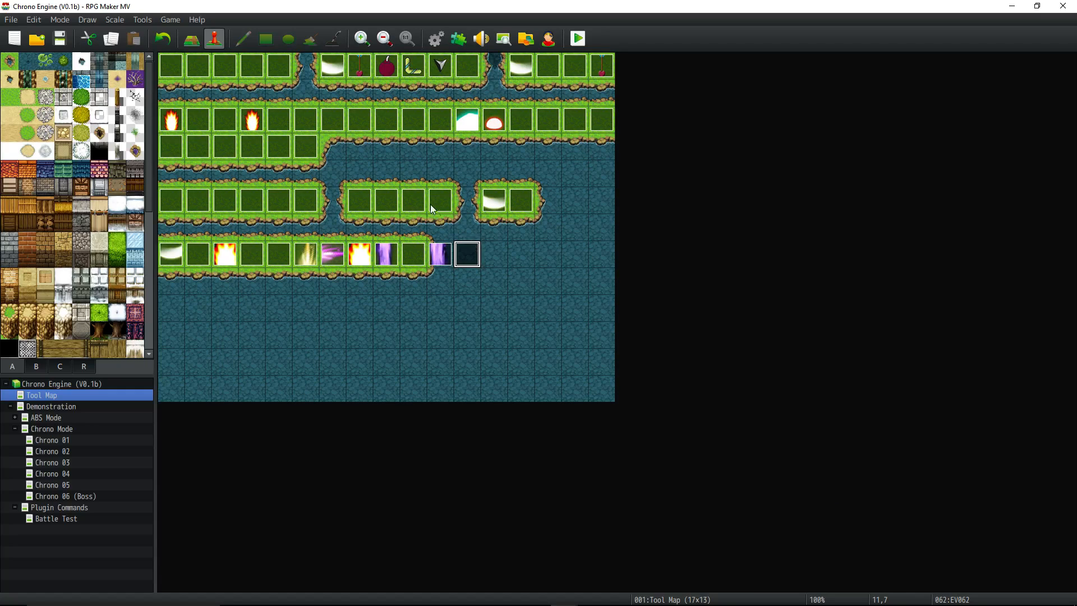
double_click(439, 254)
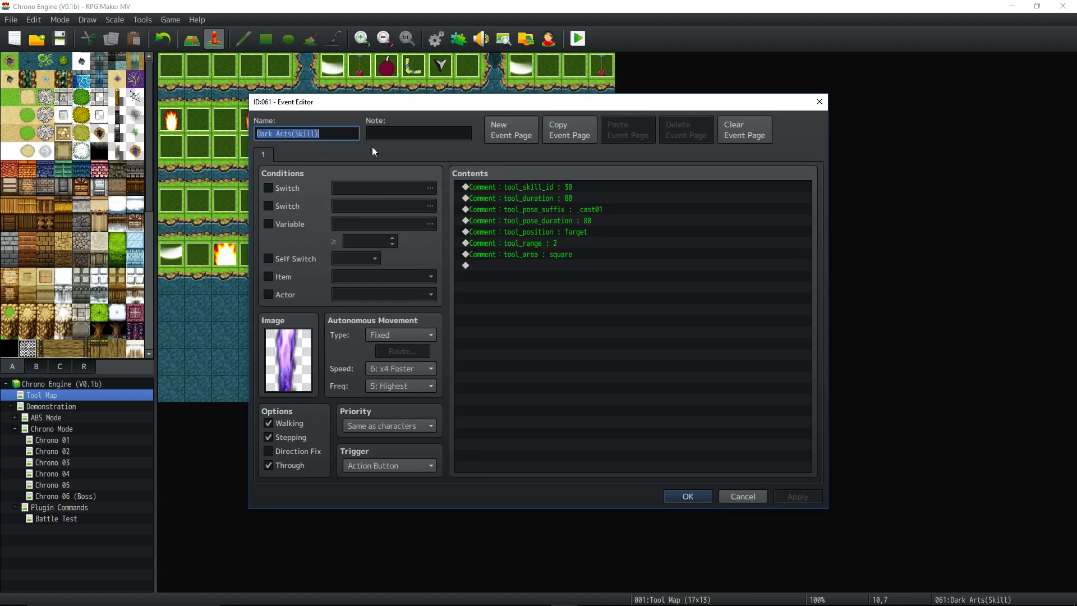
left_click(511, 186)
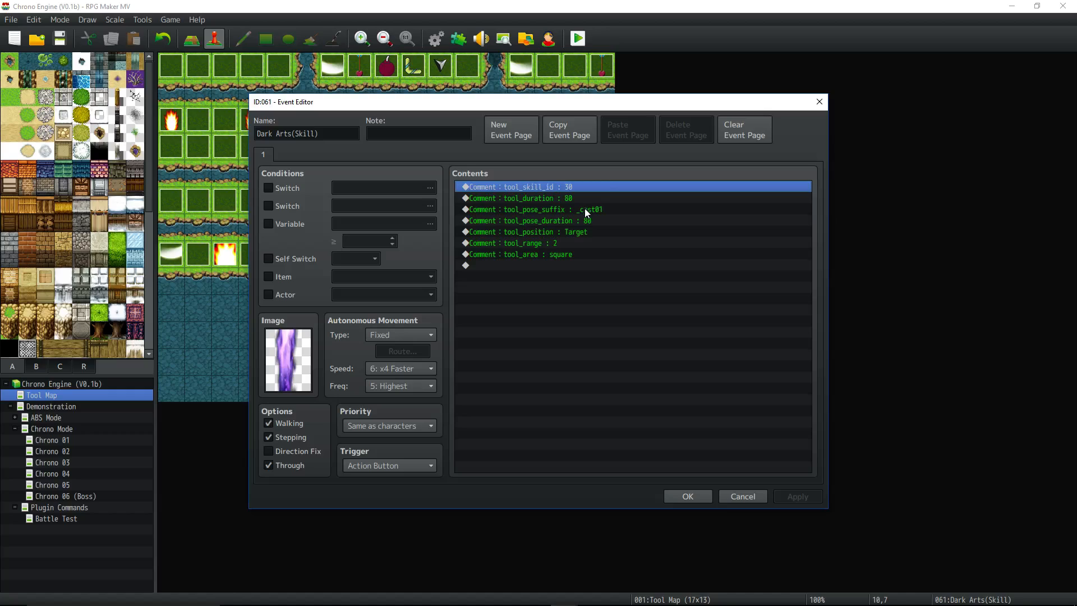
left_click(529, 209)
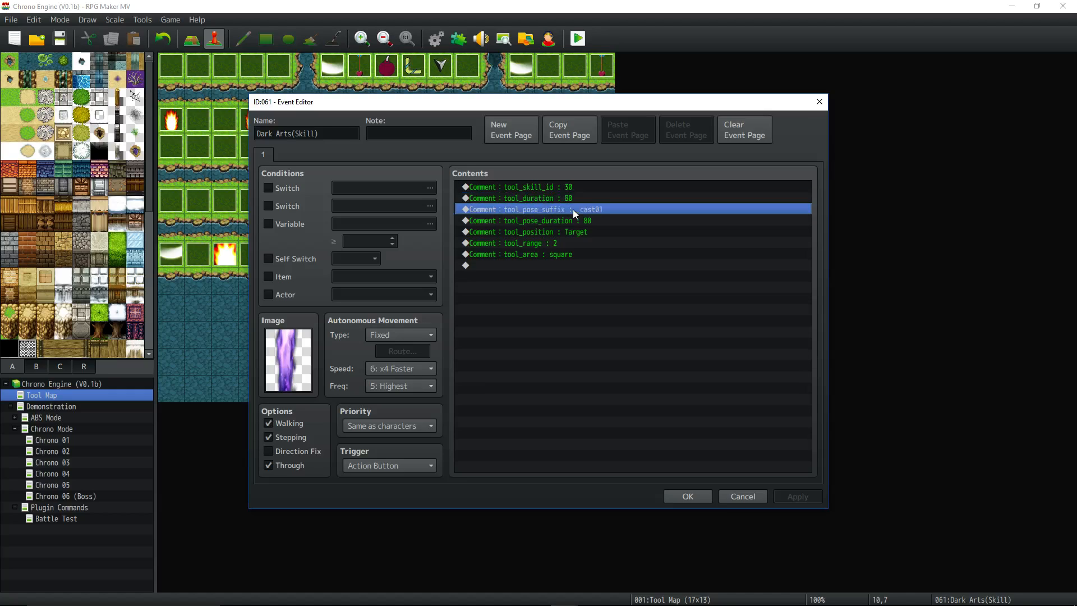
left_click(527, 220)
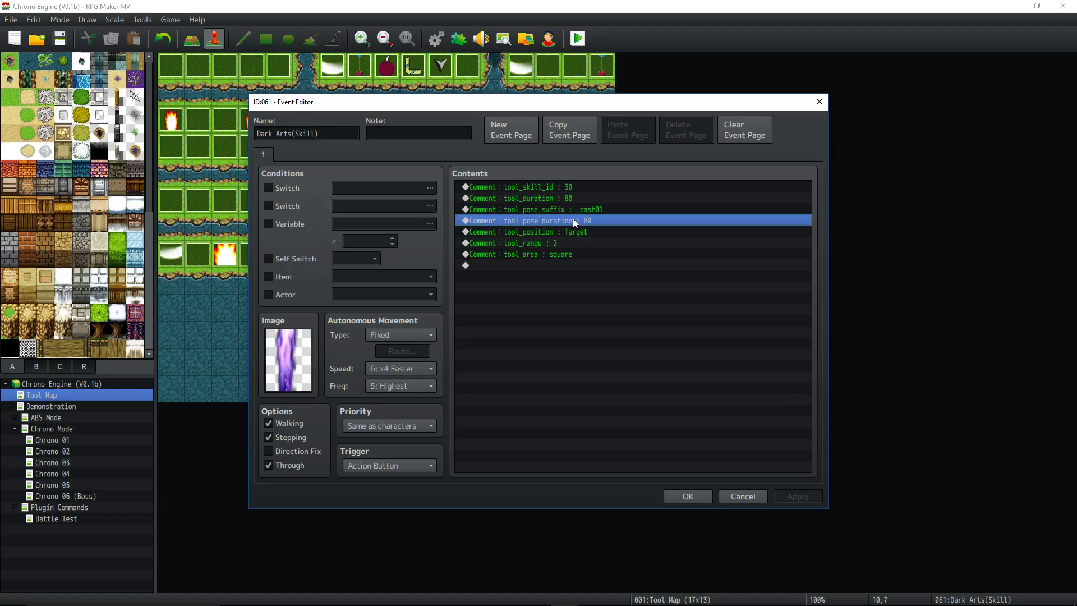
left_click(525, 231)
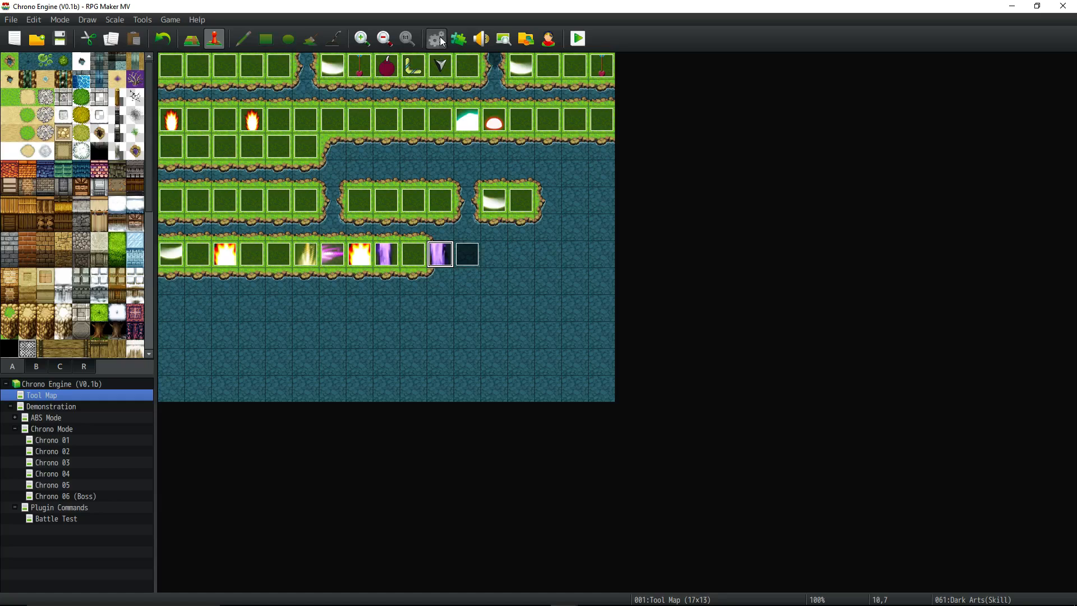
left_click(435, 39)
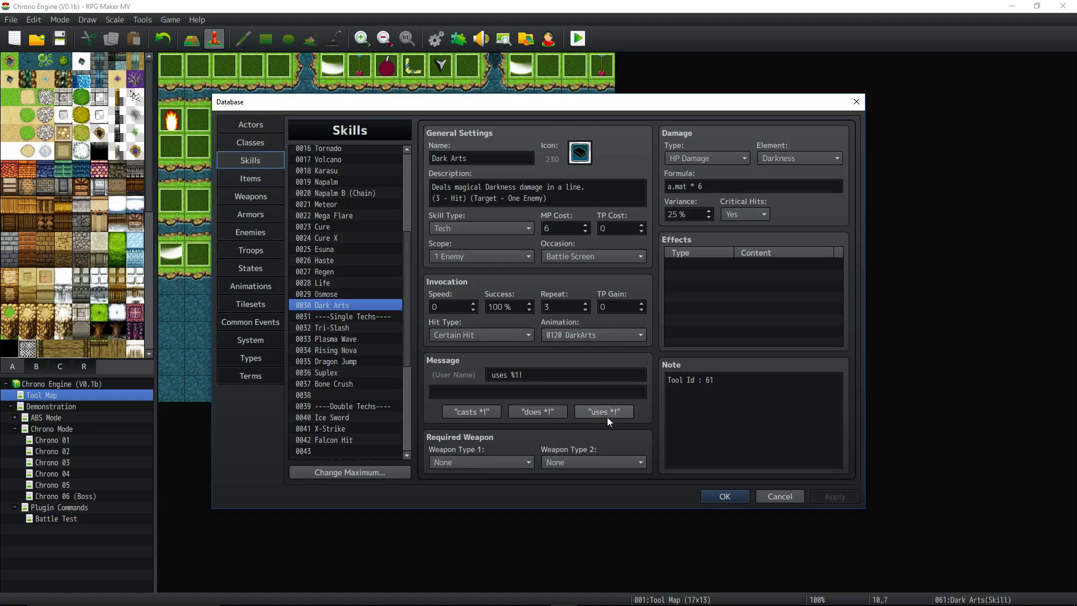
left_click(724, 496)
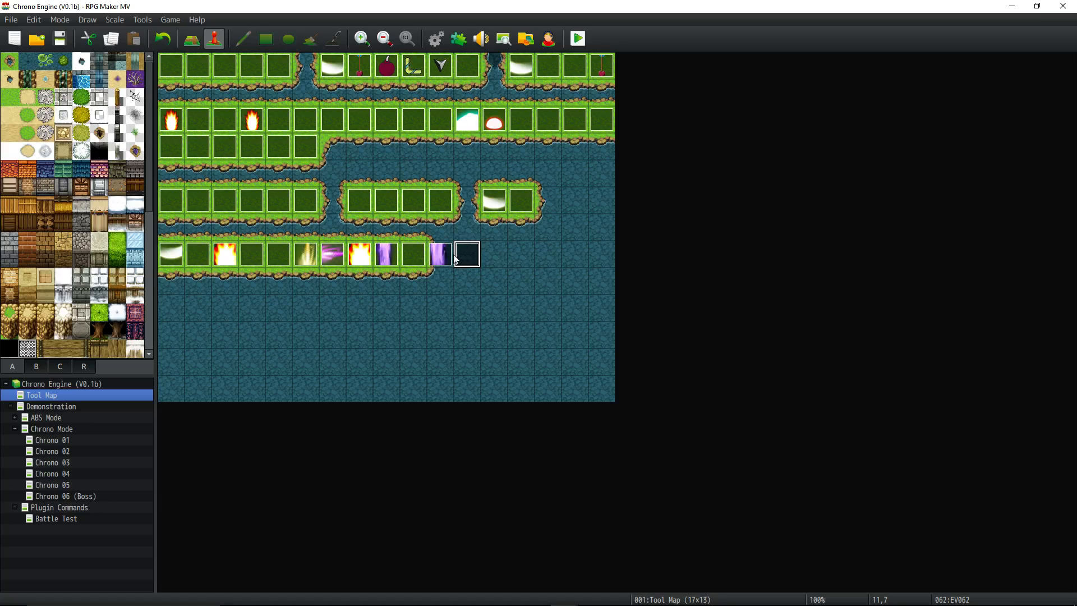
double_click(466, 254)
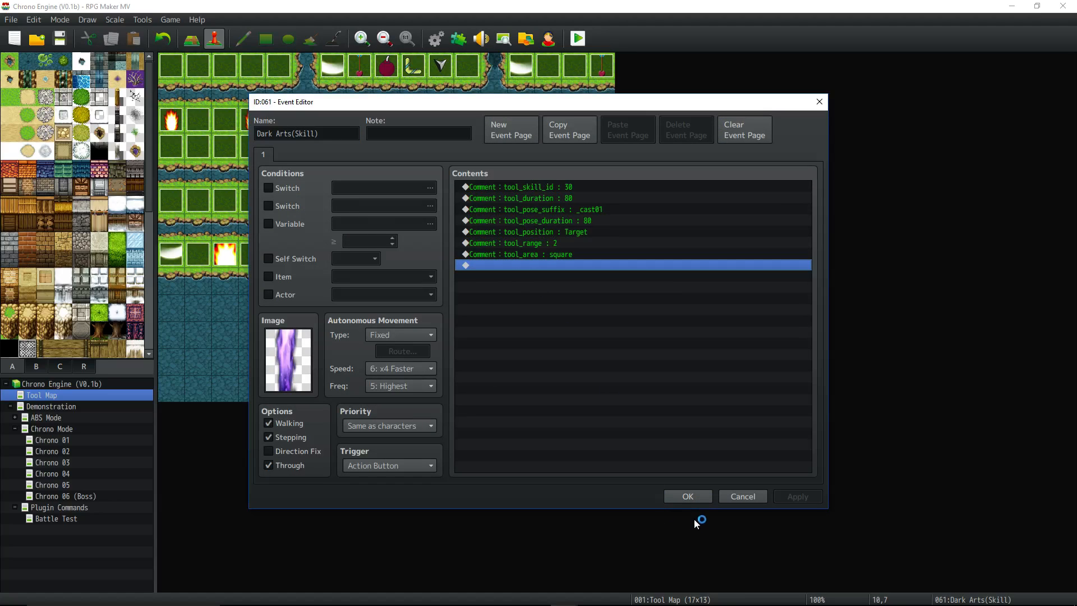
left_click(687, 496)
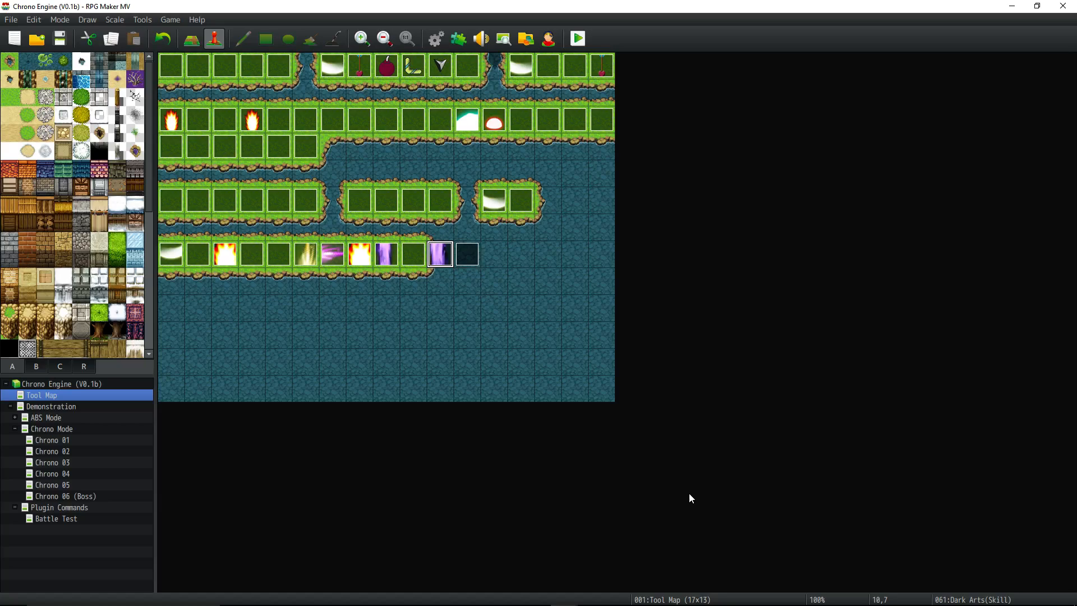
mouse_move(688, 495)
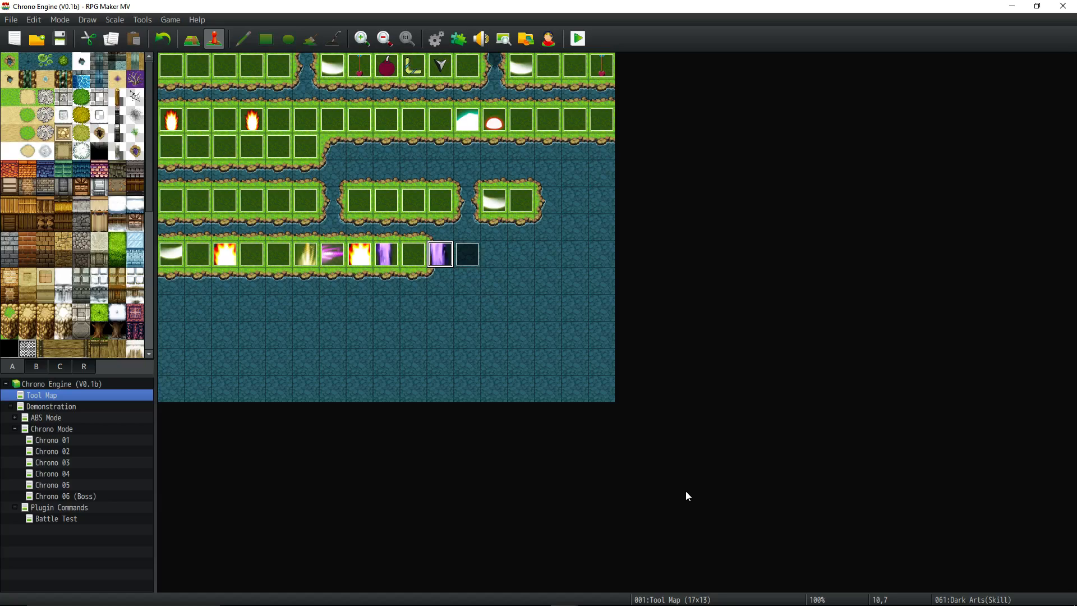
mouse_move(683, 493)
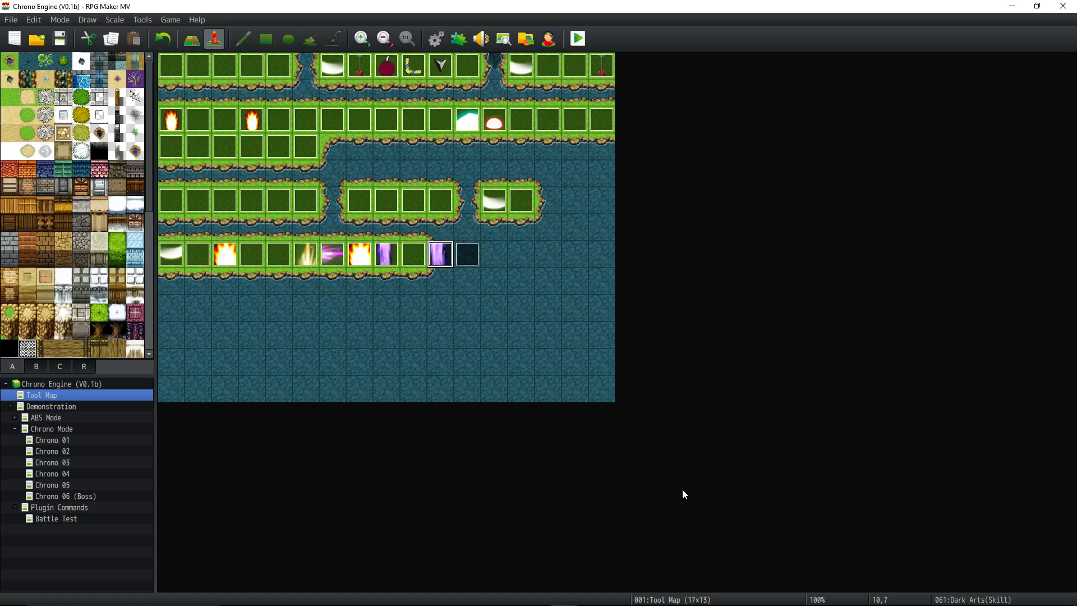